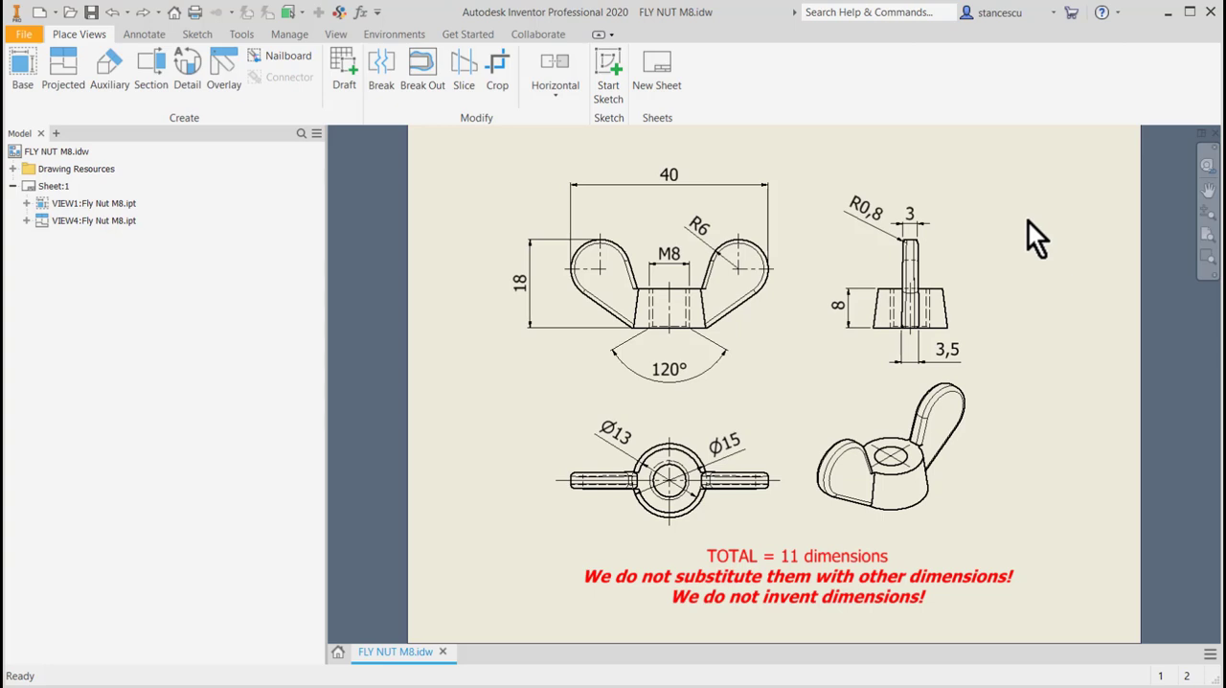
pyautogui.moveTo(618, 402)
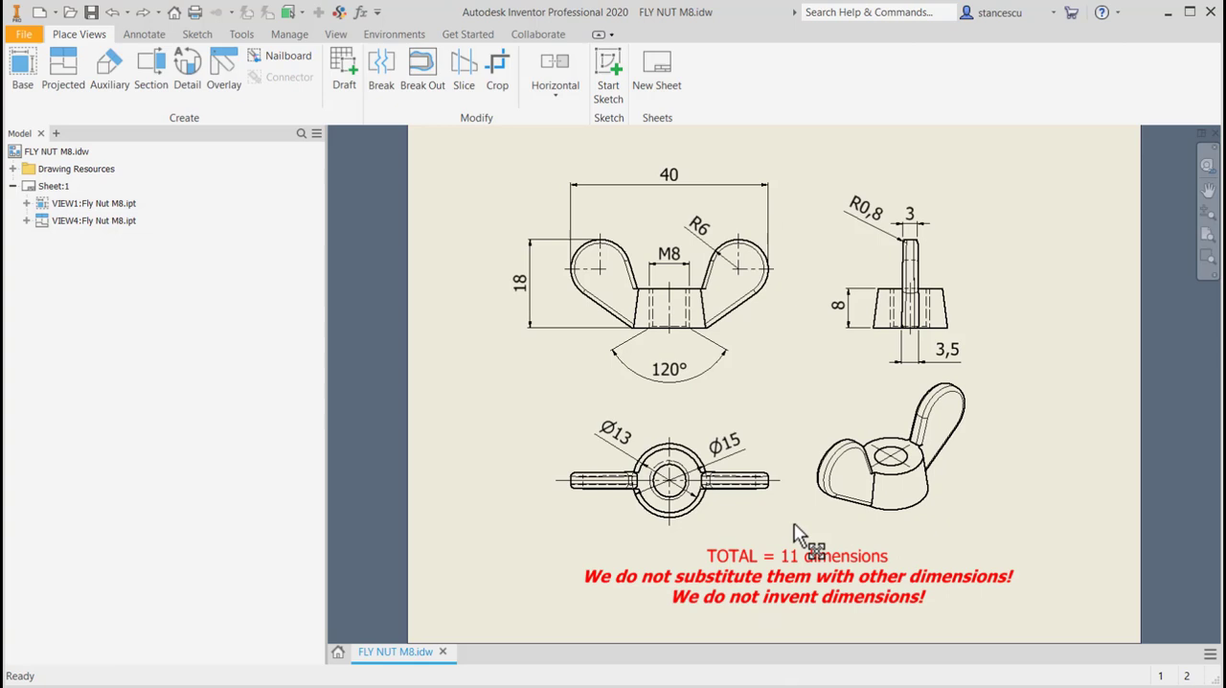
pyautogui.moveTo(1039, 493)
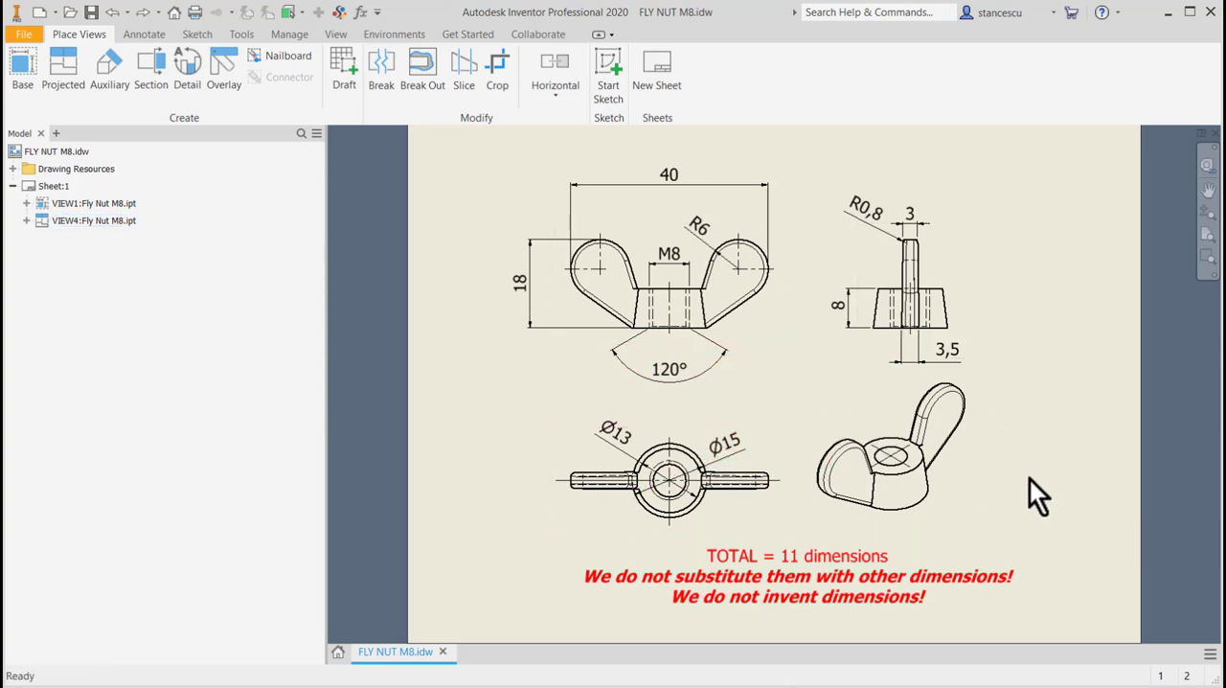
pyautogui.moveTo(613, 603)
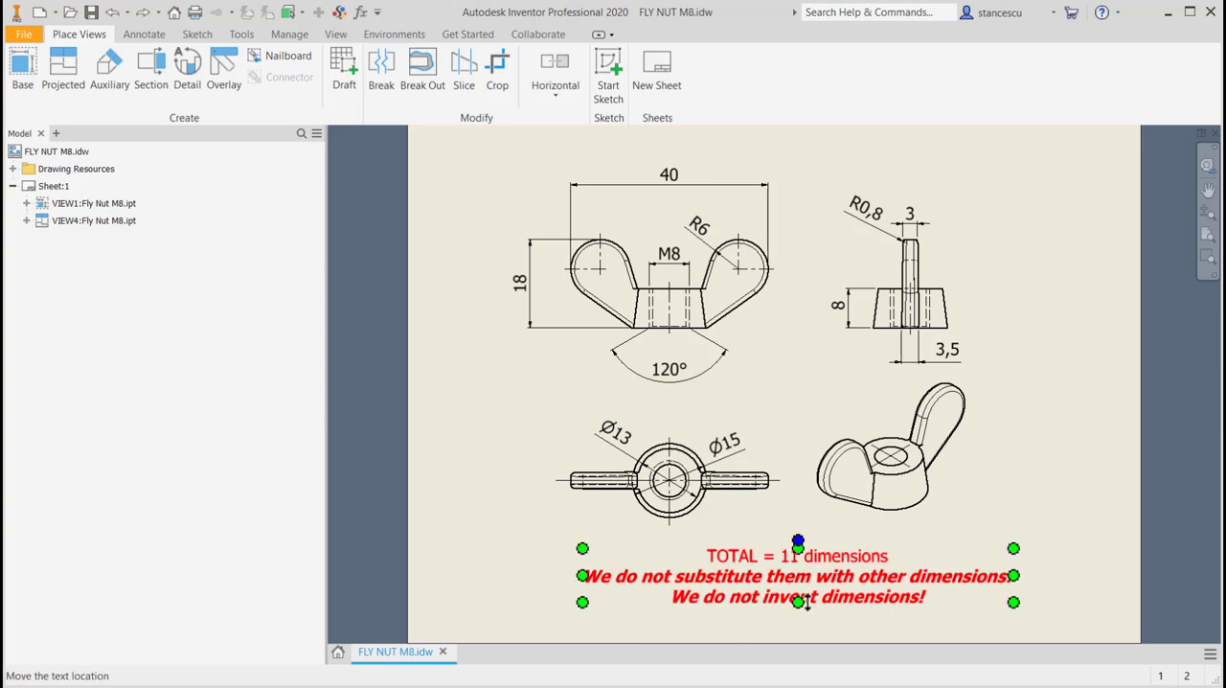
# - Select and deselect the red dimension notes on the fly nut drawing
pyautogui.click(1111, 397)
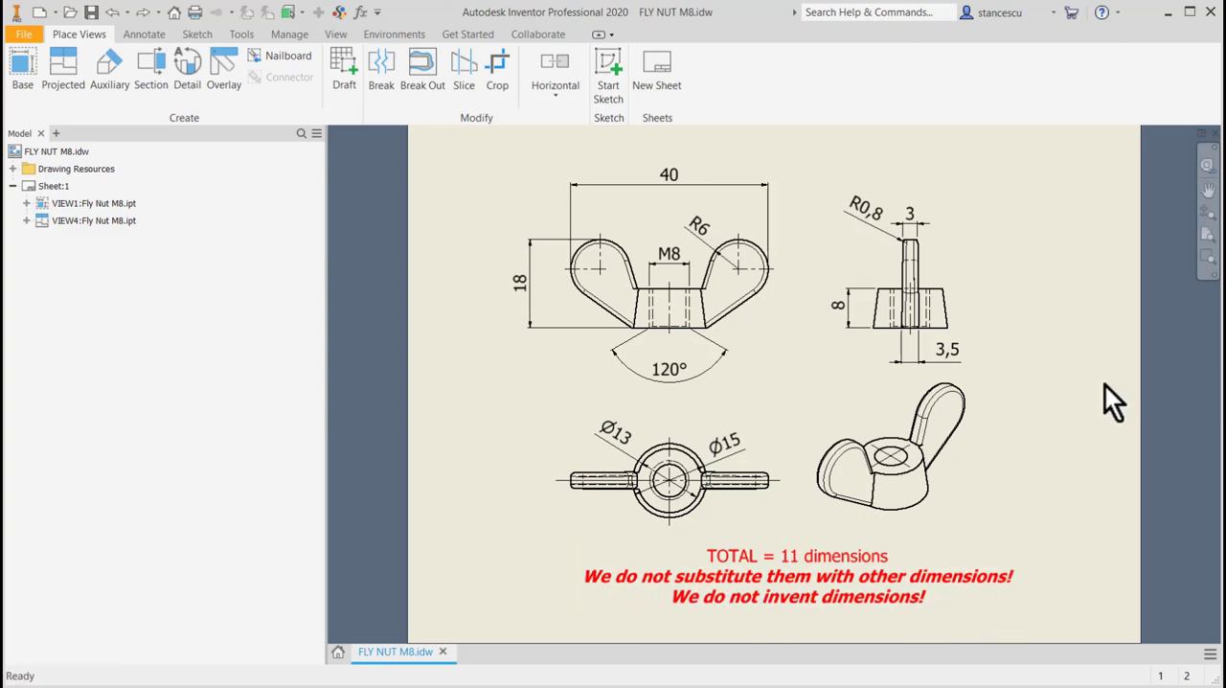
pyautogui.moveTo(1053, 403)
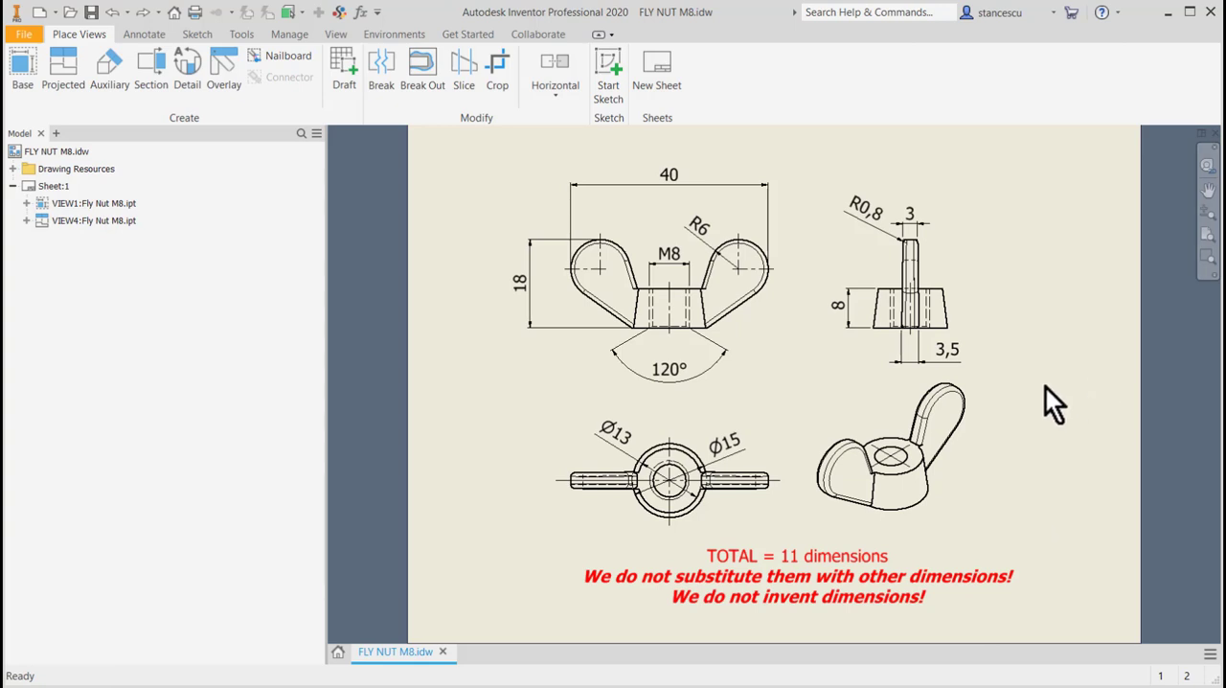
pyautogui.click(669, 175)
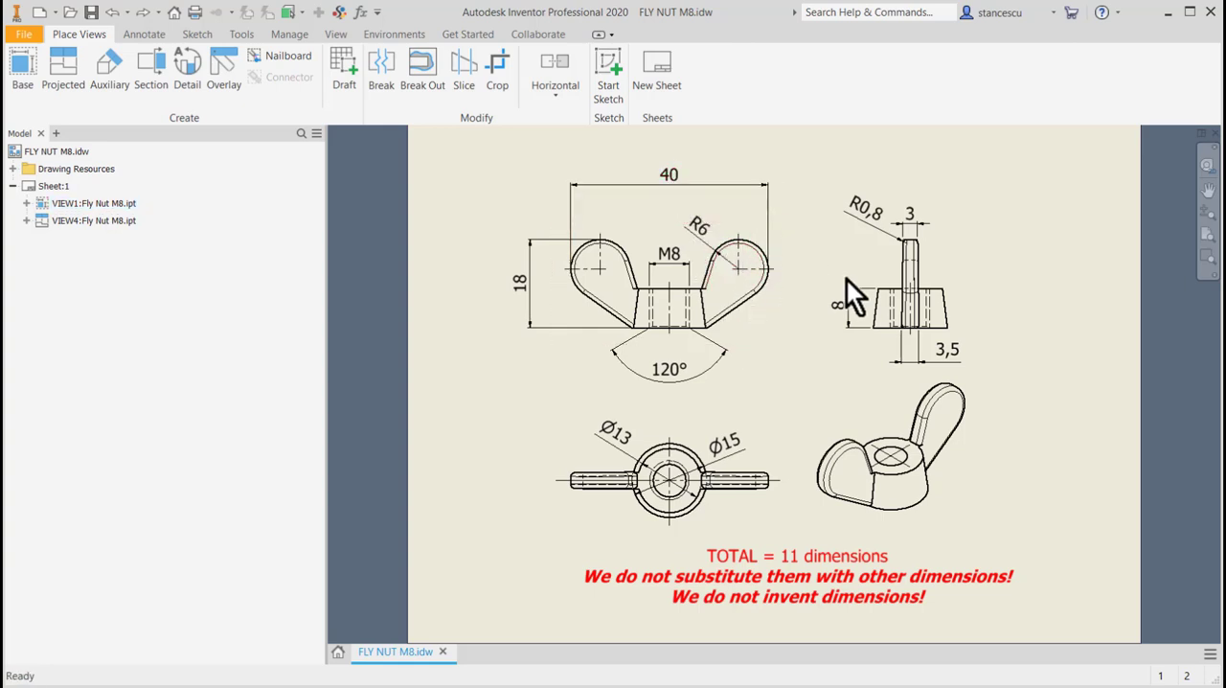
pyautogui.moveTo(1040, 206)
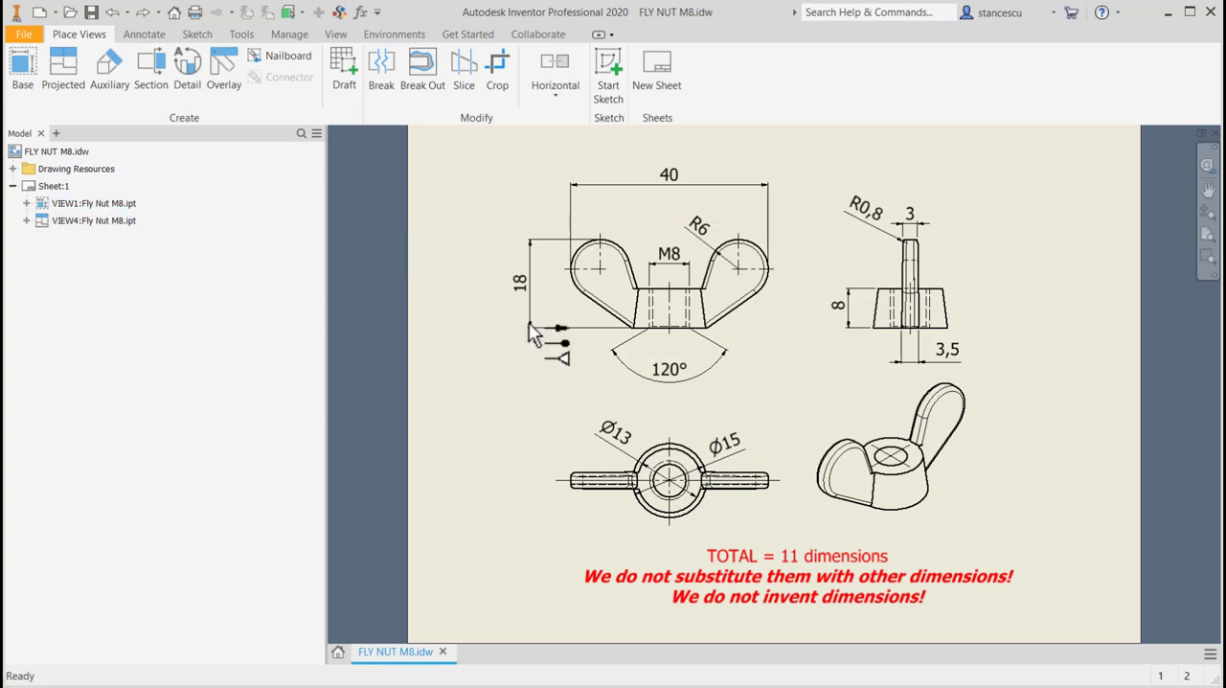
pyautogui.moveTo(1064, 450)
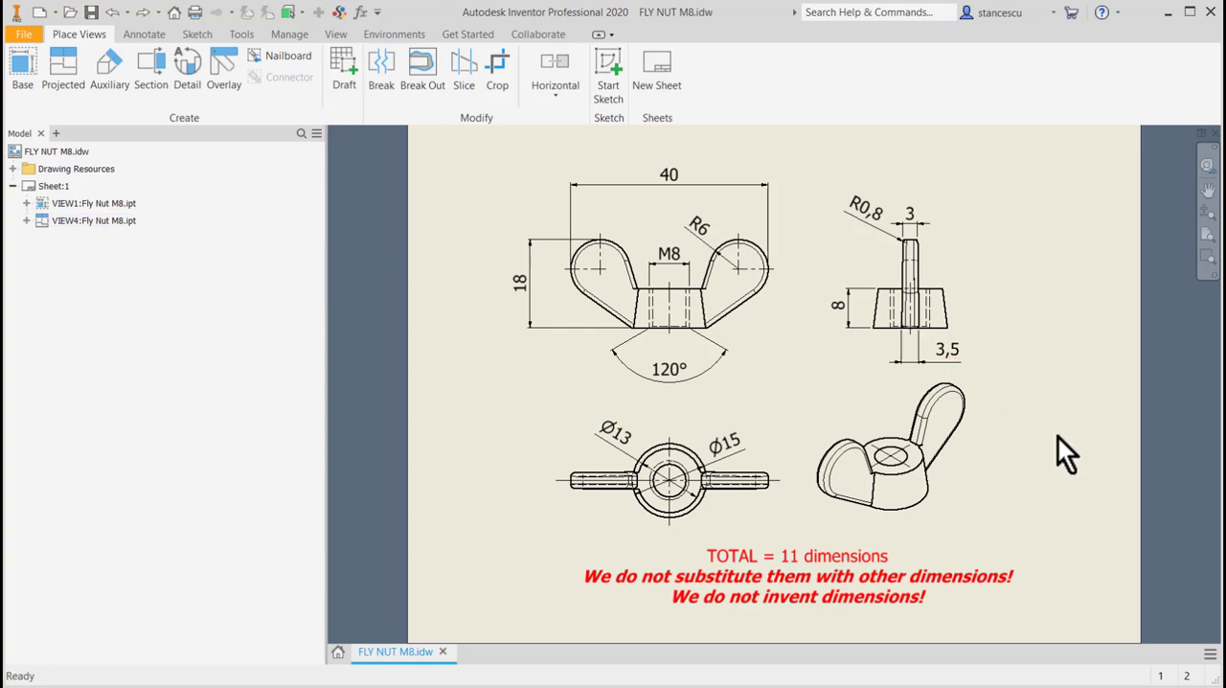
pyautogui.click(795, 576)
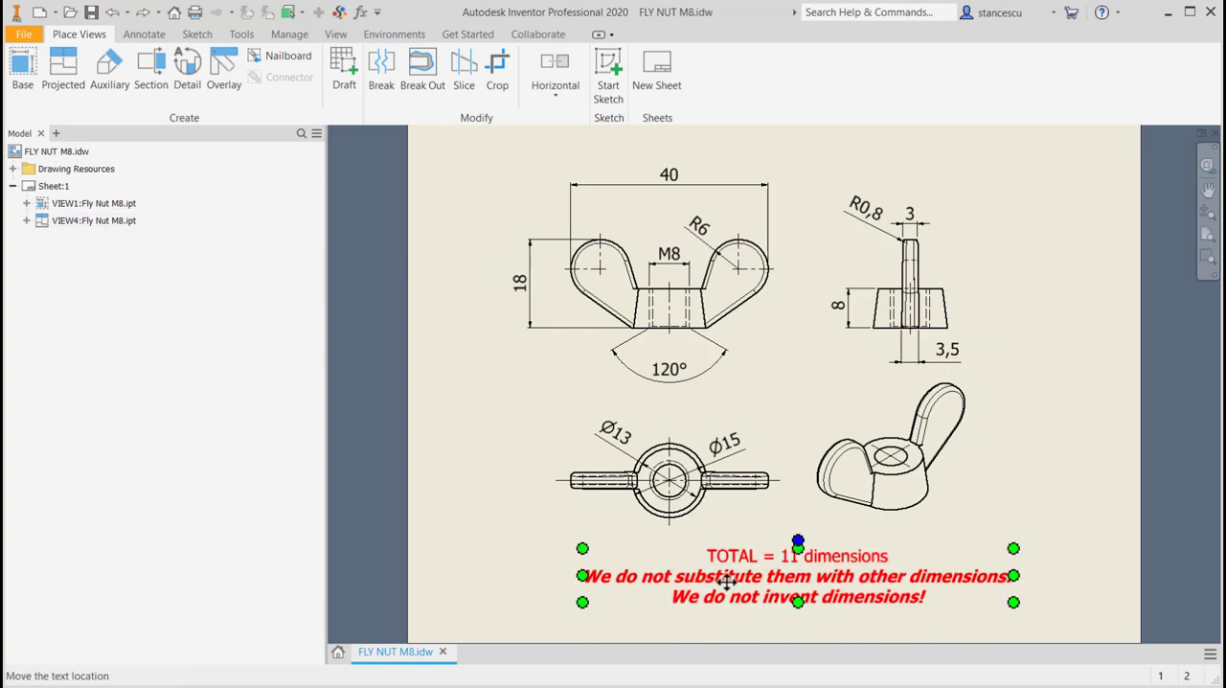
pyautogui.click(1070, 337)
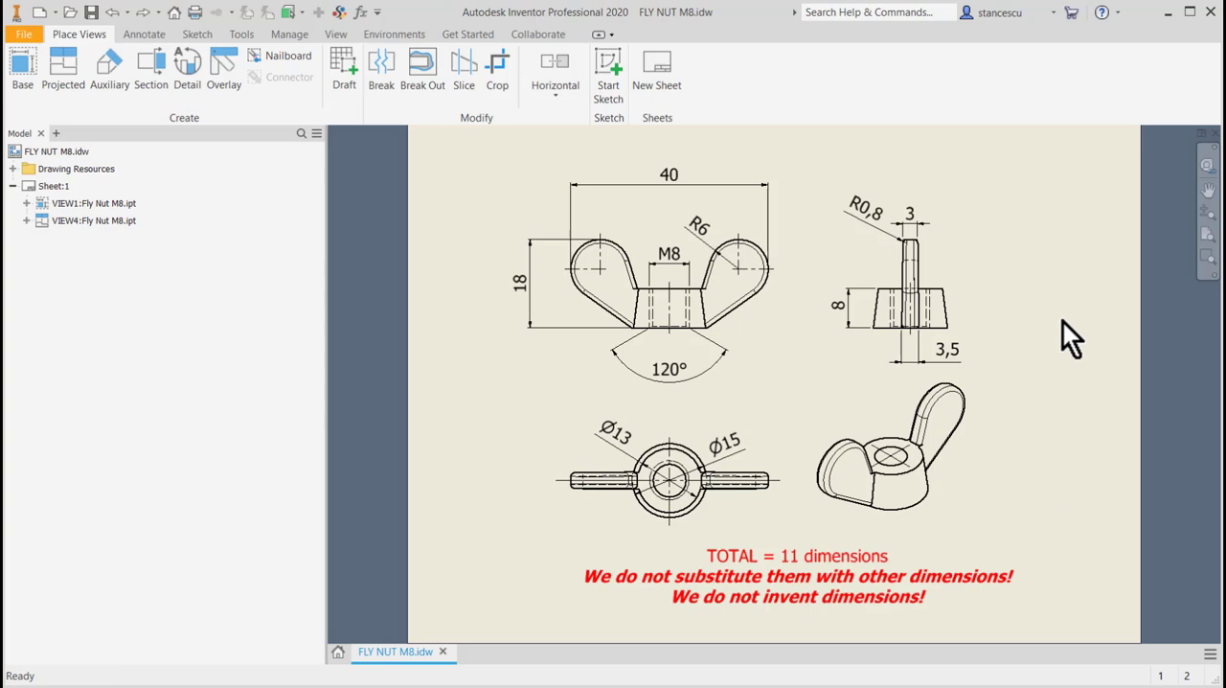
pyautogui.moveTo(439, 209)
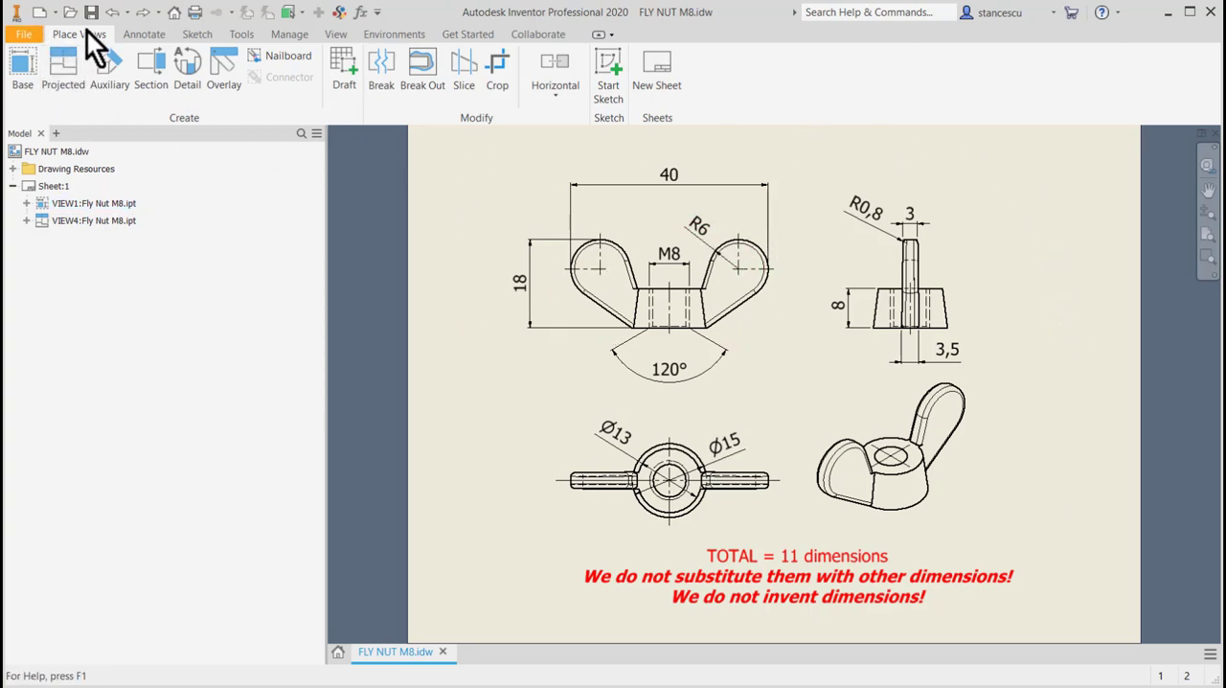
# - Create a new Standard (mm) part and start a 2D sketch on a side origin plane
pyautogui.click(41, 13)
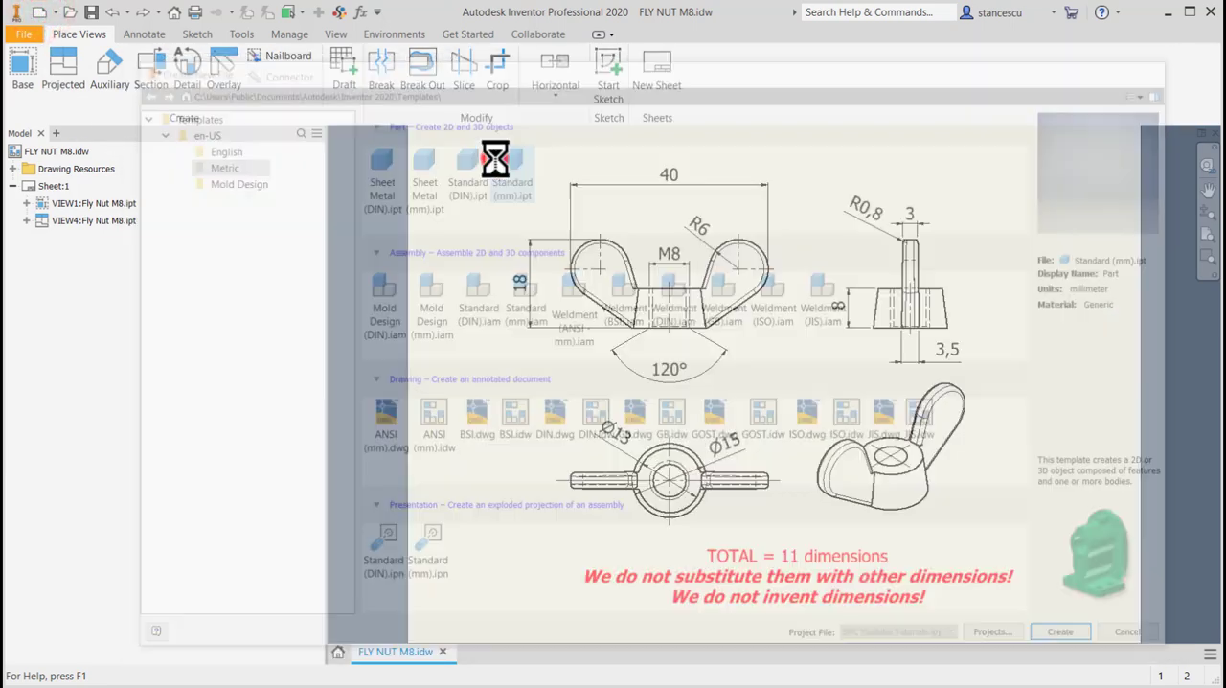
pyautogui.click(1059, 631)
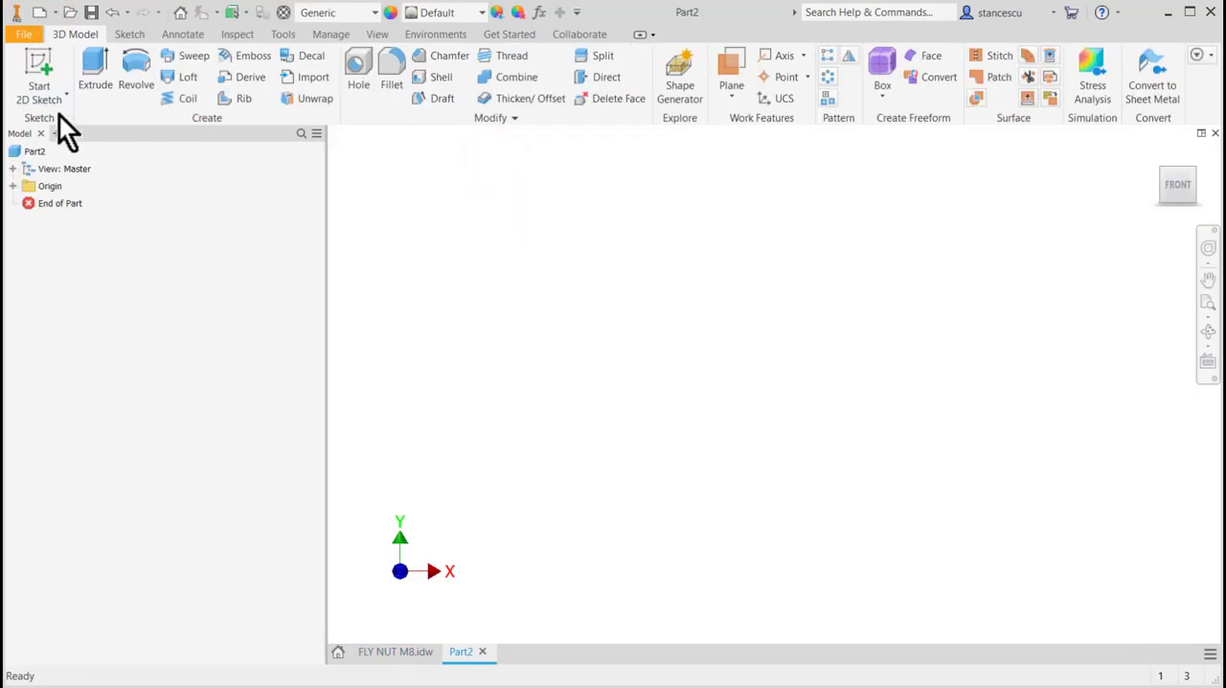
pyautogui.click(38, 72)
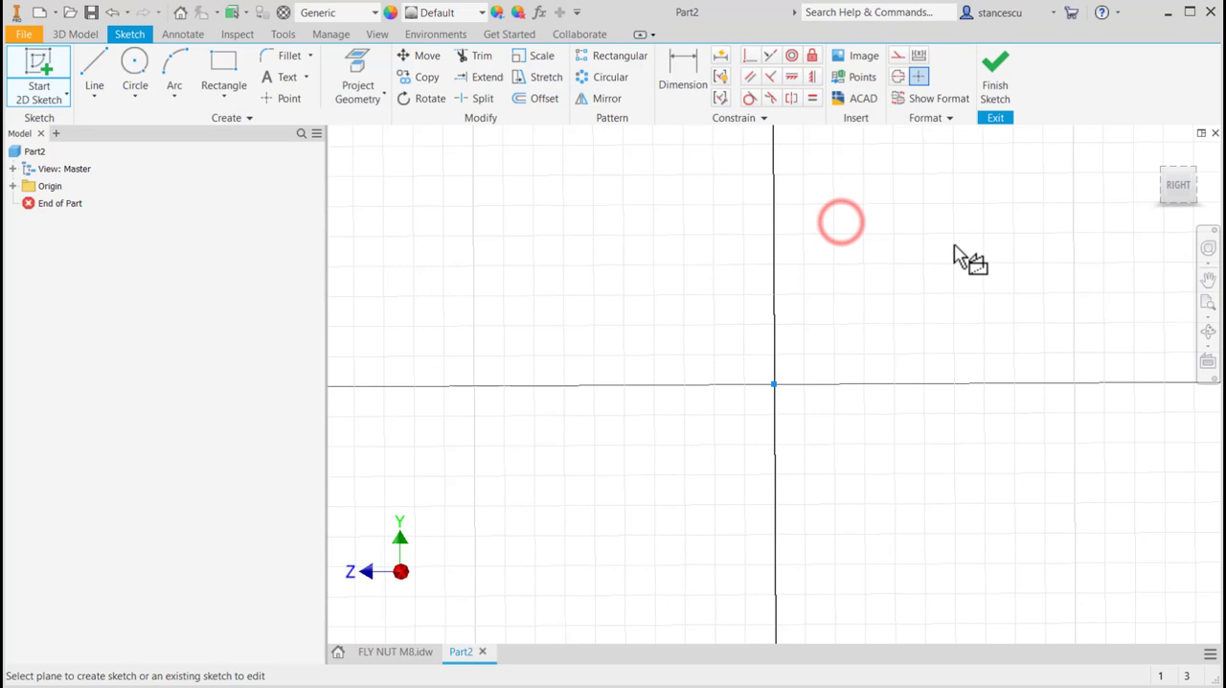
pyautogui.click(388, 652)
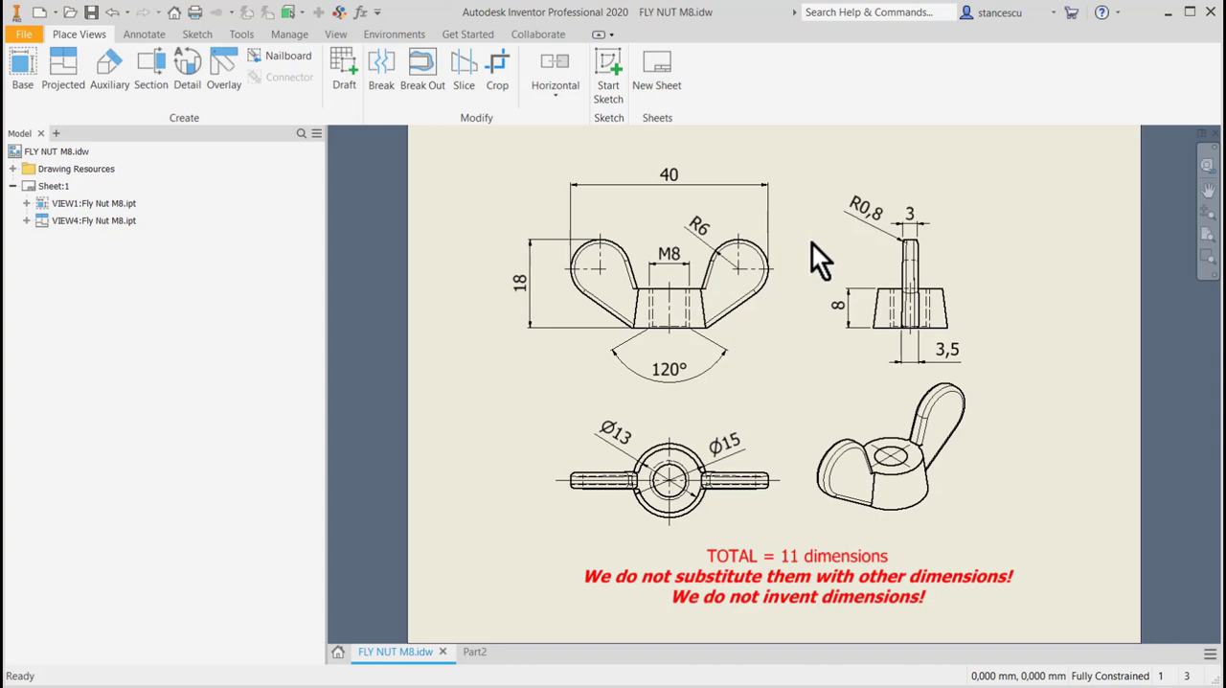
pyautogui.moveTo(795, 407)
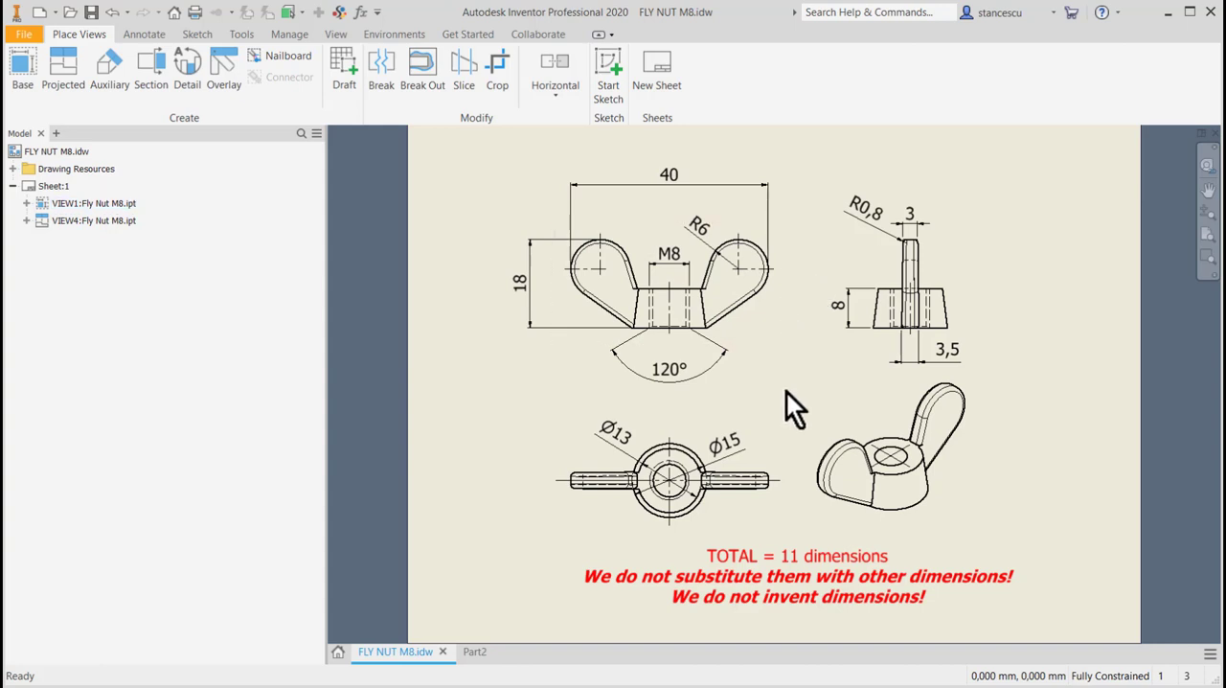
pyautogui.moveTo(819, 364)
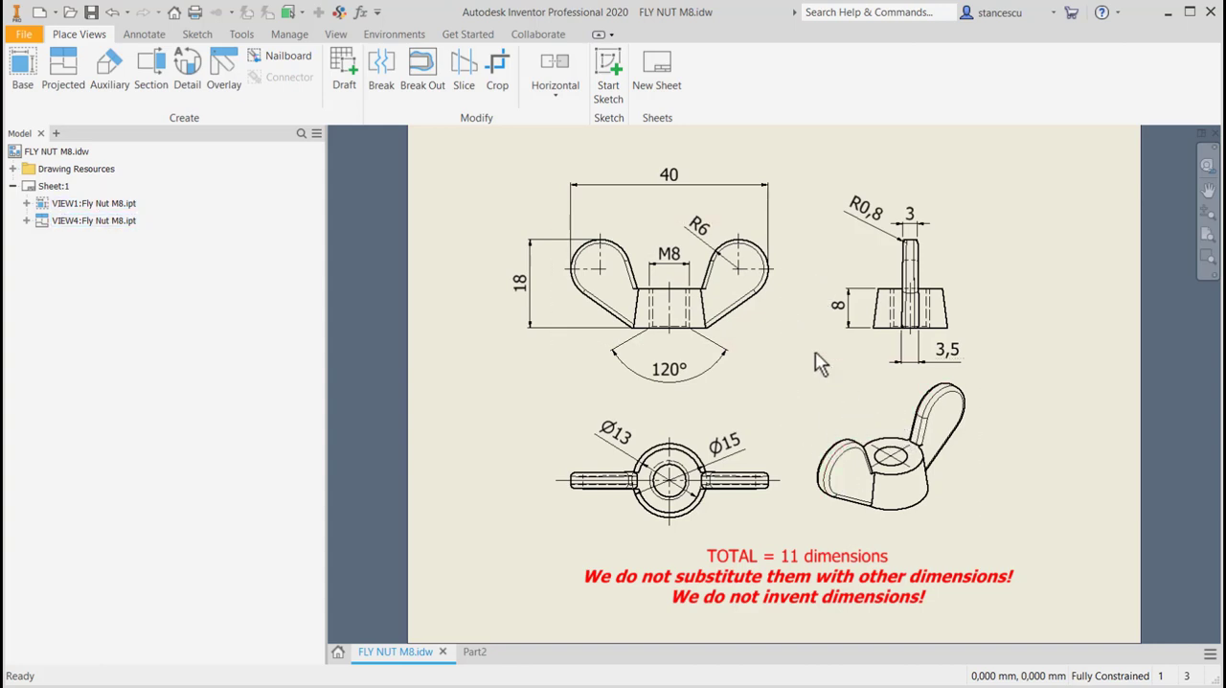
pyautogui.moveTo(800, 244)
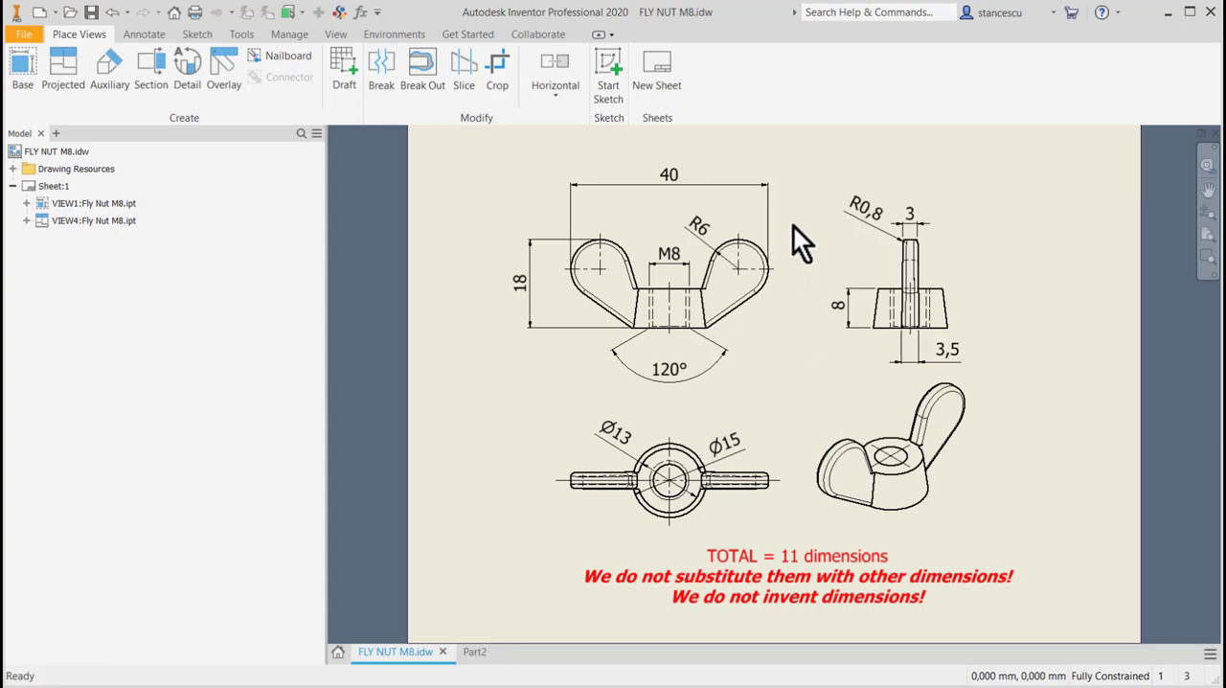
pyautogui.click(469, 651)
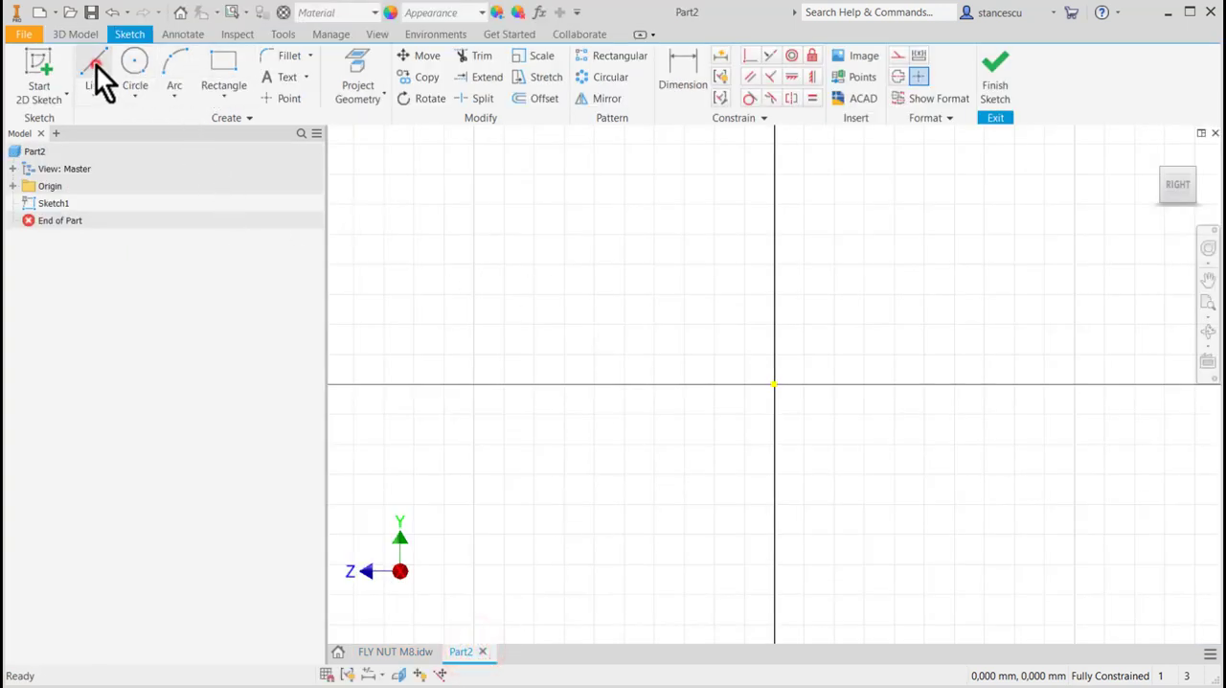
# - Draw the tapered trapezoid outline, centring its base on the vertical axis
pyautogui.click(93, 67)
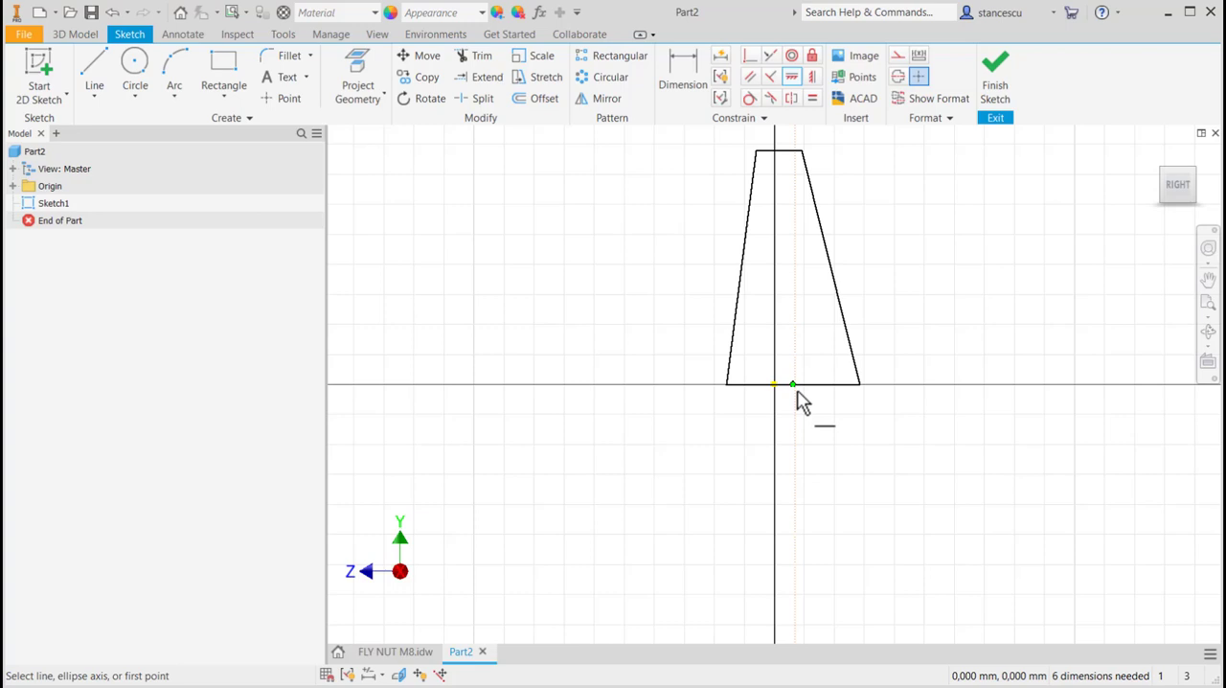
pyautogui.click(793, 384)
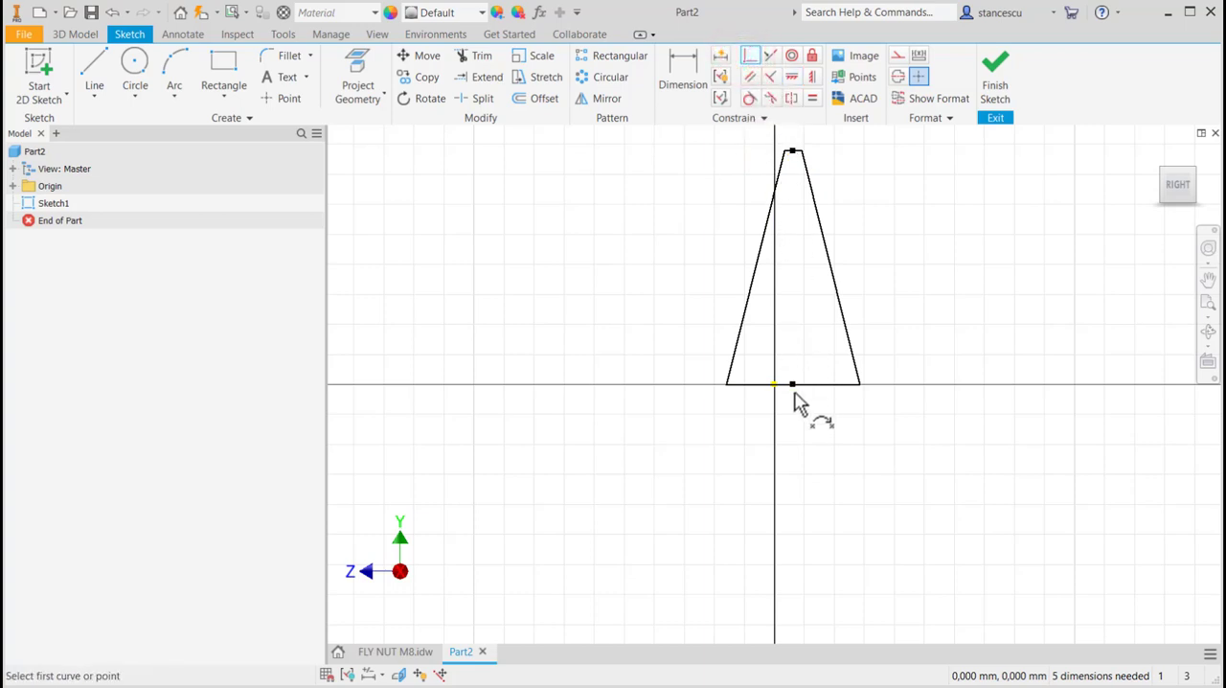
pyautogui.click(776, 383)
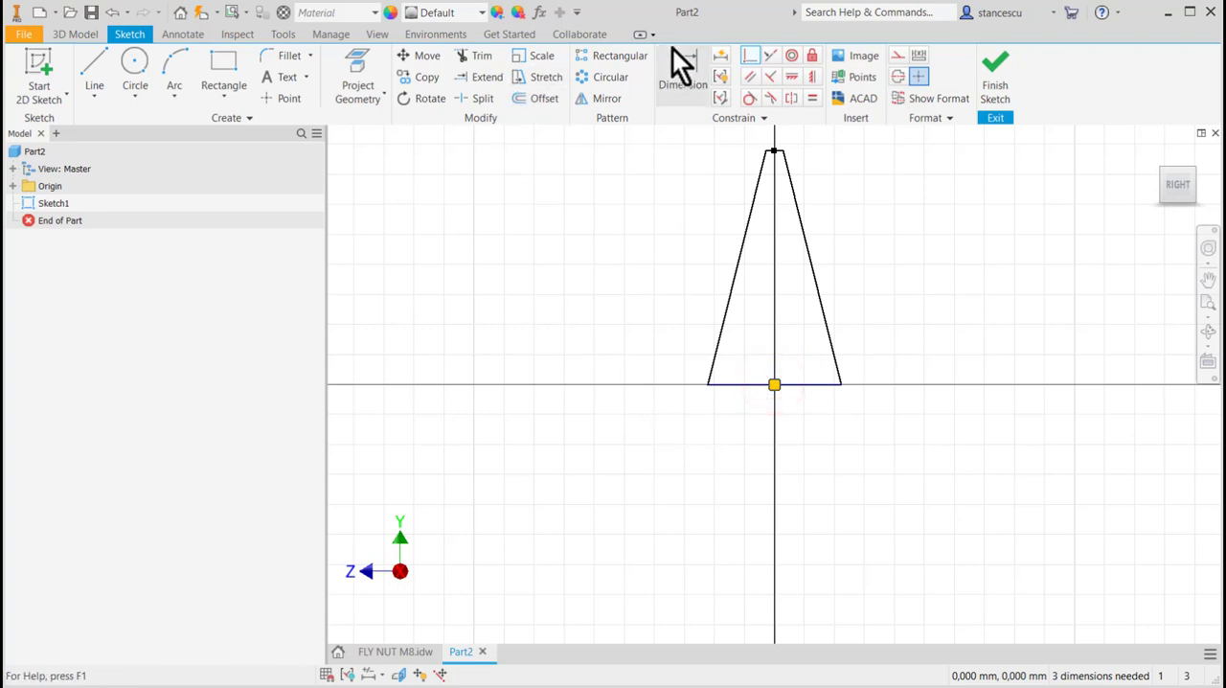
# - Dimension the profile widths 3 and 3.5 and its 18 mm height
pyautogui.click(683, 77)
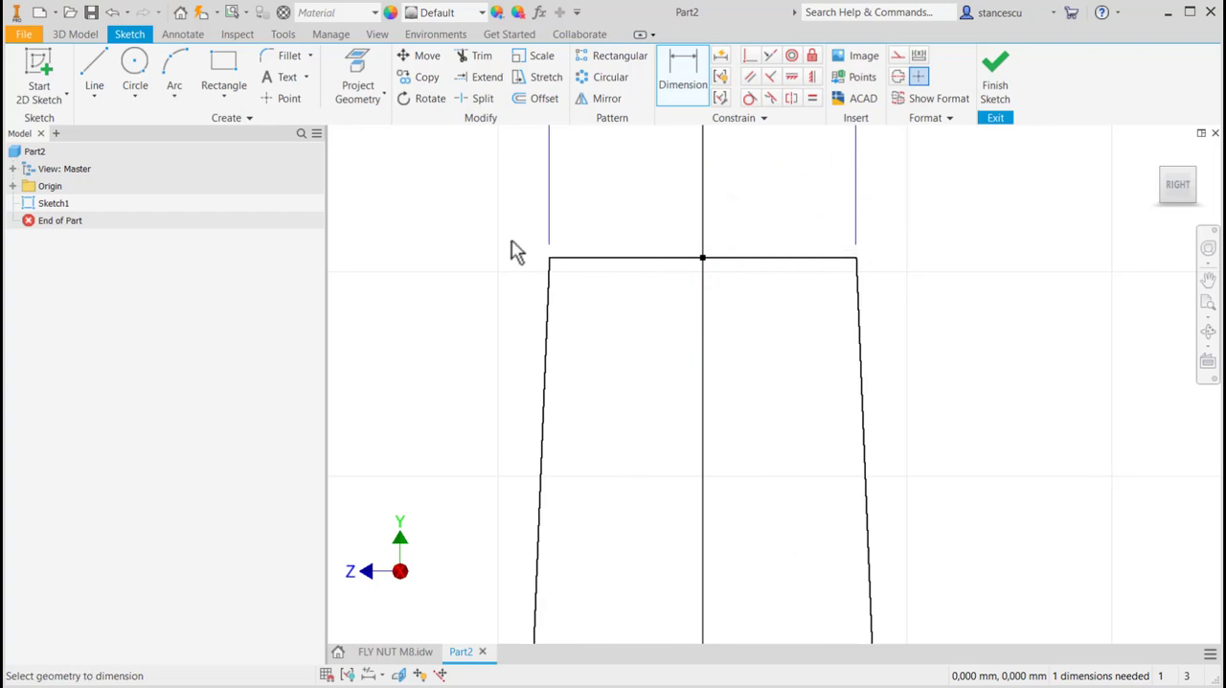
pyautogui.click(394, 651)
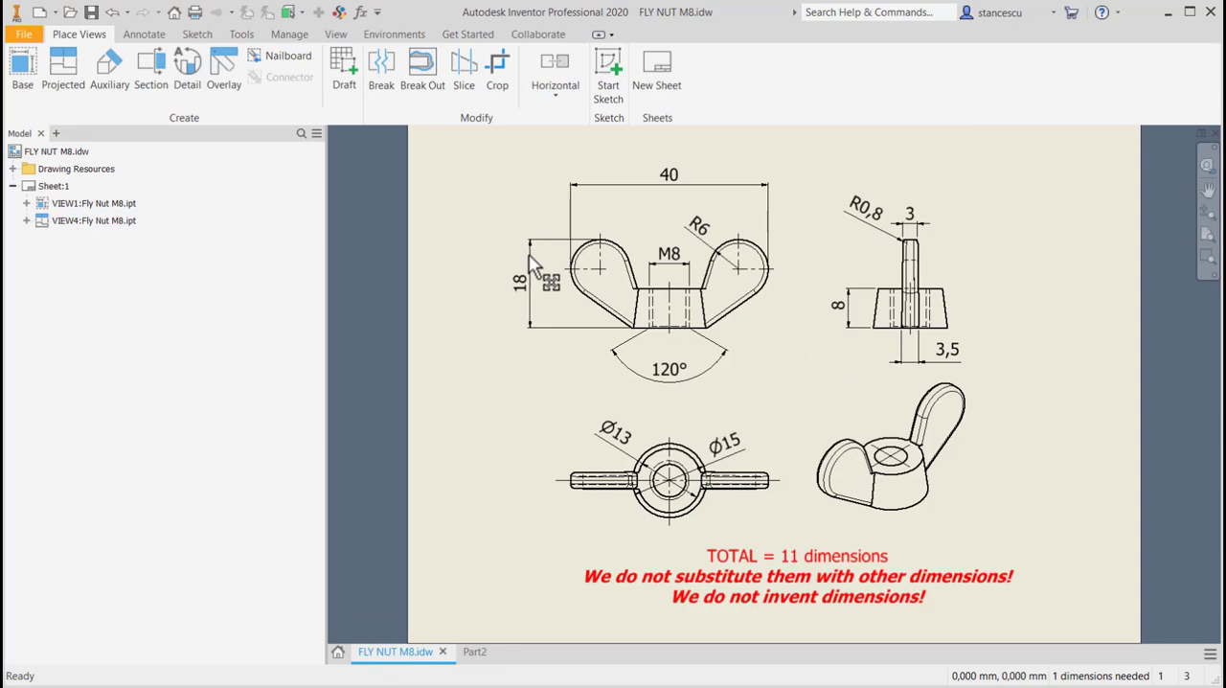
pyautogui.click(463, 652)
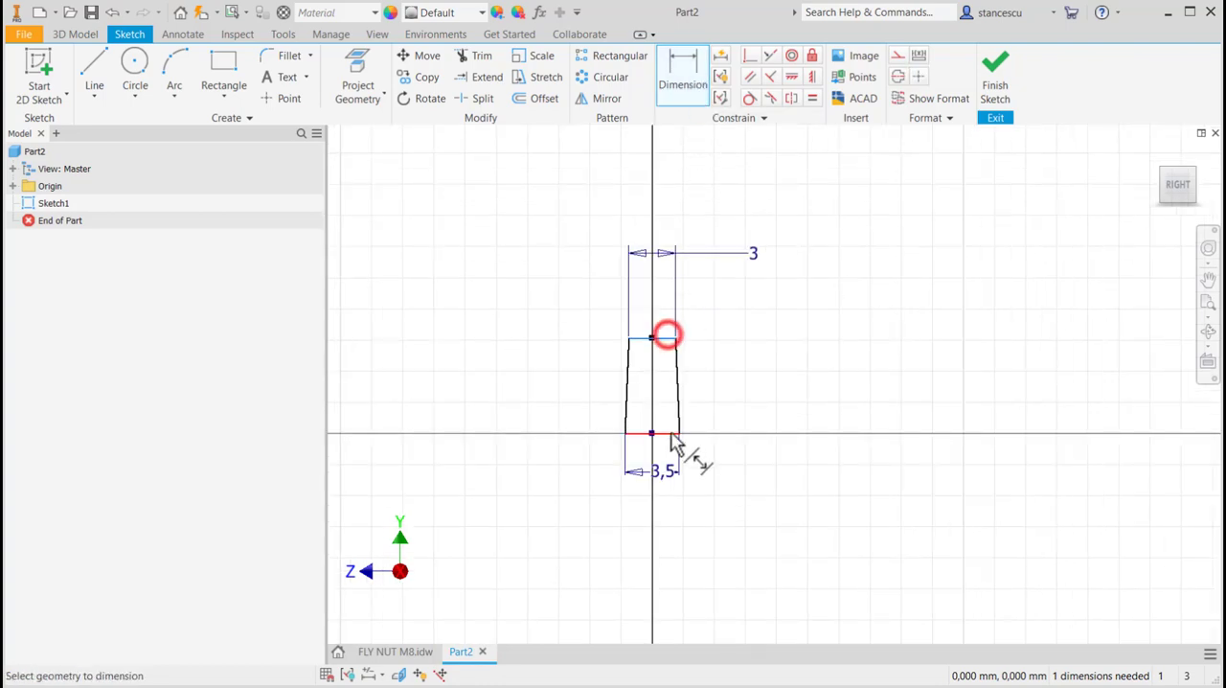
pyautogui.click(651, 434)
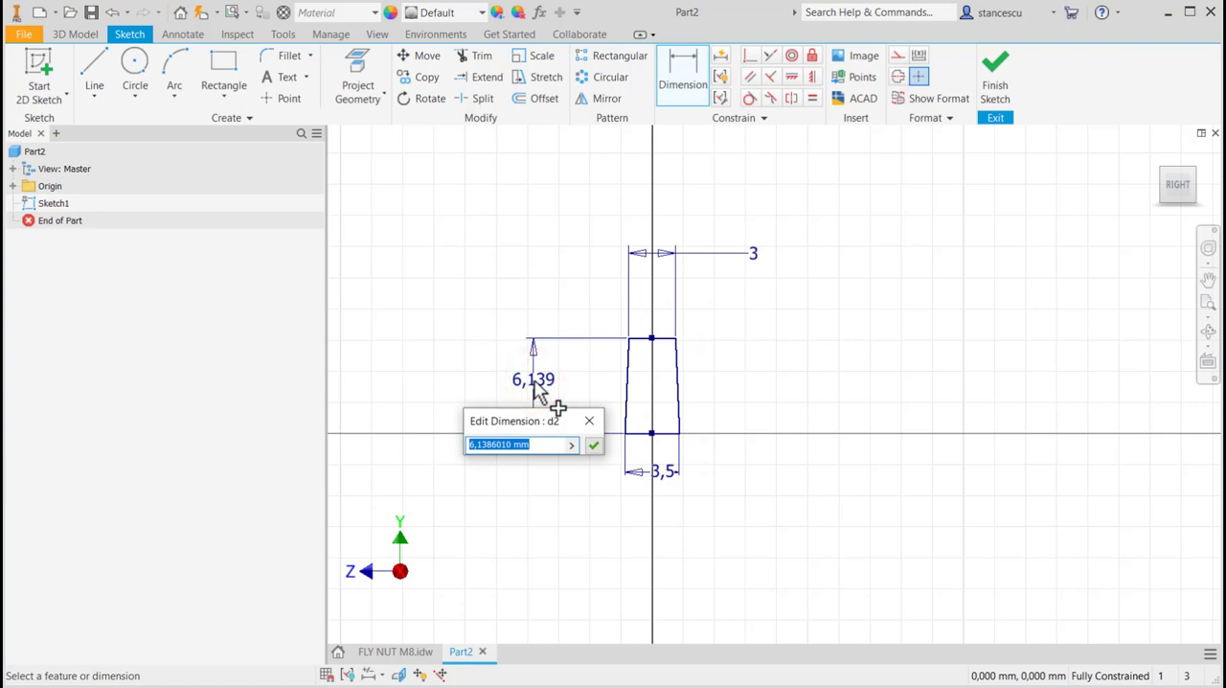
pyautogui.write('1')
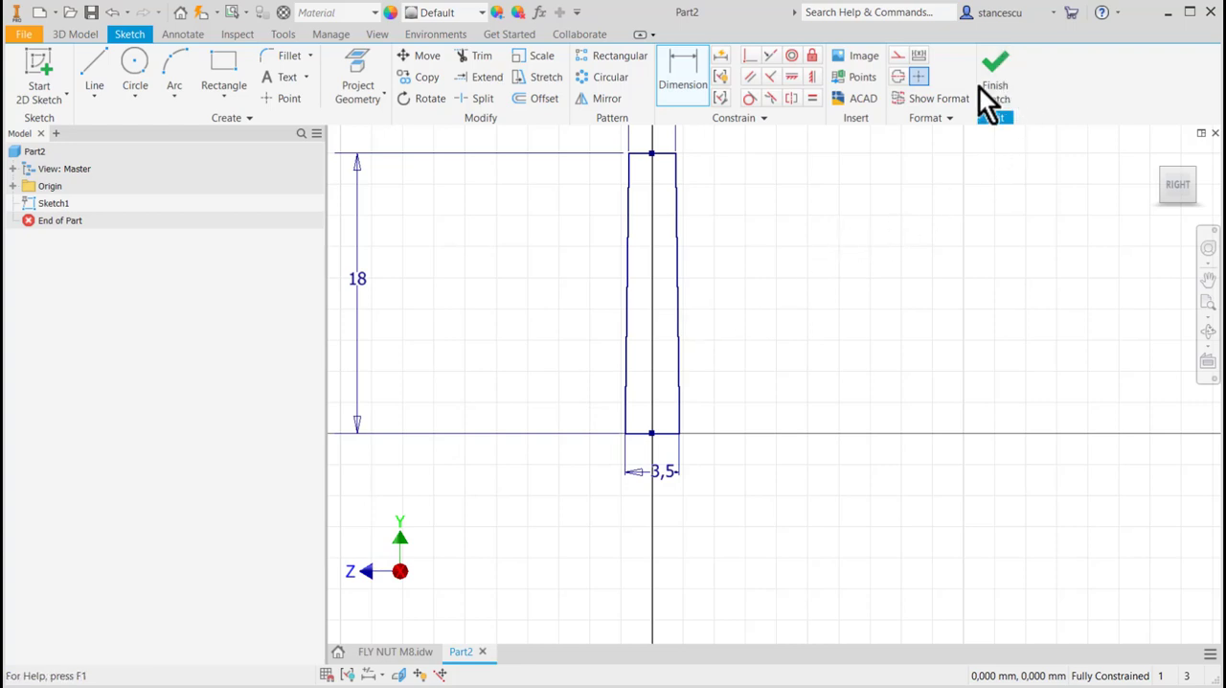
# - Finish Sketch1 and extrude its profile 40 mm symmetrically, creating Extrusion1
pyautogui.click(995, 72)
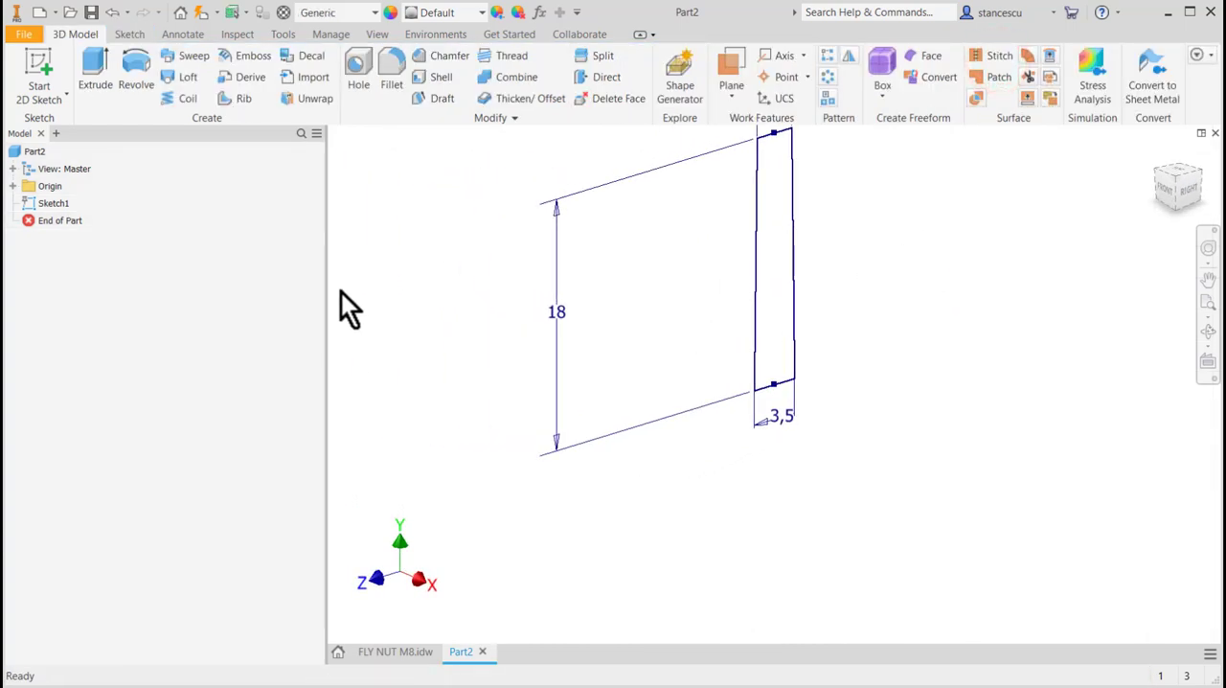
pyautogui.click(93, 72)
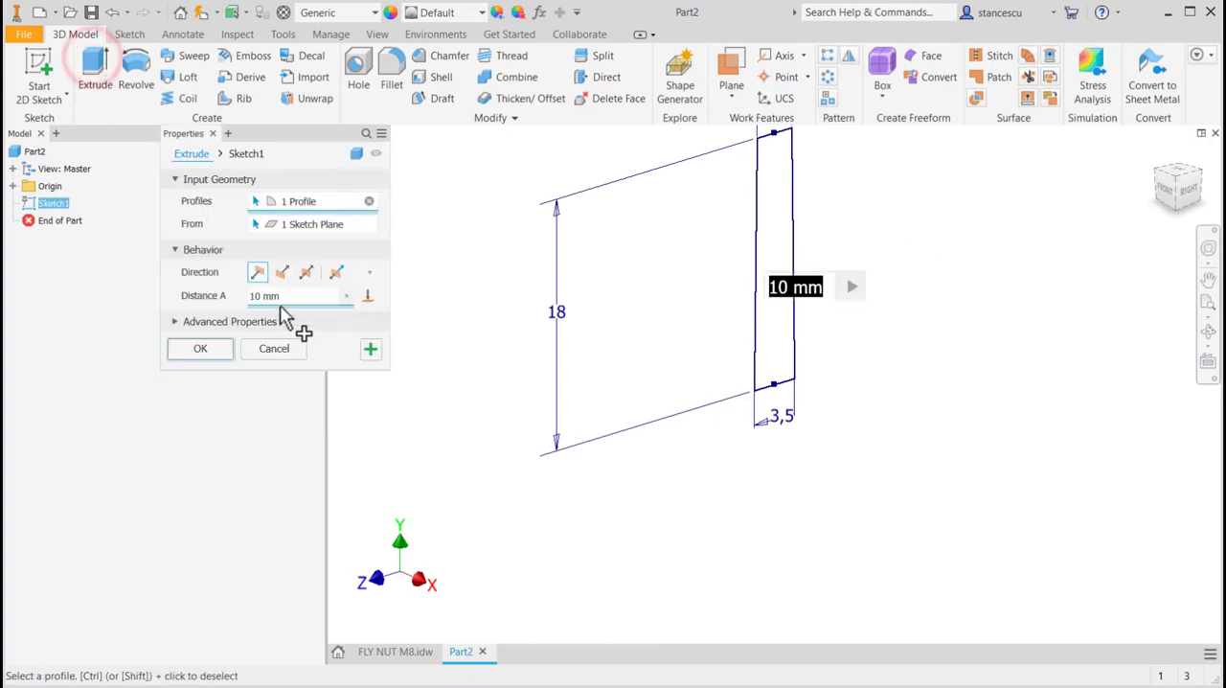
pyautogui.click(307, 272)
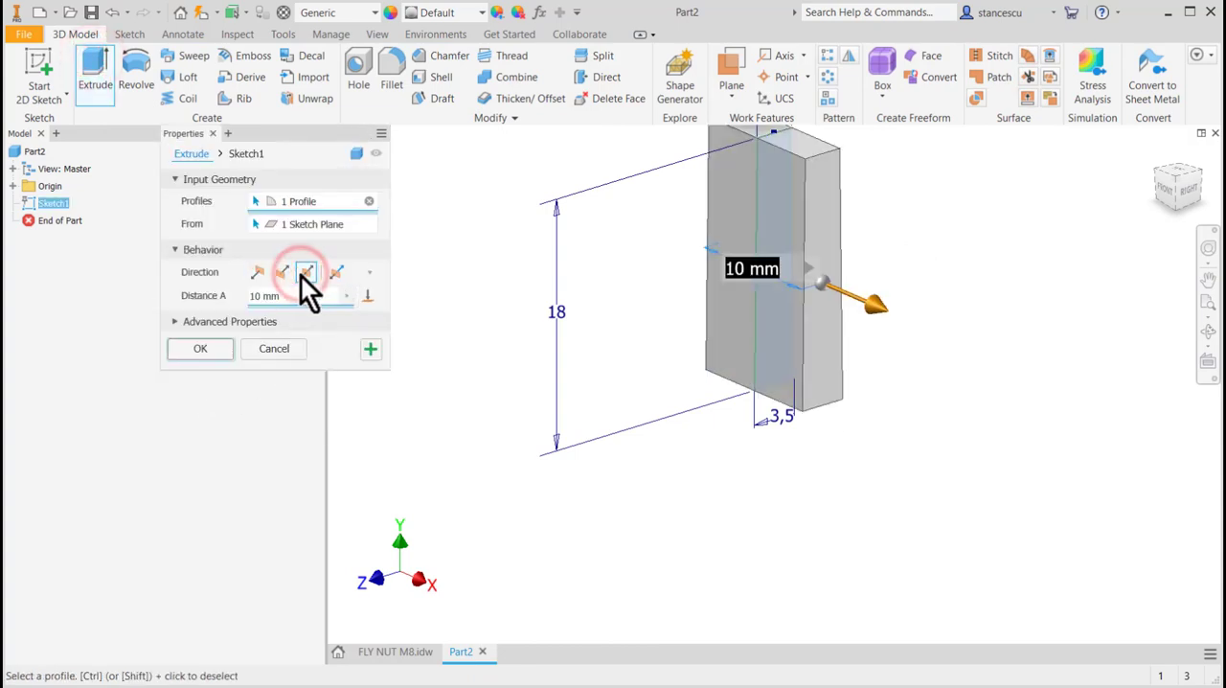
pyautogui.click(305, 272)
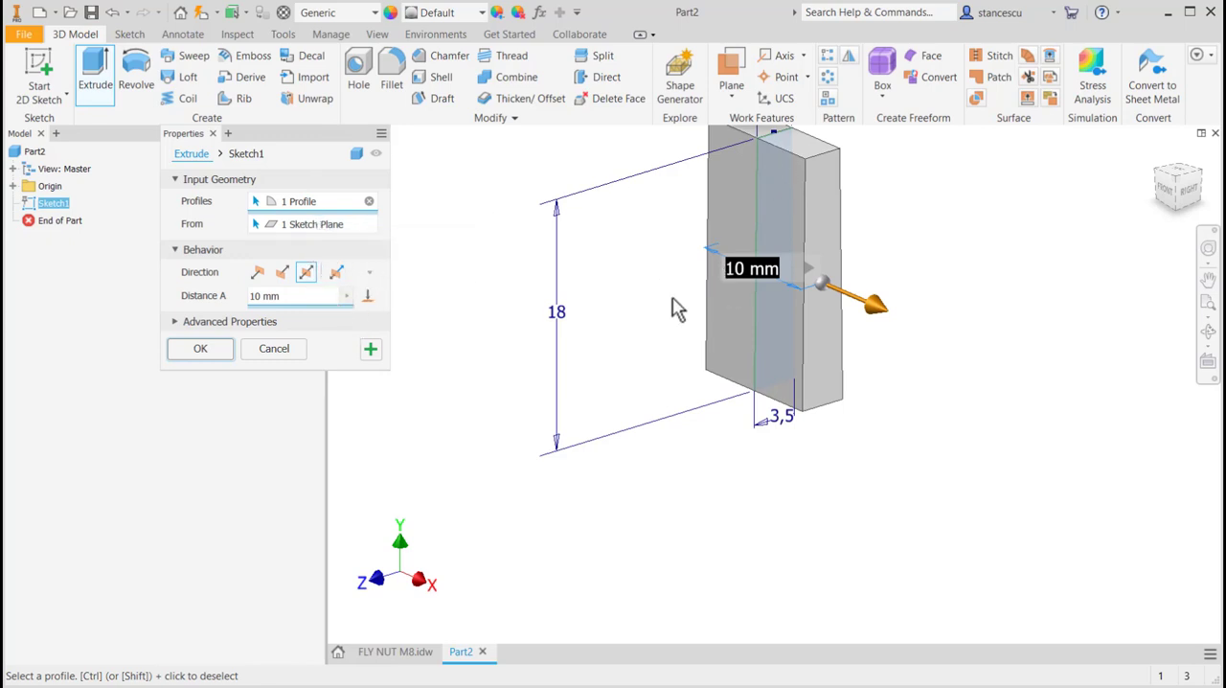
pyautogui.write('40')
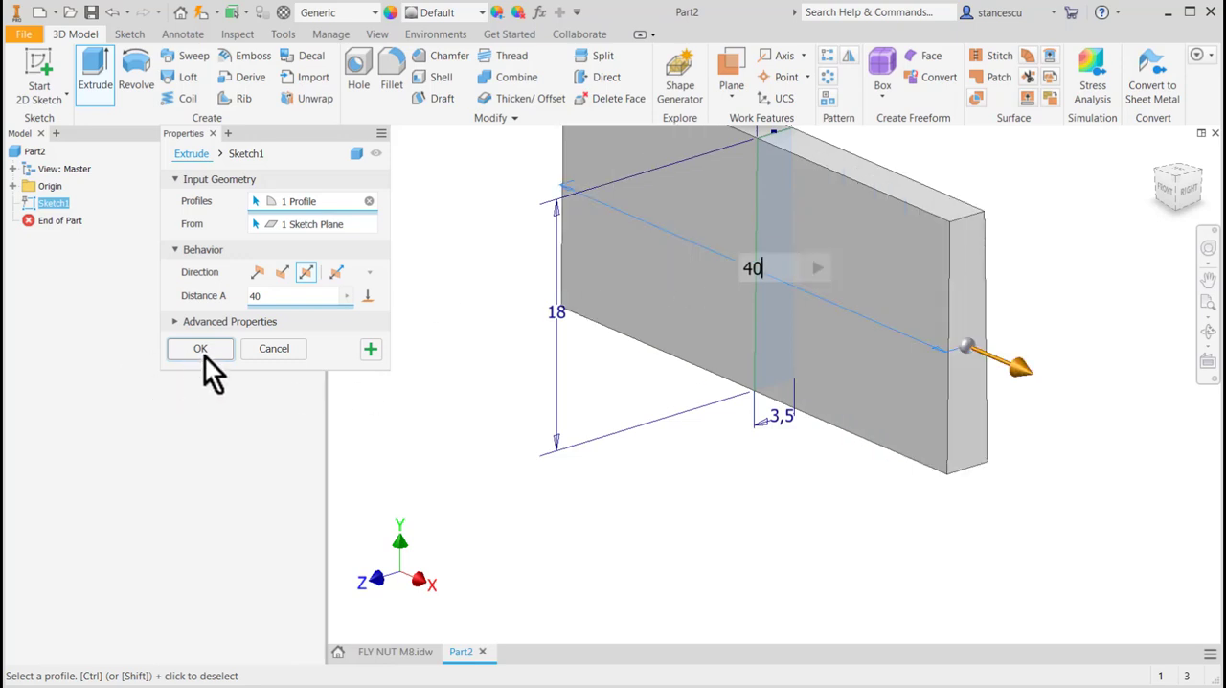
pyautogui.click(199, 347)
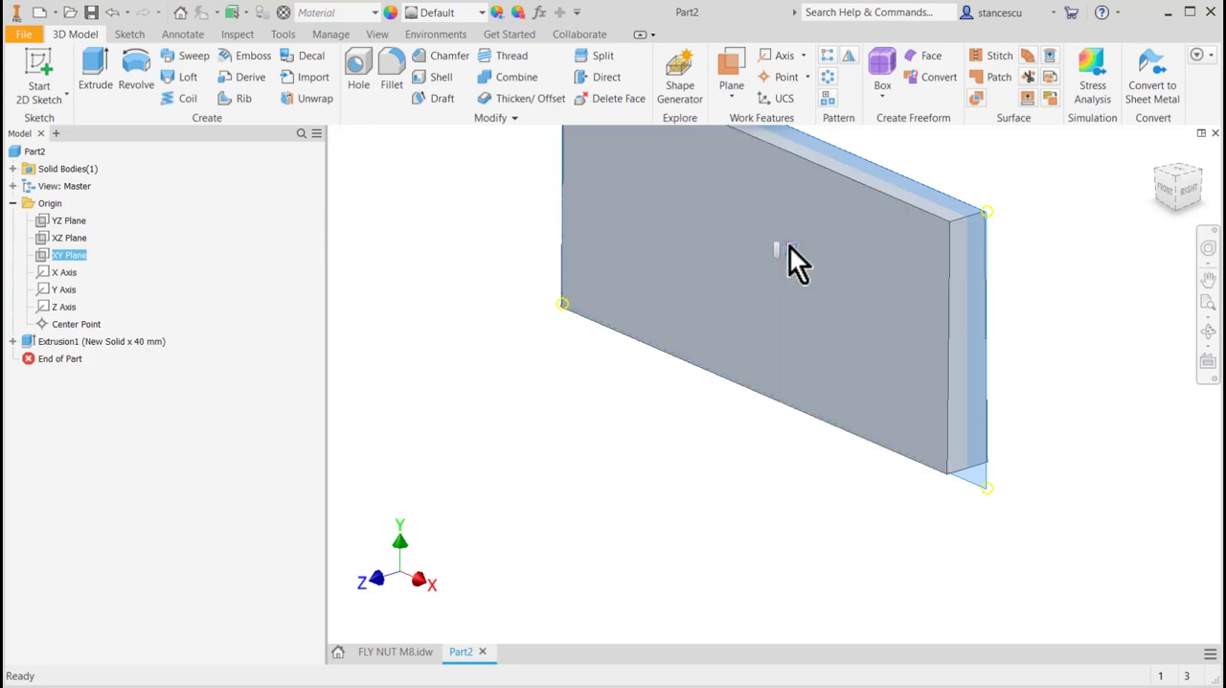
# - Sketch a trapezoid on XY with 15 mm base, 13 mm top, 8 mm height and equal sides
pyautogui.press('f7')
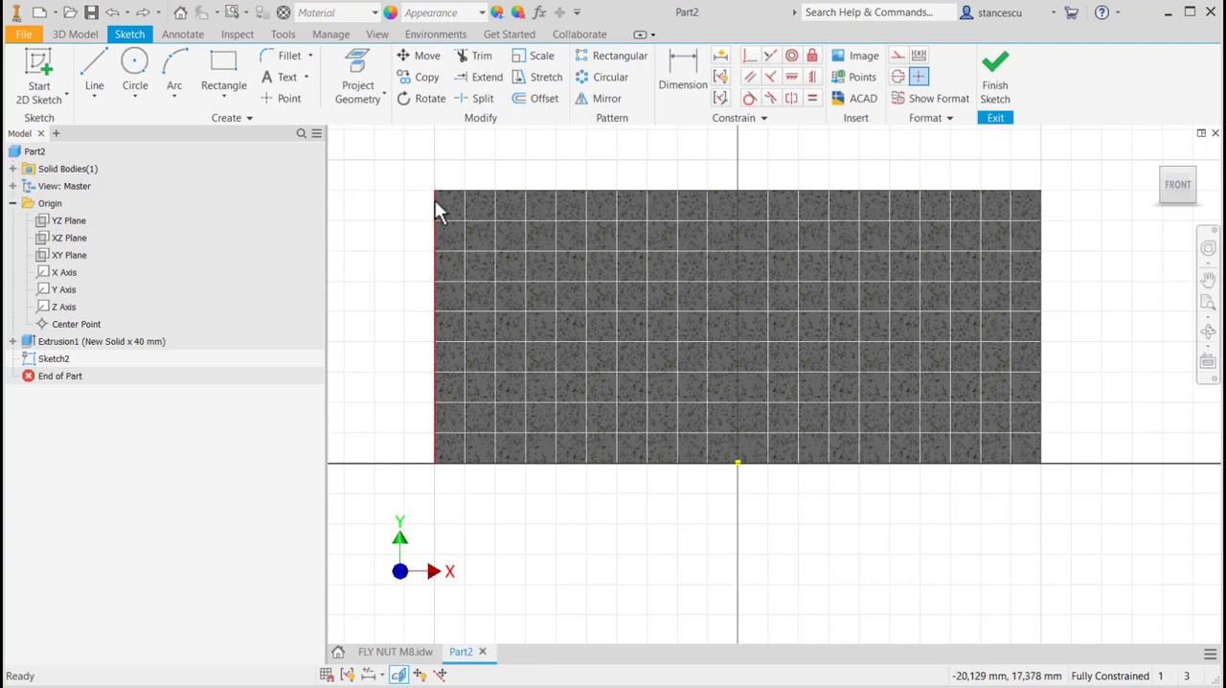
pyautogui.click(93, 71)
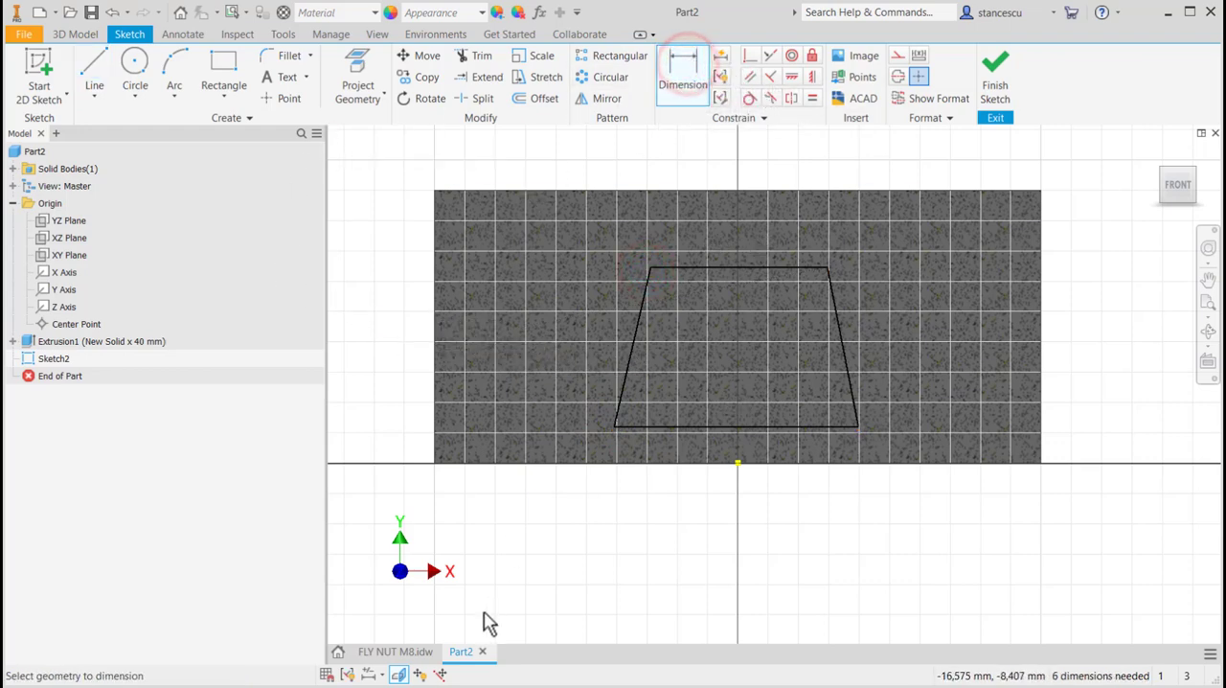
pyautogui.click(395, 651)
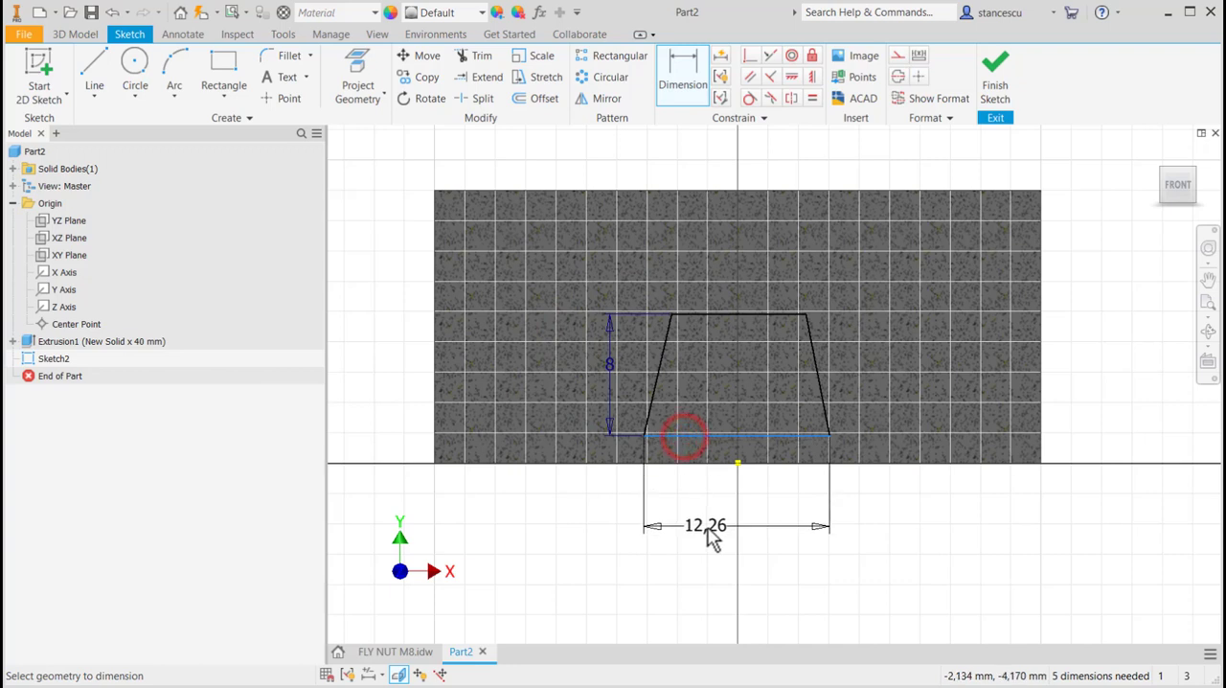
pyautogui.doubleClick(706, 525)
pyautogui.write('15')
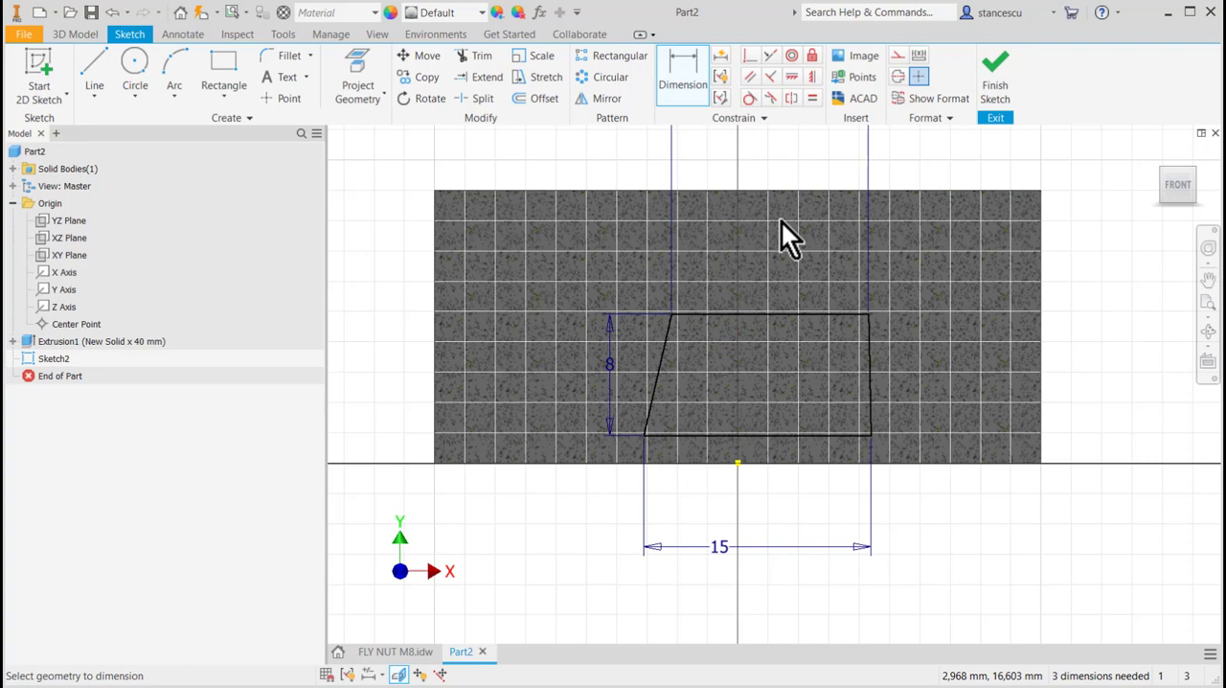
pyautogui.moveTo(752, 147)
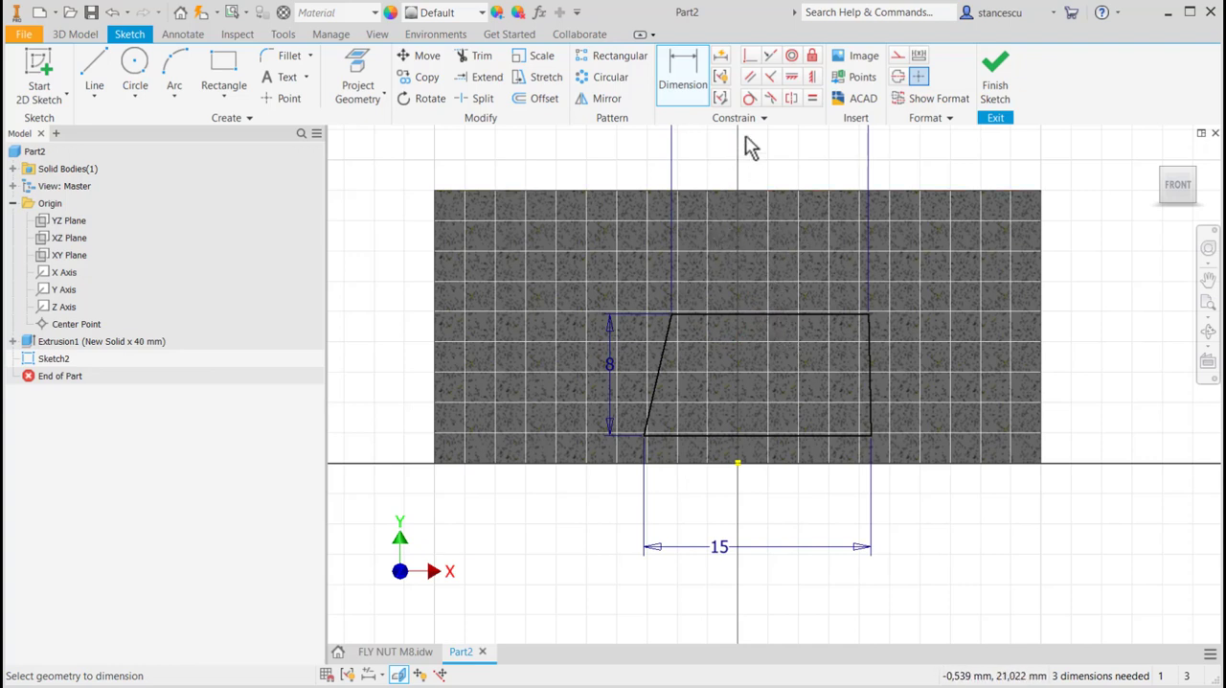
pyautogui.moveTo(811, 99)
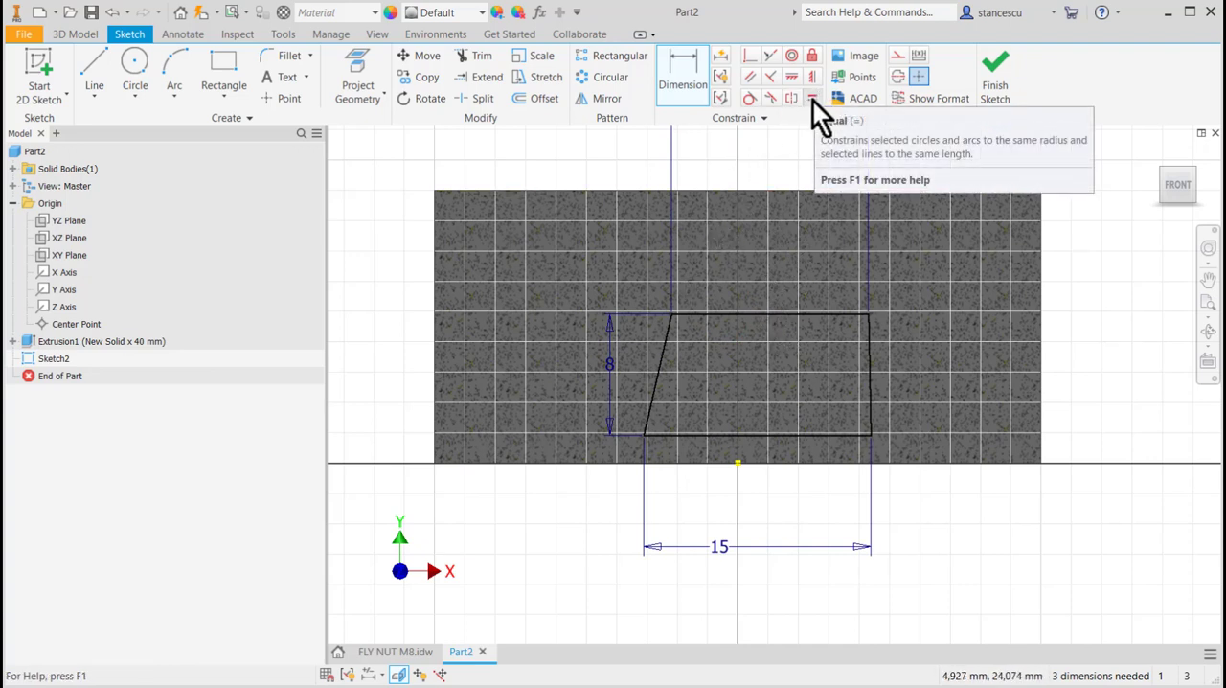
pyautogui.click(812, 97)
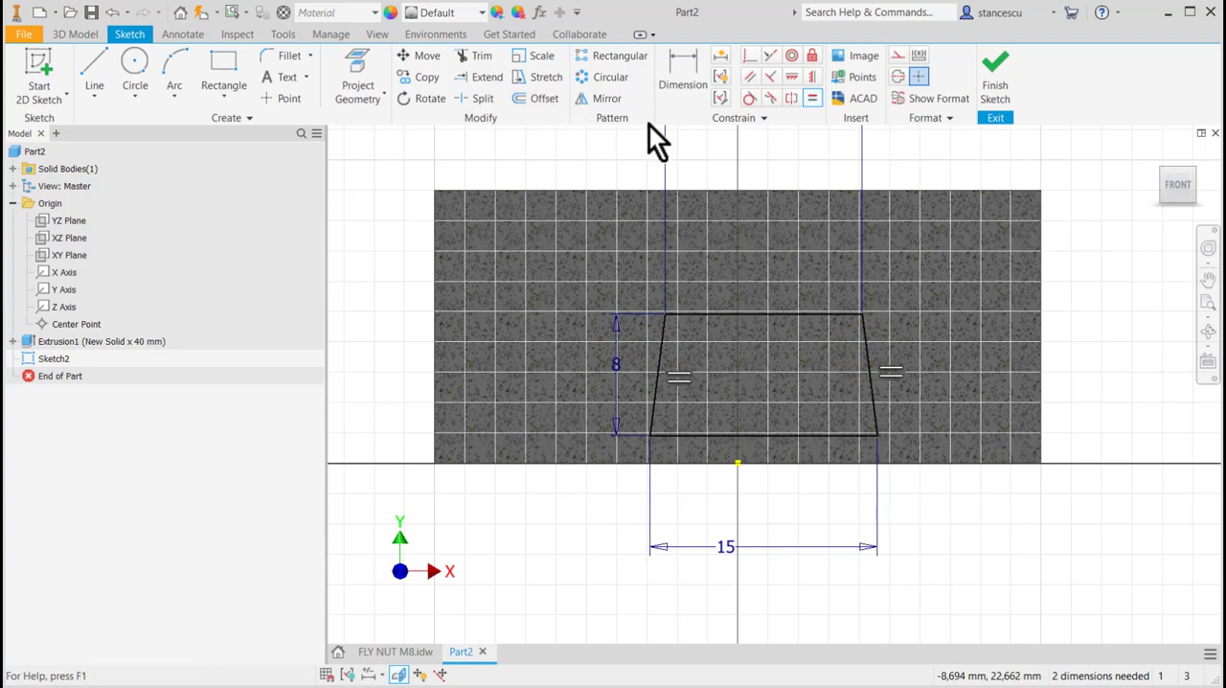
pyautogui.moveTo(762, 81)
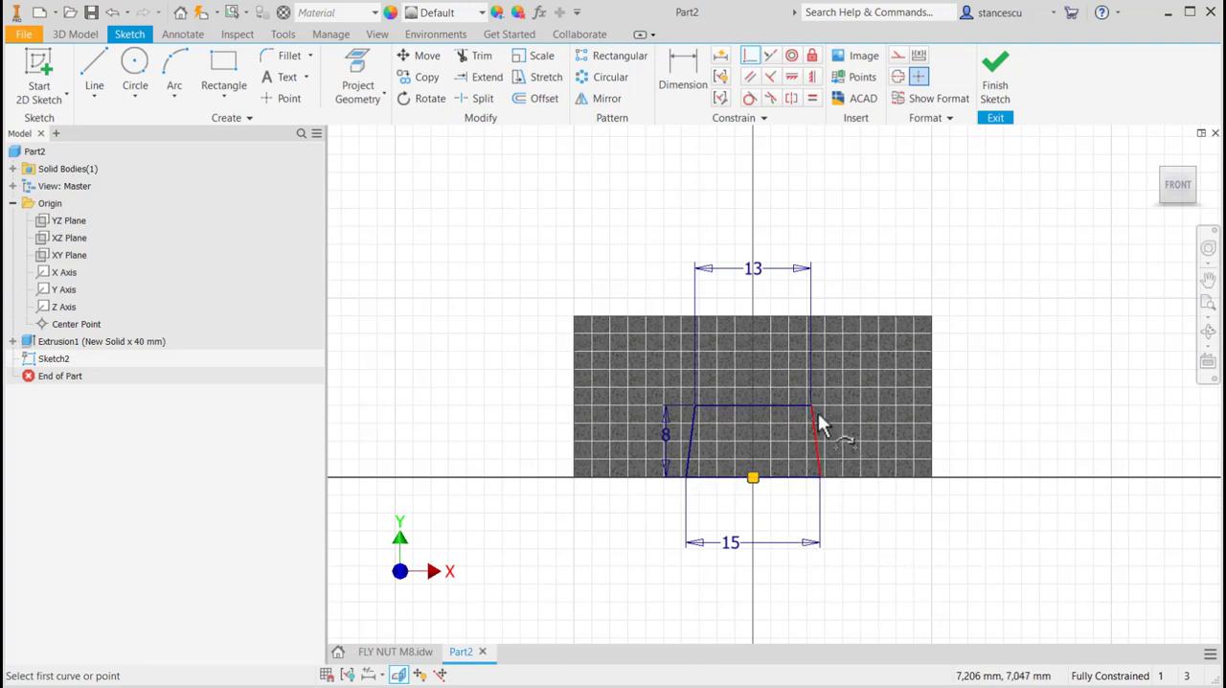
pyautogui.press('Escape')
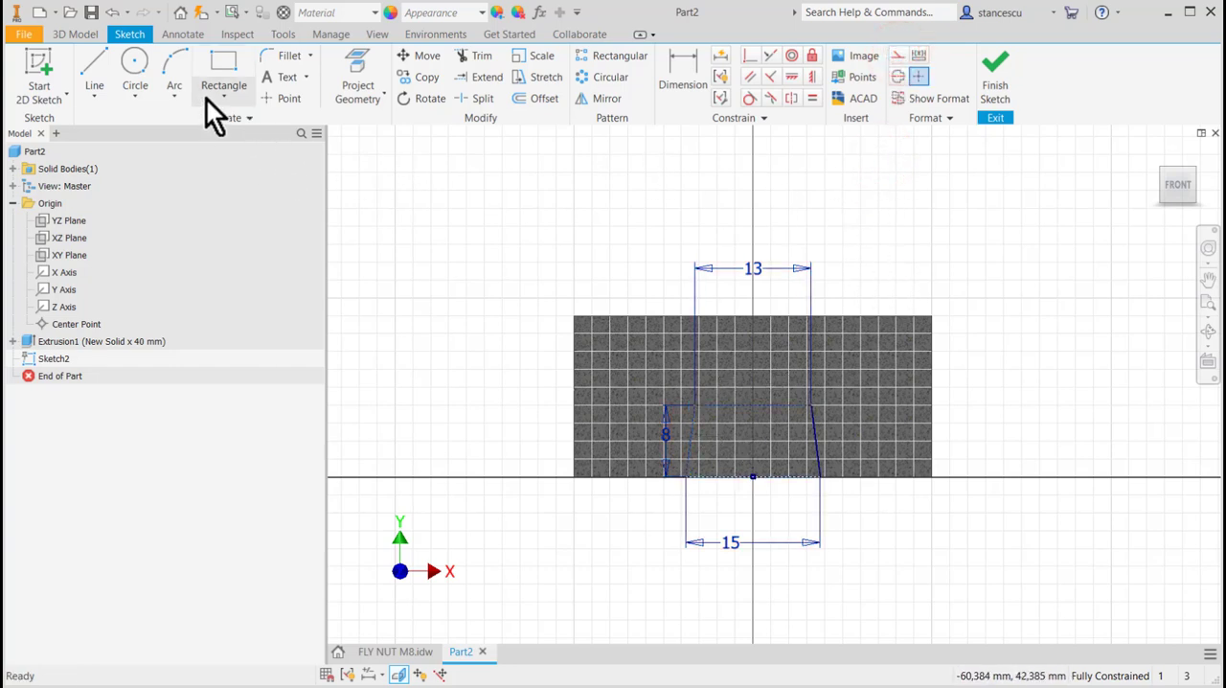
# - Draw a wing circle, tangent lines from the trapezoid corners, and trim the inner arc
pyautogui.click(134, 71)
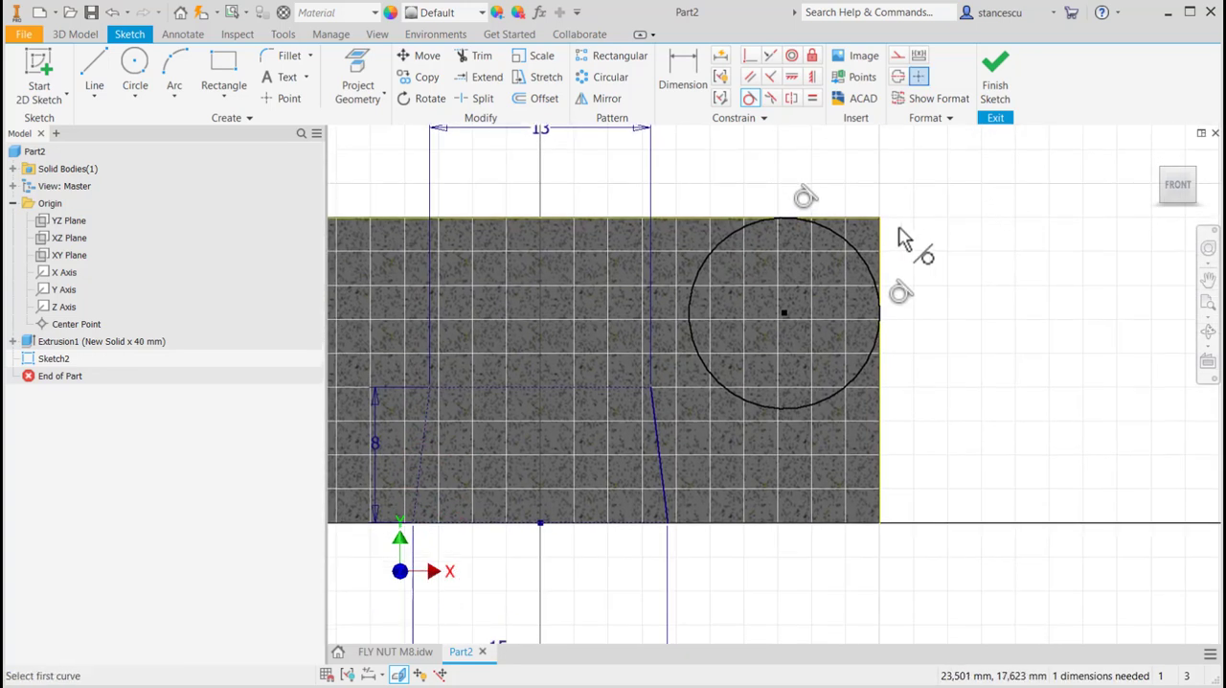
pyautogui.click(94, 72)
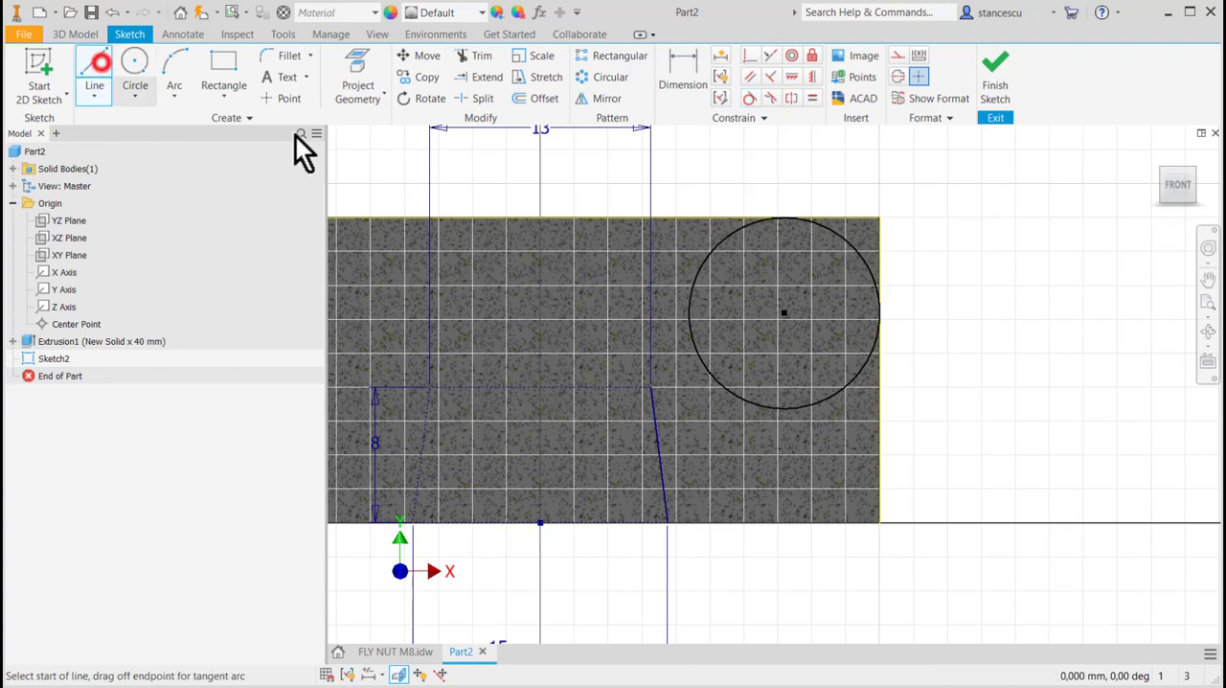
pyautogui.click(718, 235)
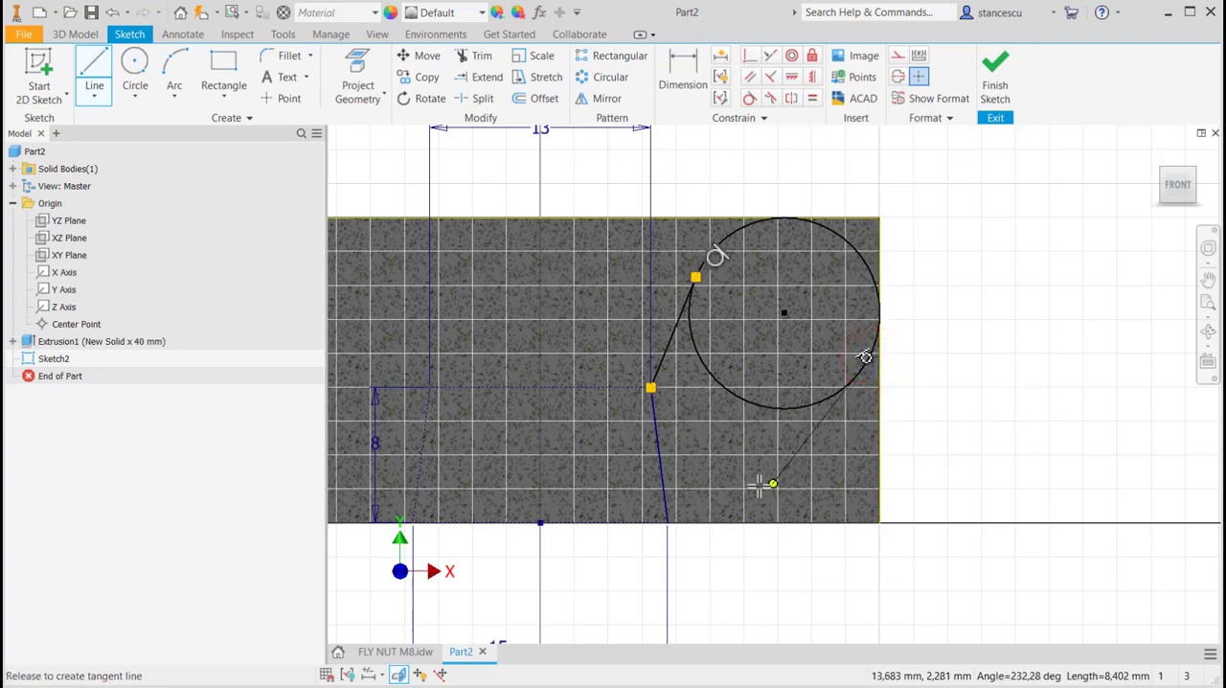
pyautogui.click(667, 524)
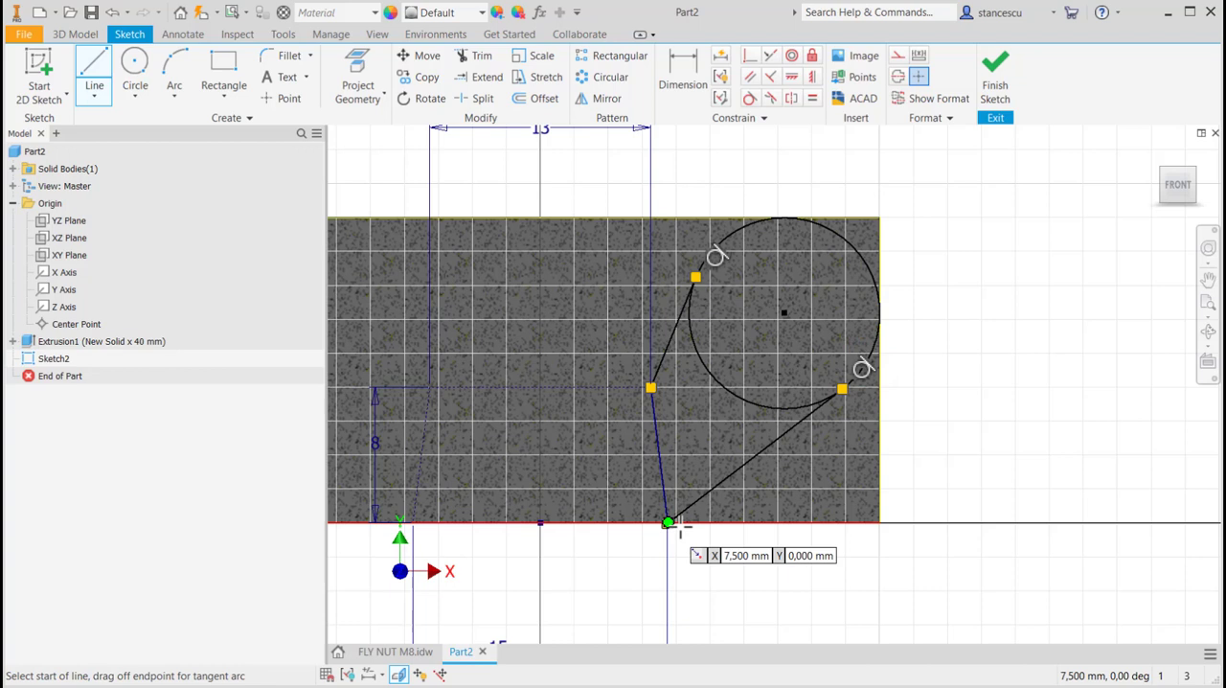
pyautogui.click(475, 54)
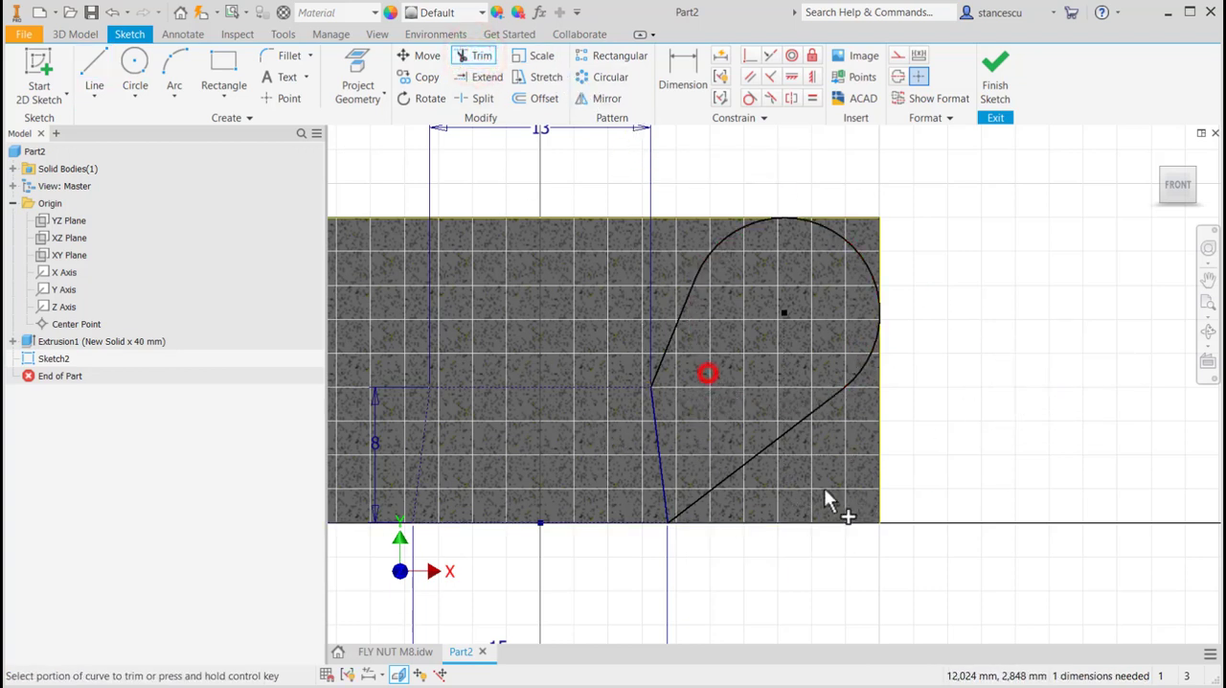
pyautogui.click(707, 374)
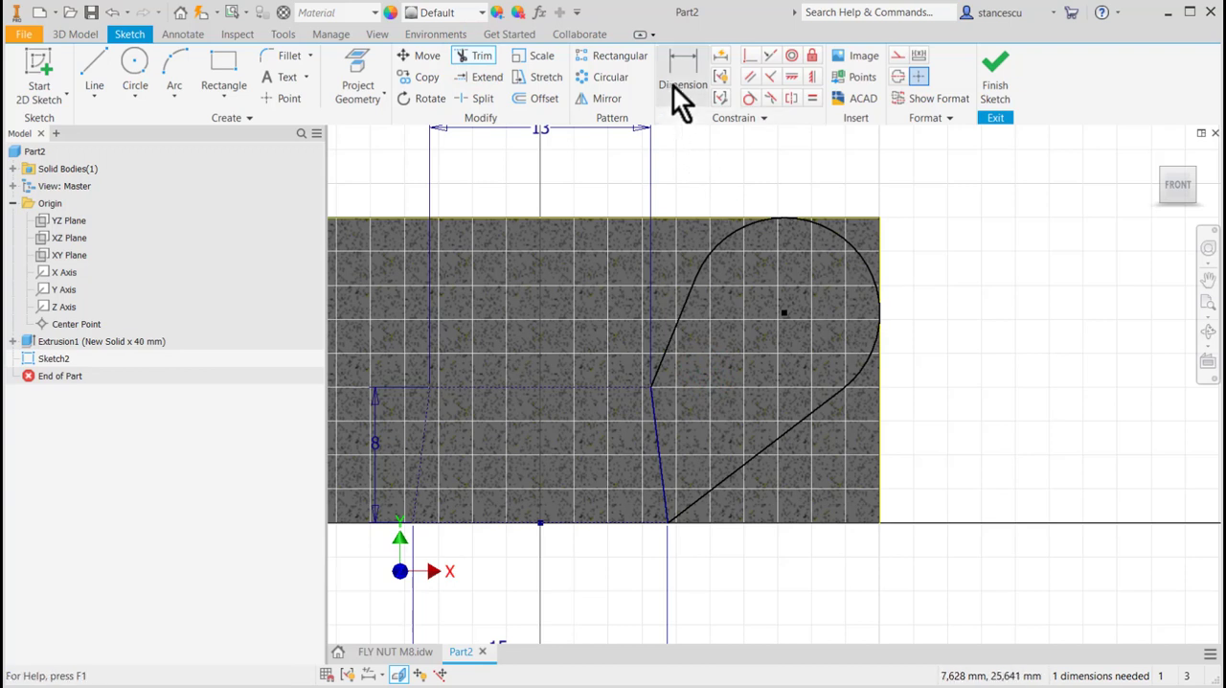
pyautogui.click(683, 84)
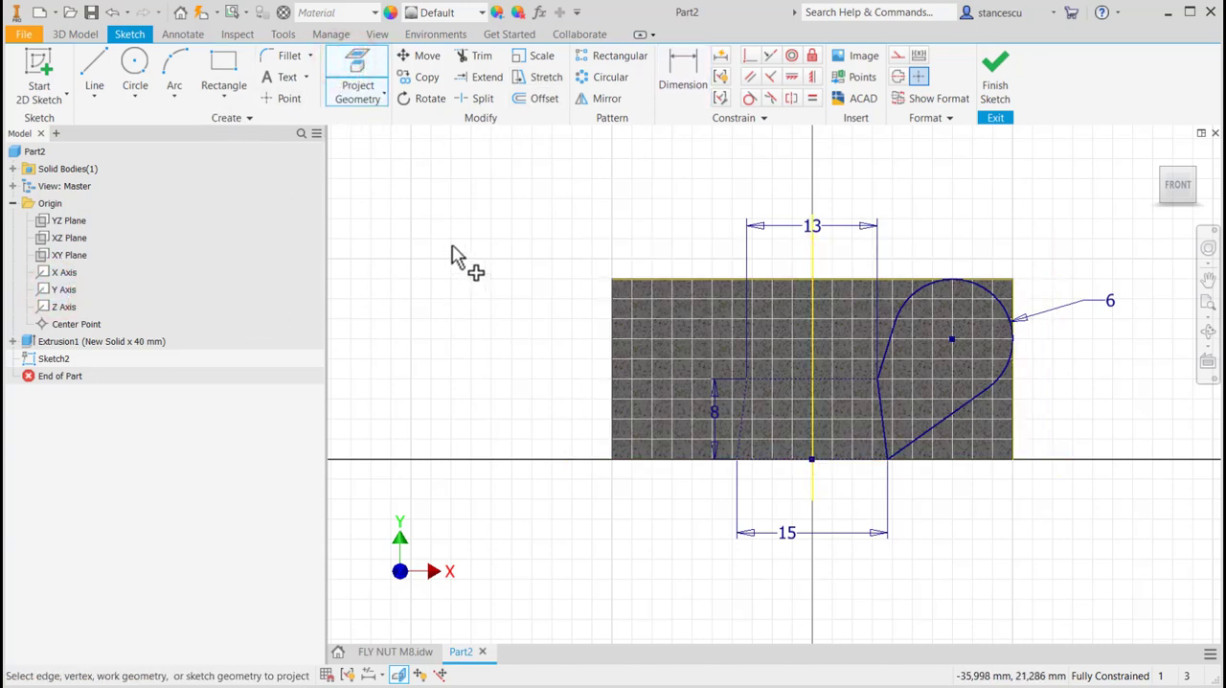
# - Mirror the teardrop wing across the vertical axis and finish Sketch2
pyautogui.press('Escape')
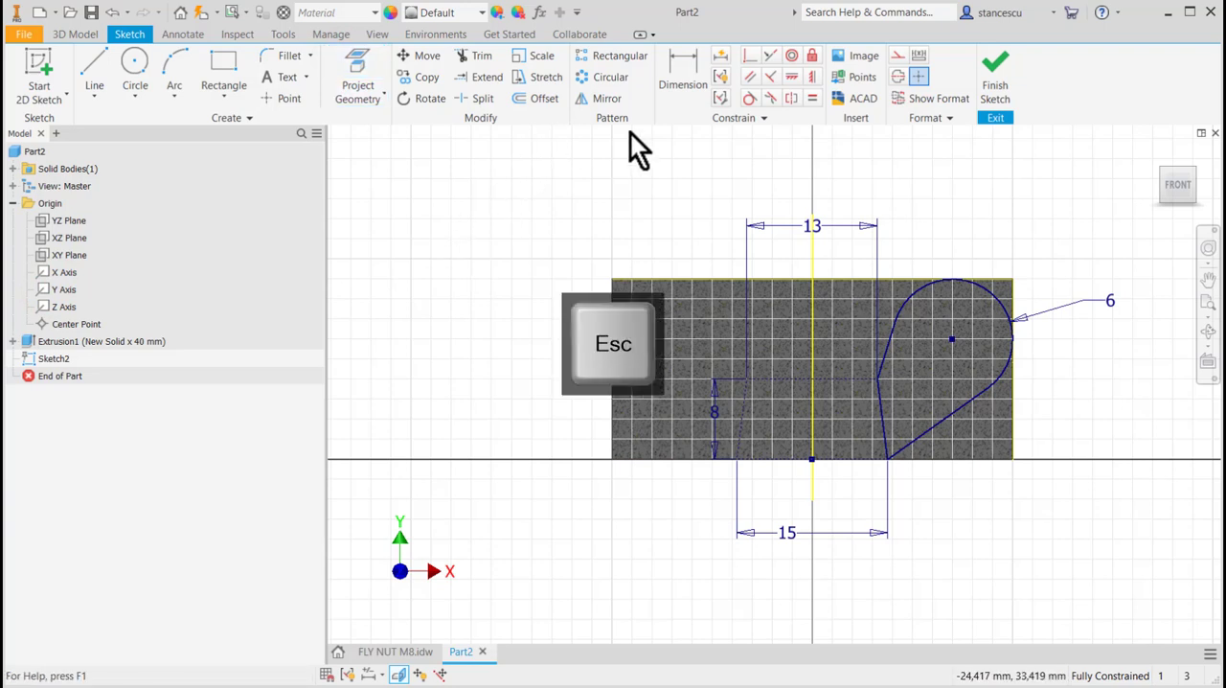
pyautogui.click(606, 97)
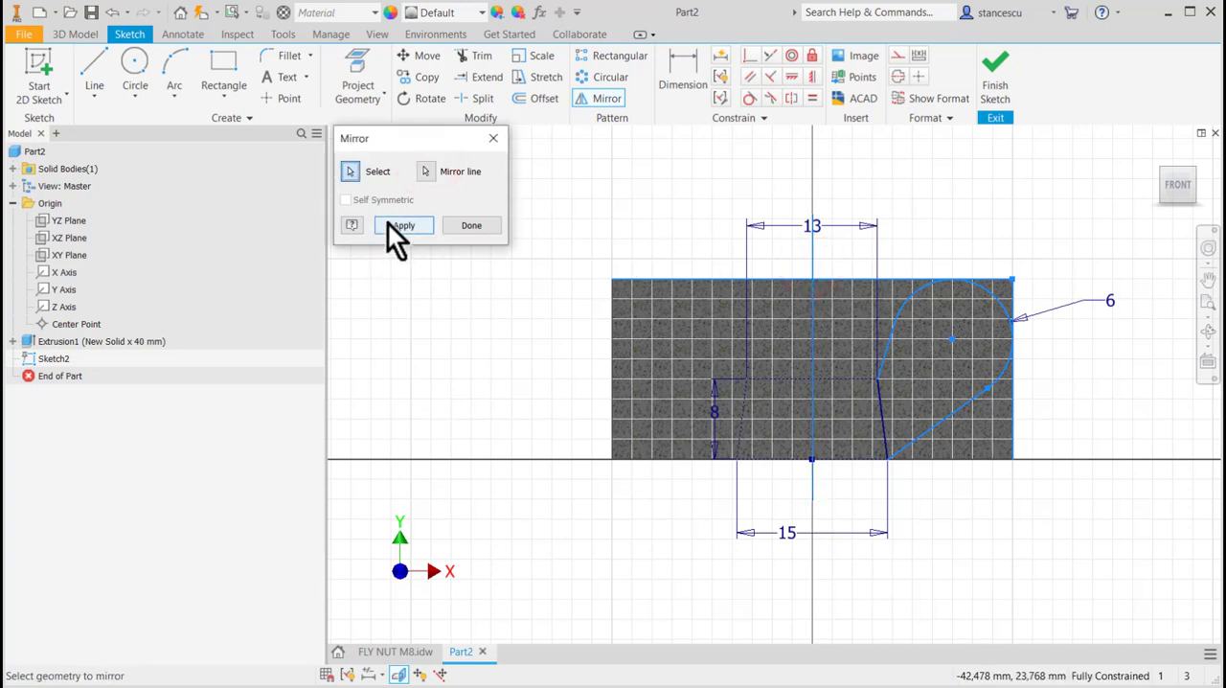
pyautogui.click(402, 225)
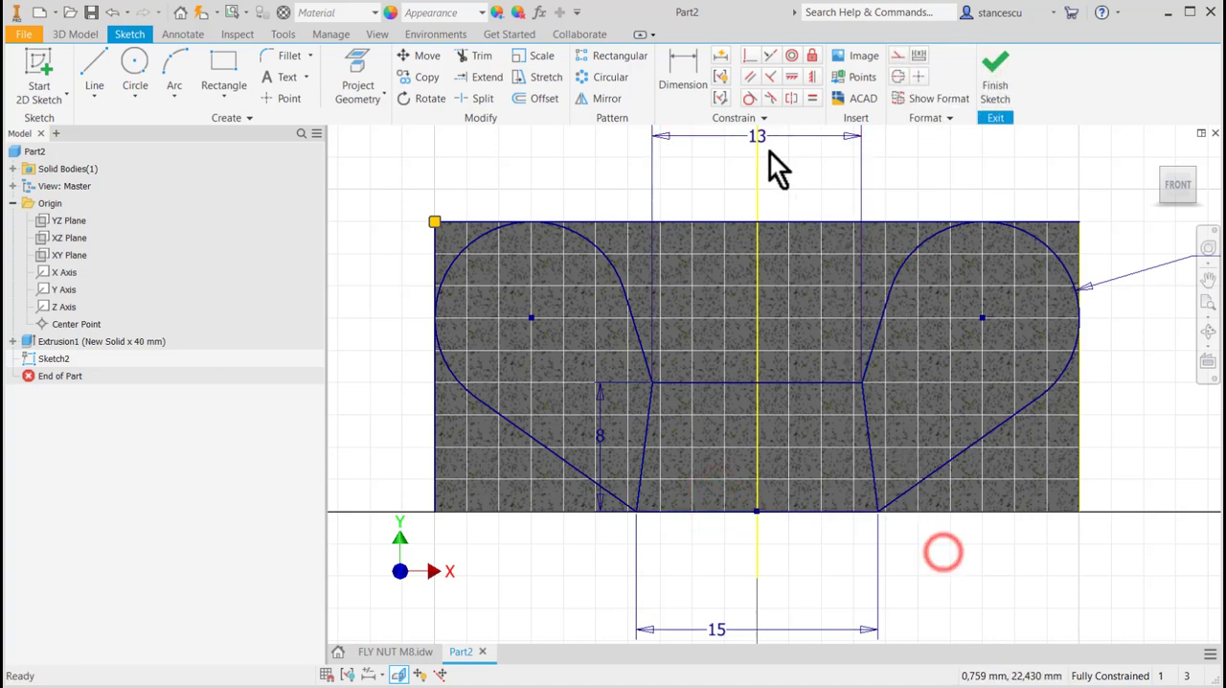
pyautogui.click(995, 67)
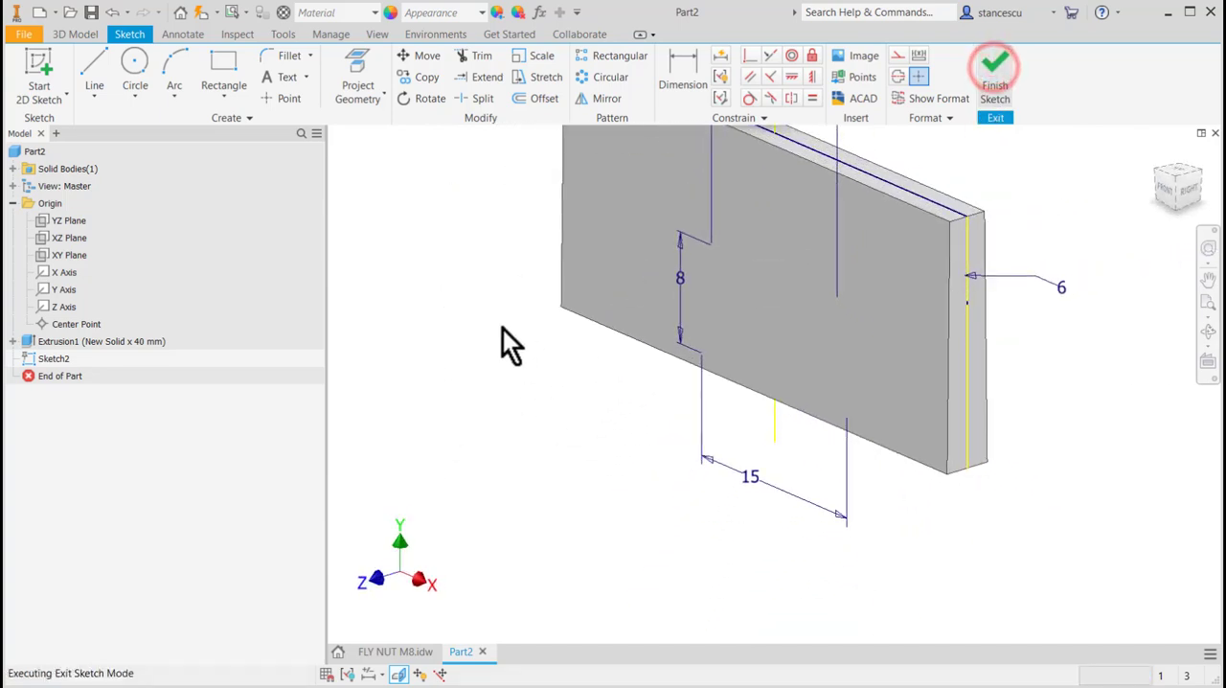
pyautogui.click(994, 72)
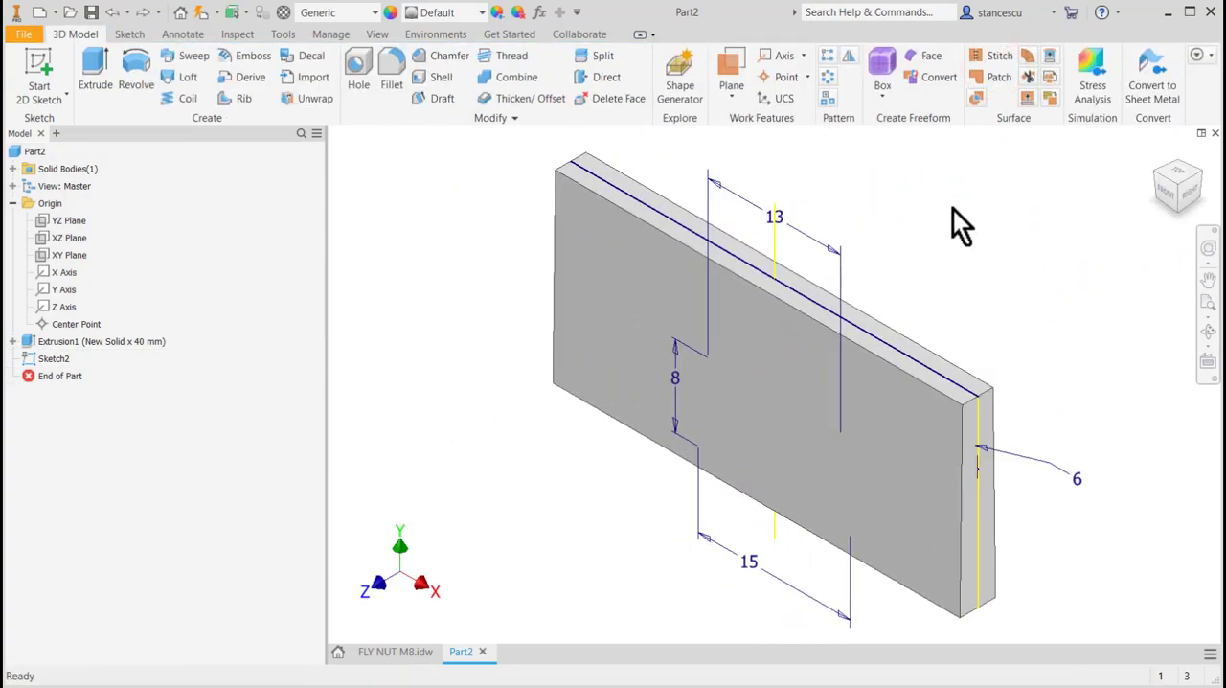
pyautogui.moveTo(918, 244)
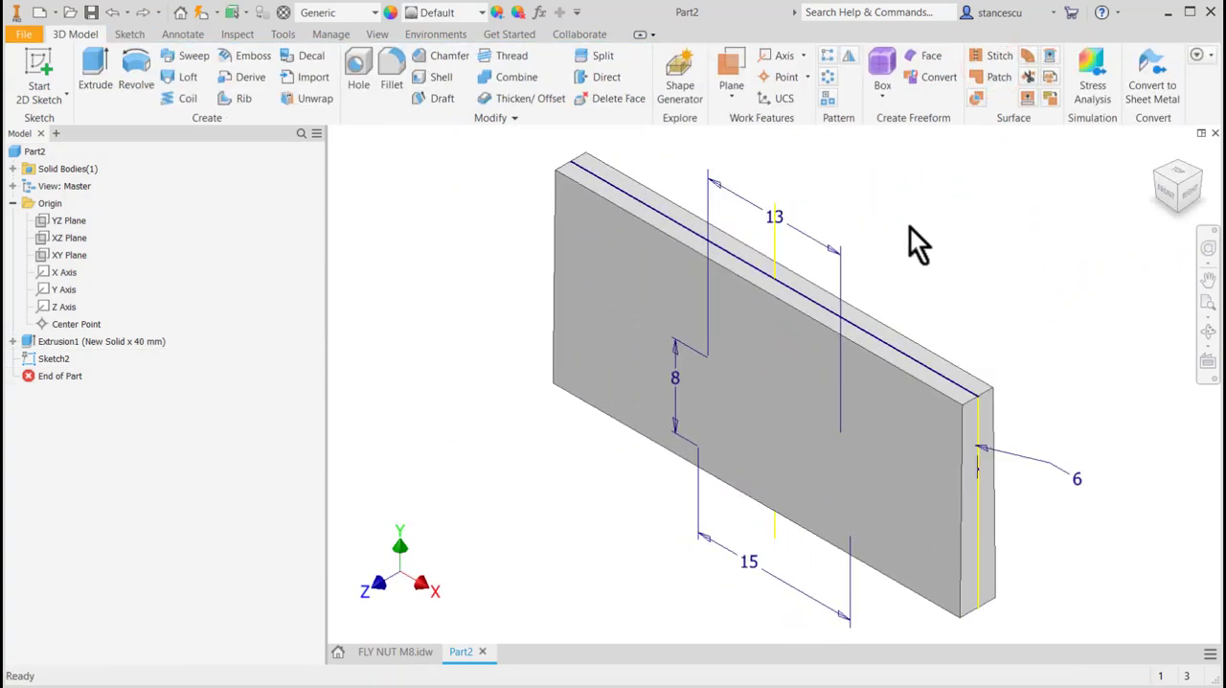
pyautogui.click(536, 12)
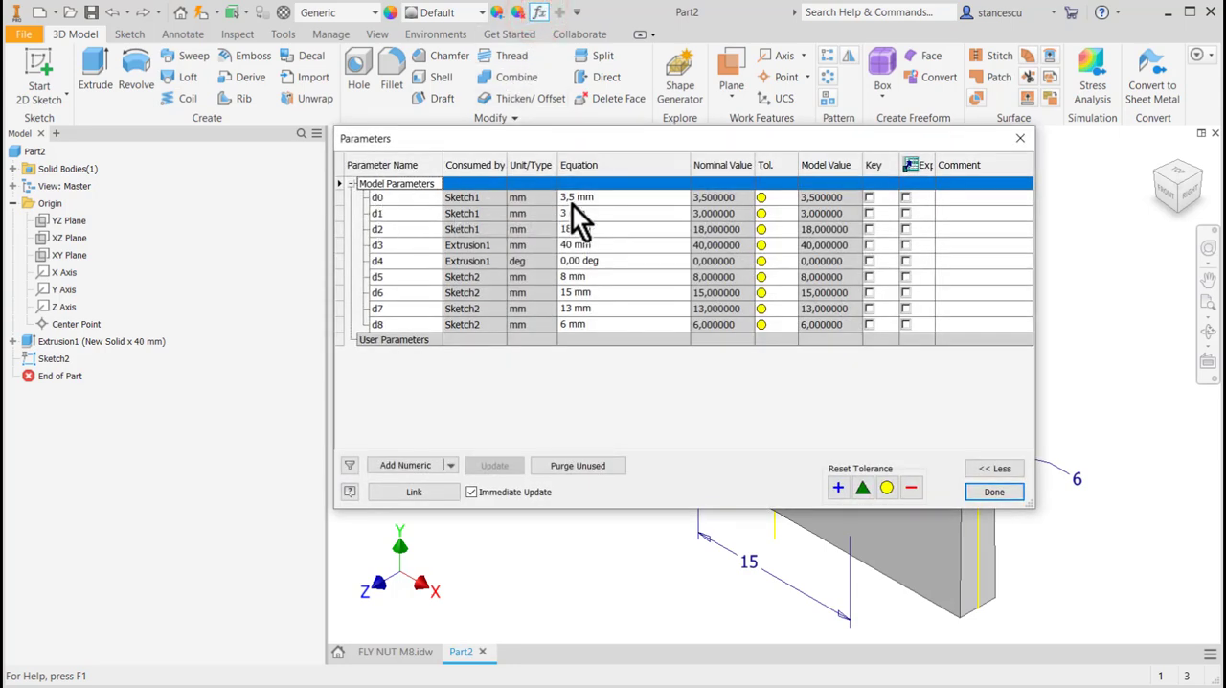
pyautogui.moveTo(573, 220)
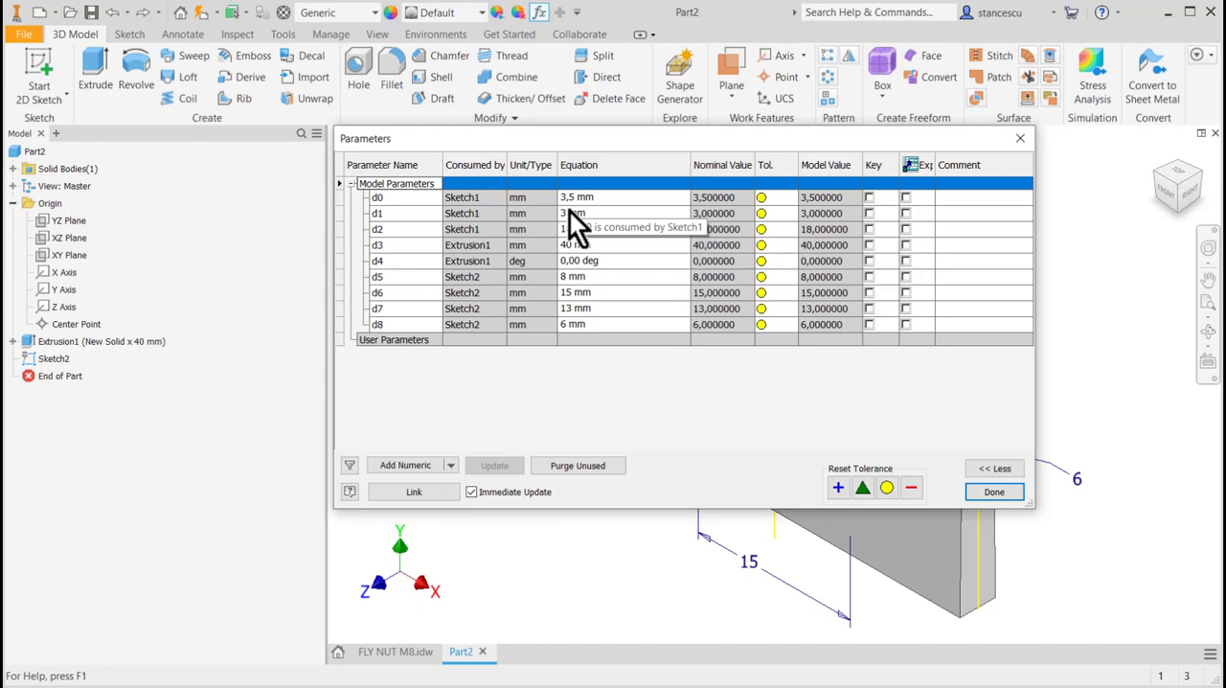
pyautogui.click(994, 492)
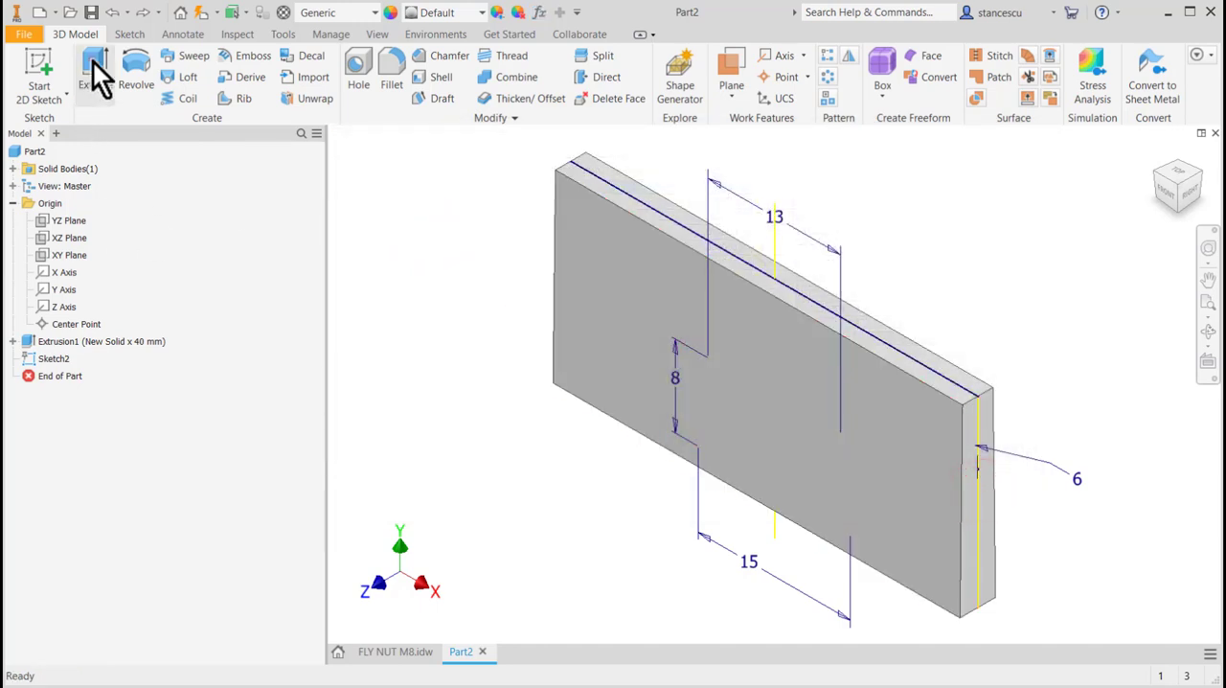
# - Intersect-extrude Sketch2's four profiles symmetrically by d0, creating Extrusion2
pyautogui.click(95, 72)
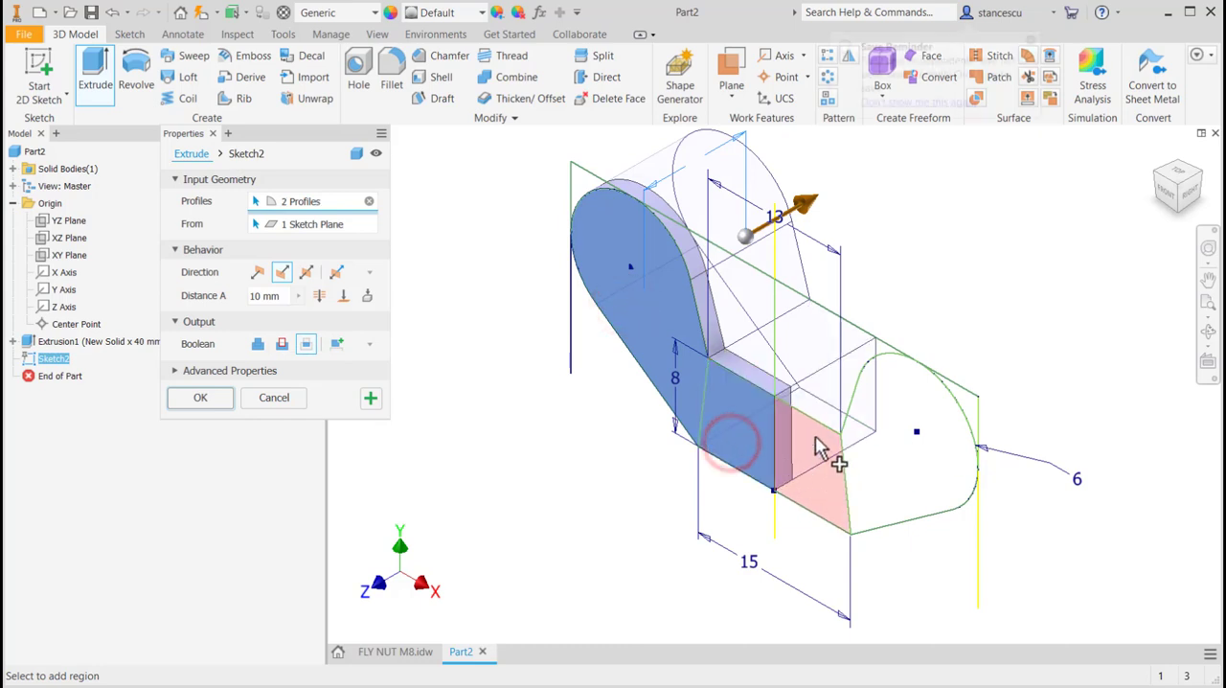
pyautogui.click(824, 446)
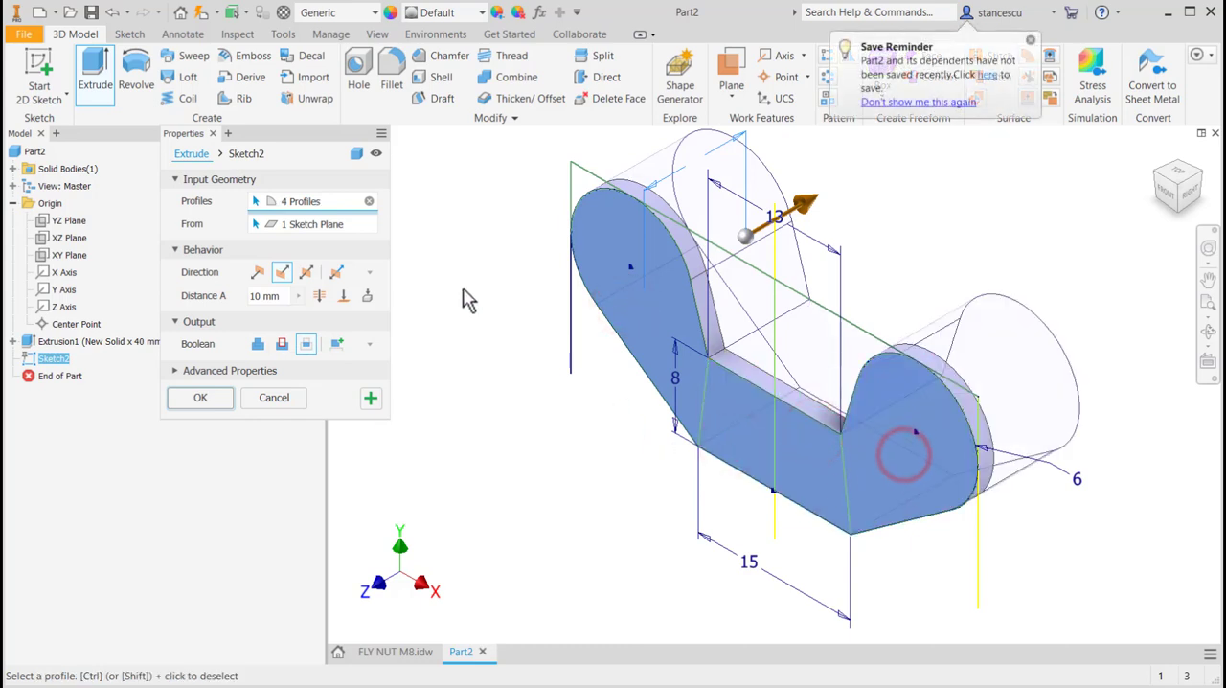
pyautogui.click(306, 272)
pyautogui.write('d0')
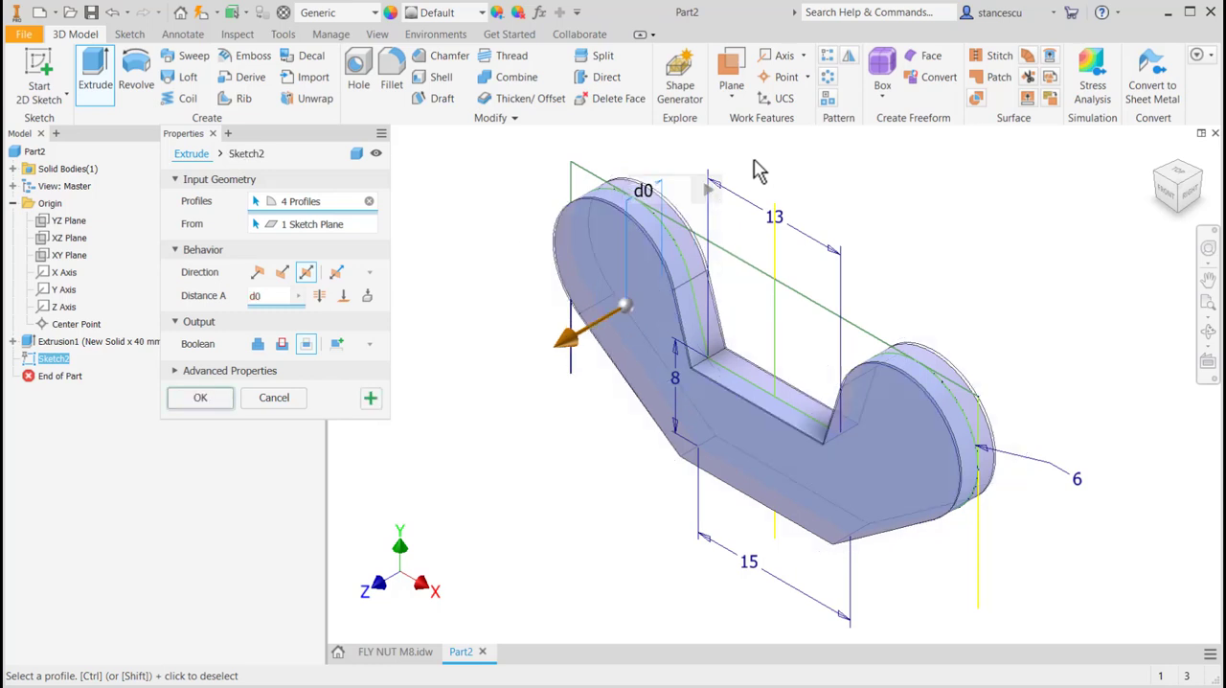
pyautogui.click(201, 397)
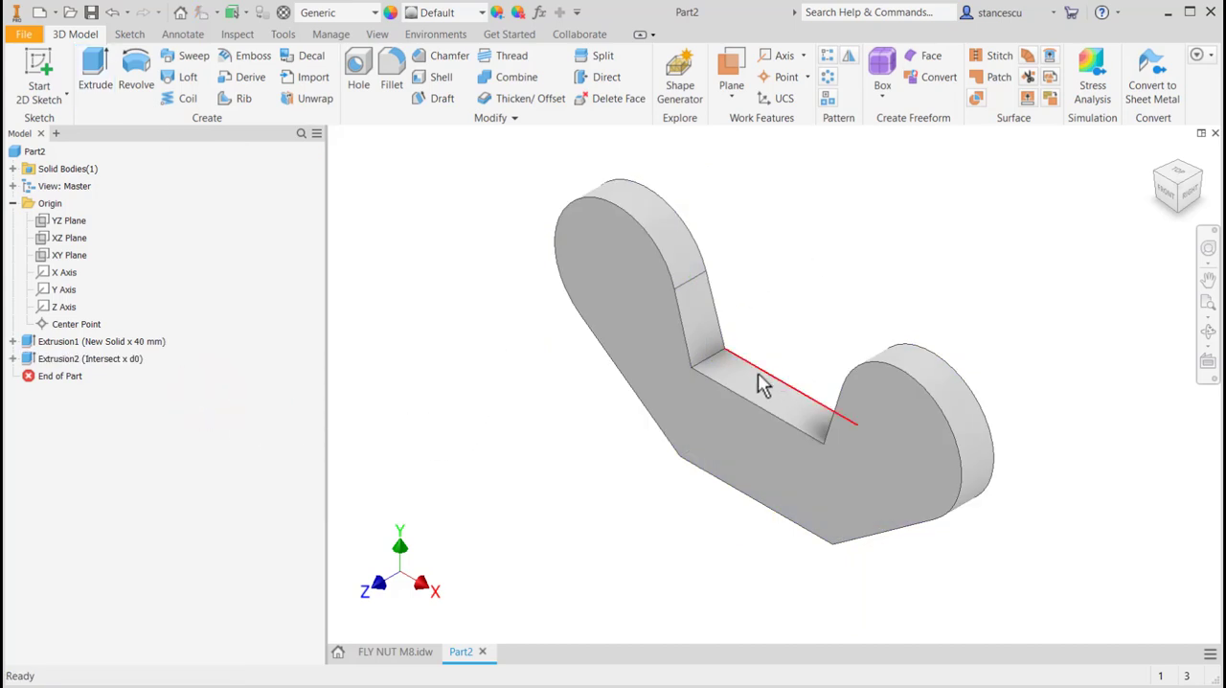
pyautogui.click(759, 443)
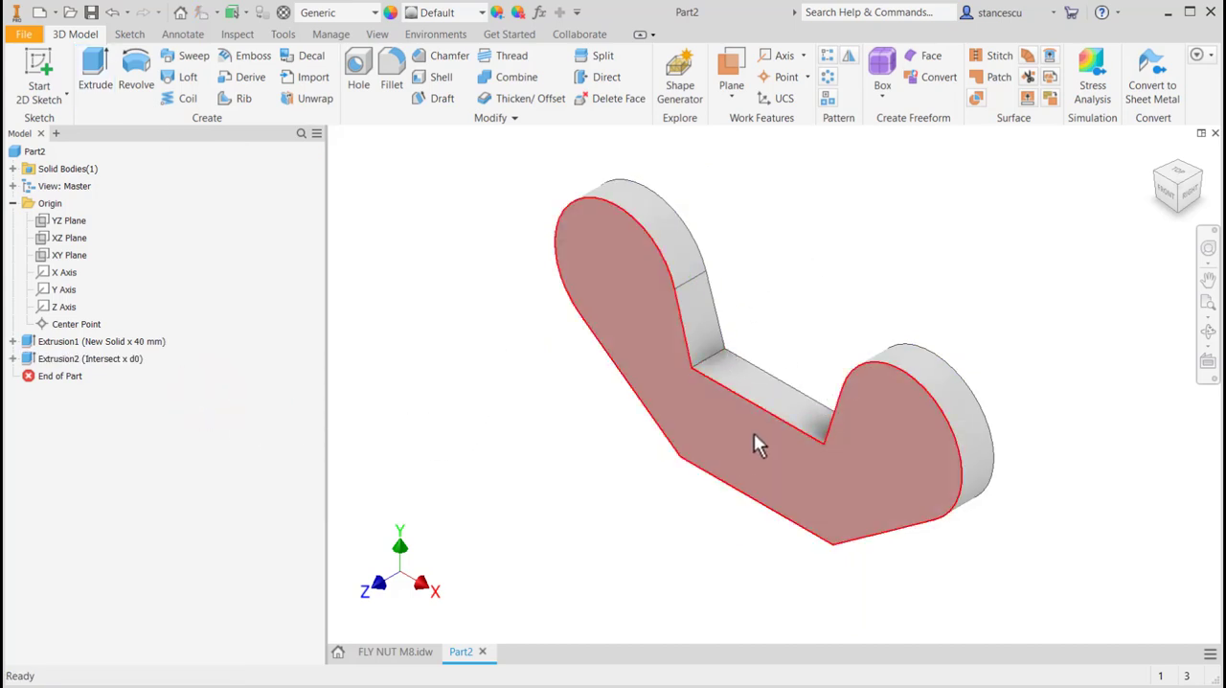
pyautogui.click(421, 259)
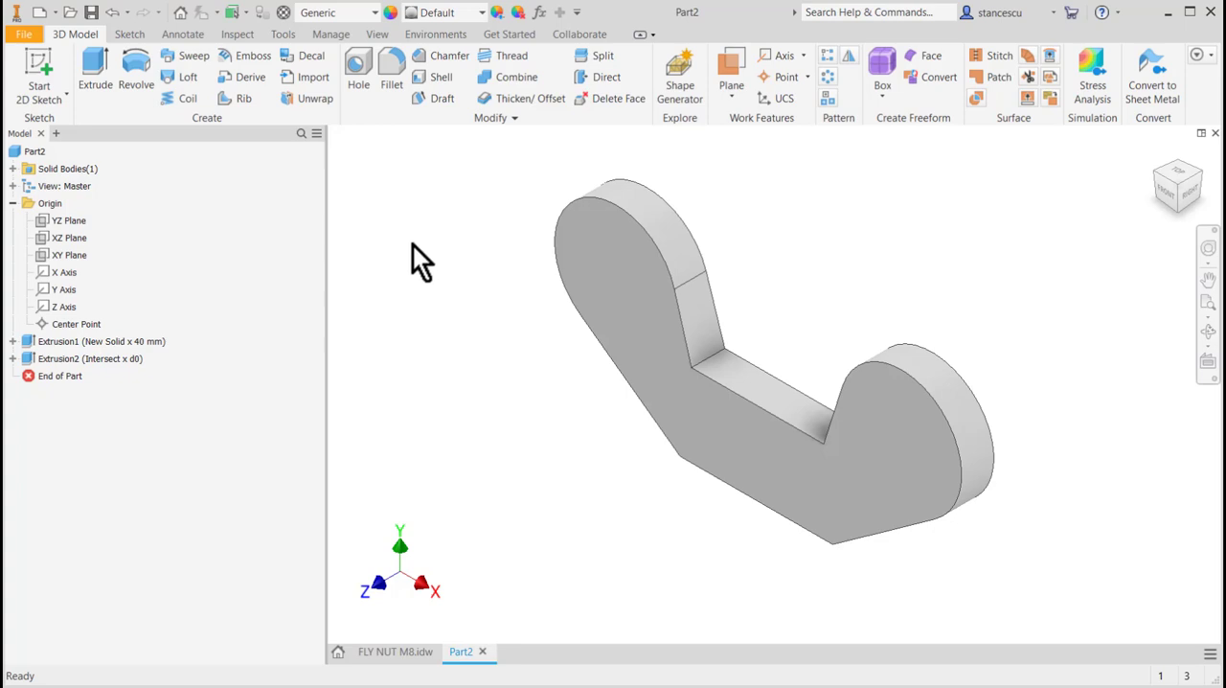
pyautogui.moveTo(19, 355)
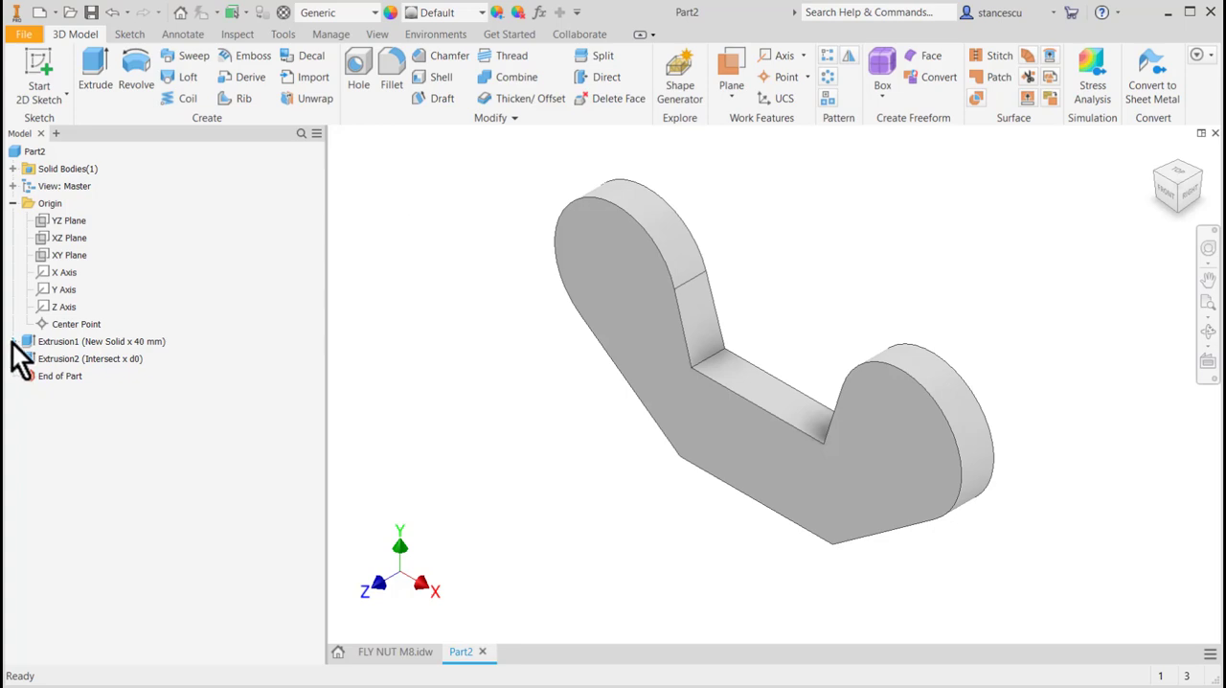
# - Expand Extrusion1 and Extrusion2 in the browser and share Sketch2
pyautogui.click(19, 341)
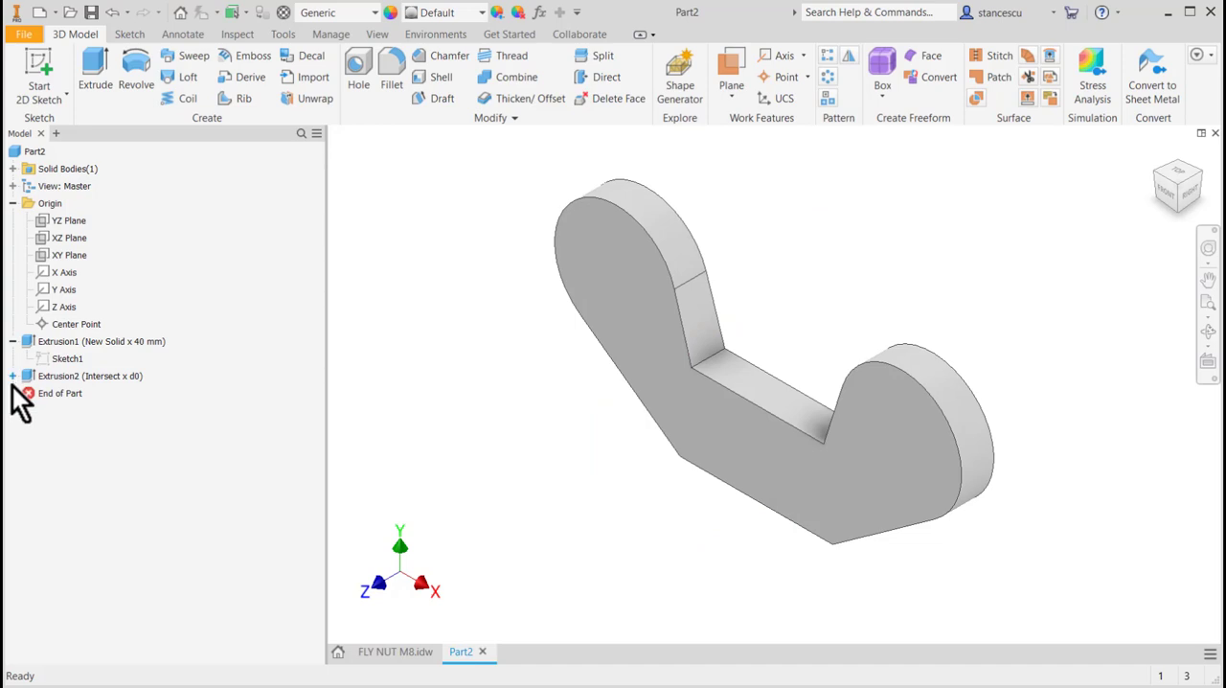
pyautogui.click(13, 375)
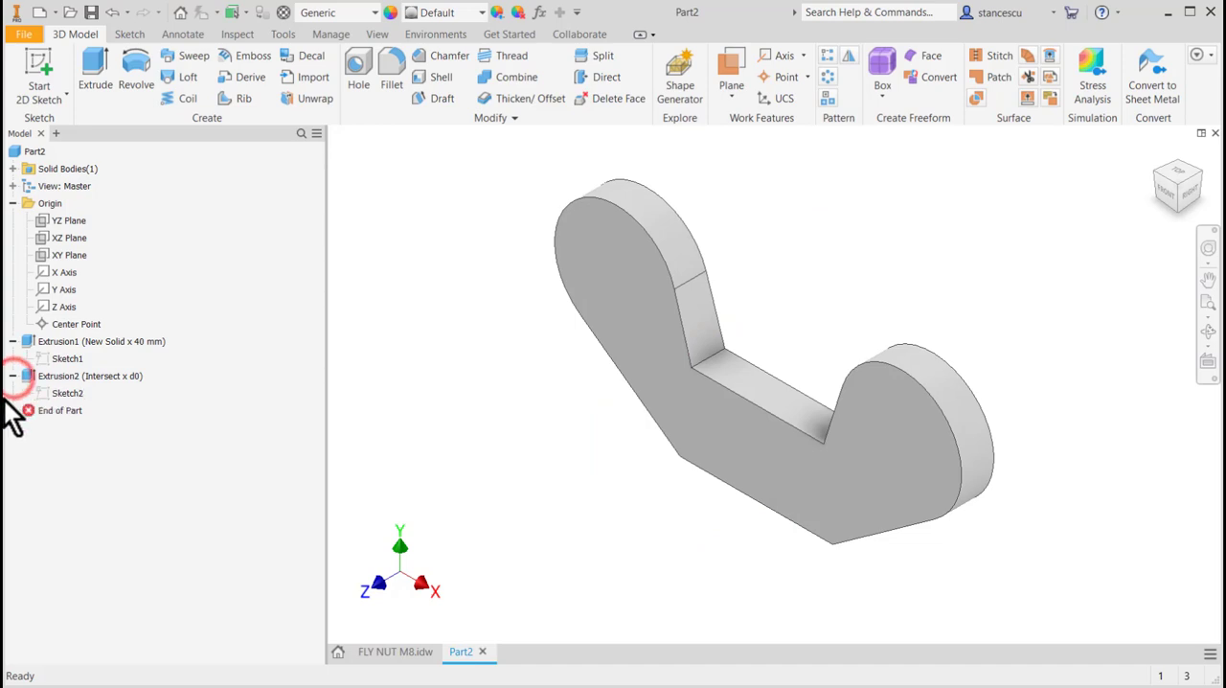
pyautogui.rightClick(67, 392)
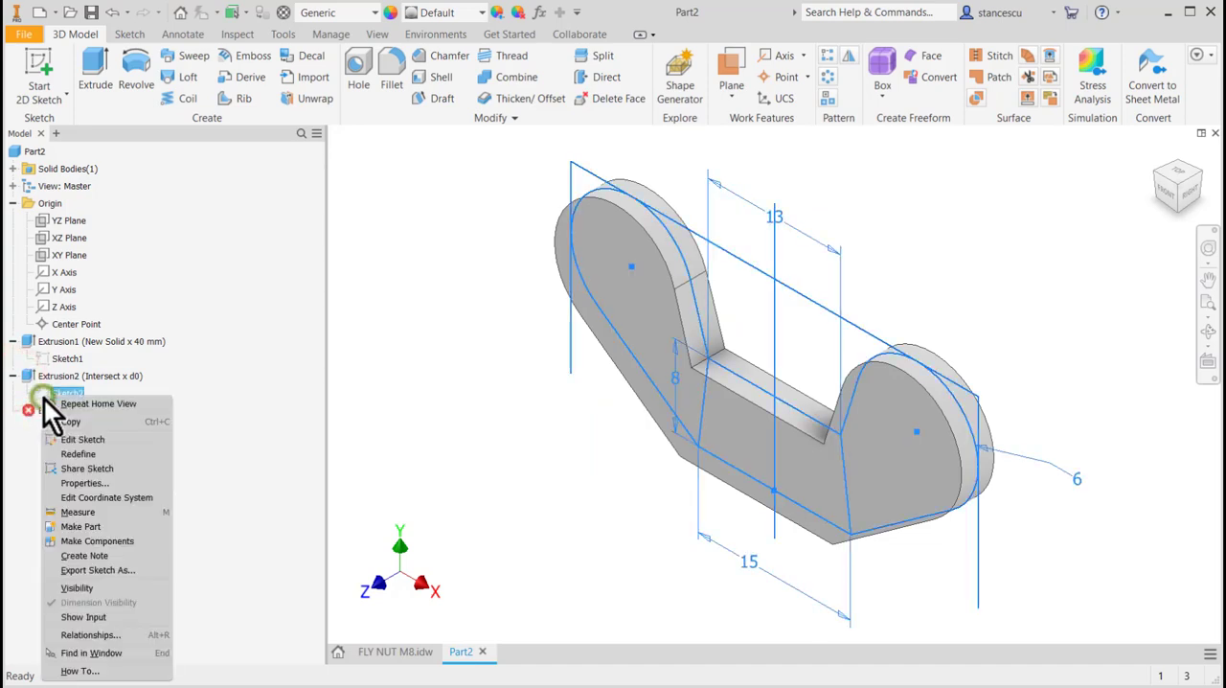
pyautogui.moveTo(91, 474)
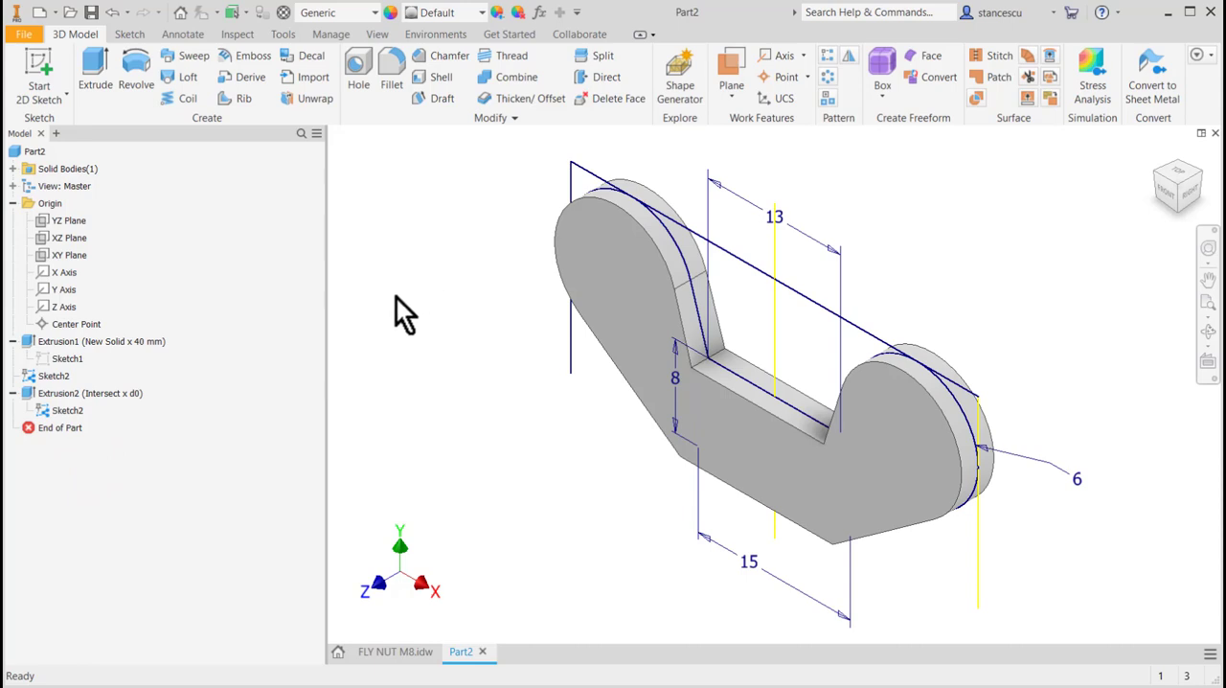
pyautogui.moveTo(115, 144)
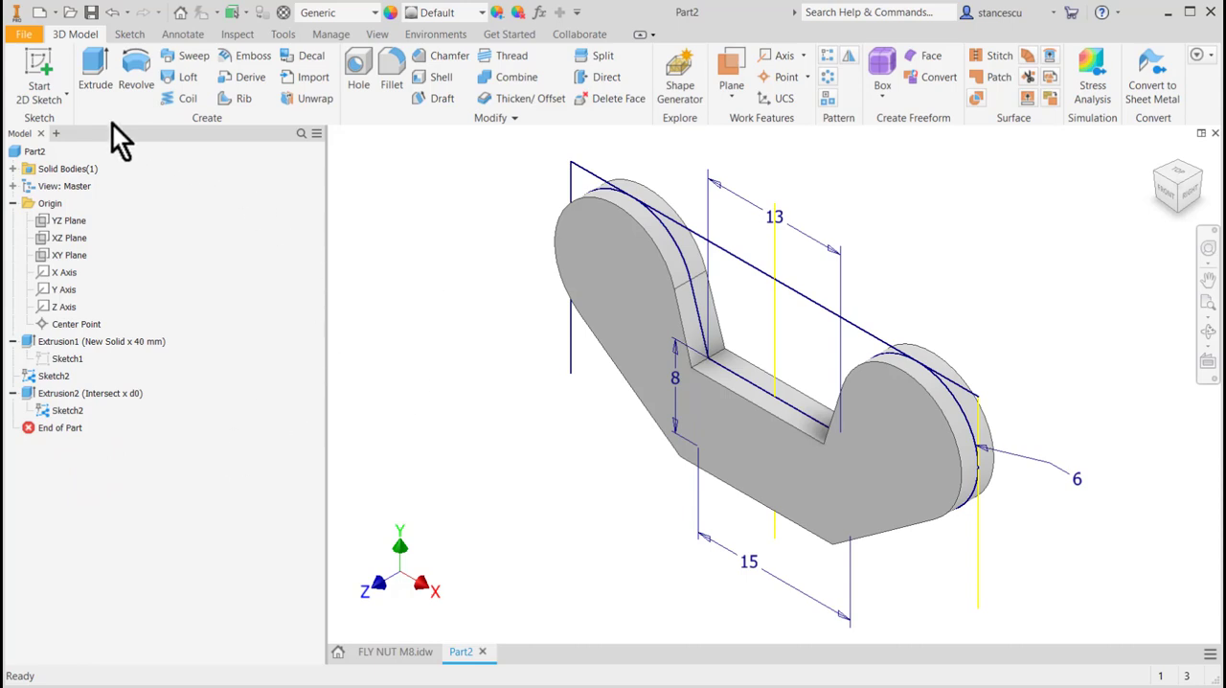
# - Start Sketch3 on the XY Plane
pyautogui.click(39, 72)
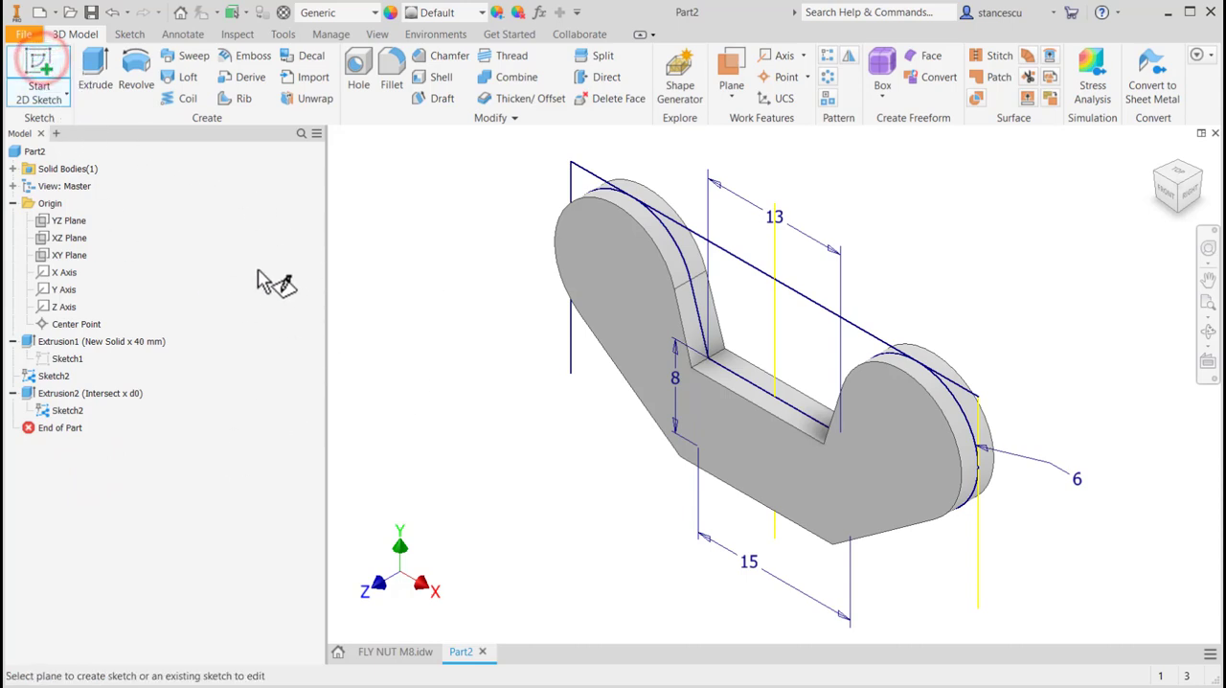
pyautogui.moveTo(77, 278)
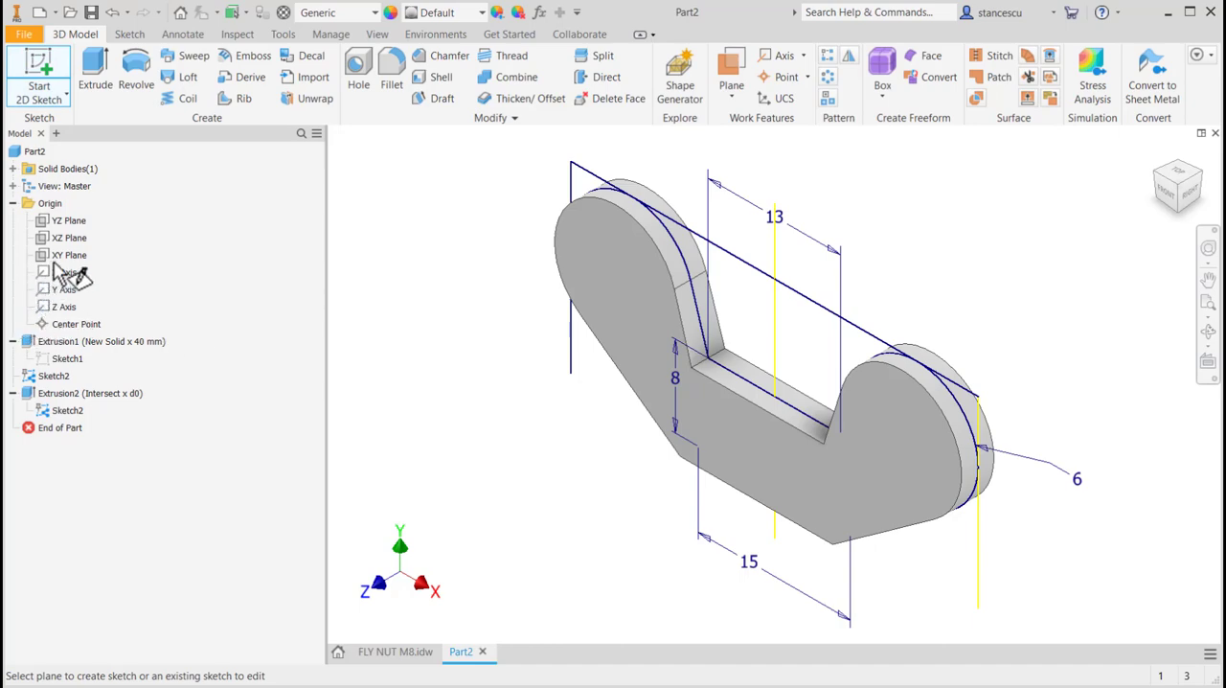
pyautogui.click(69, 255)
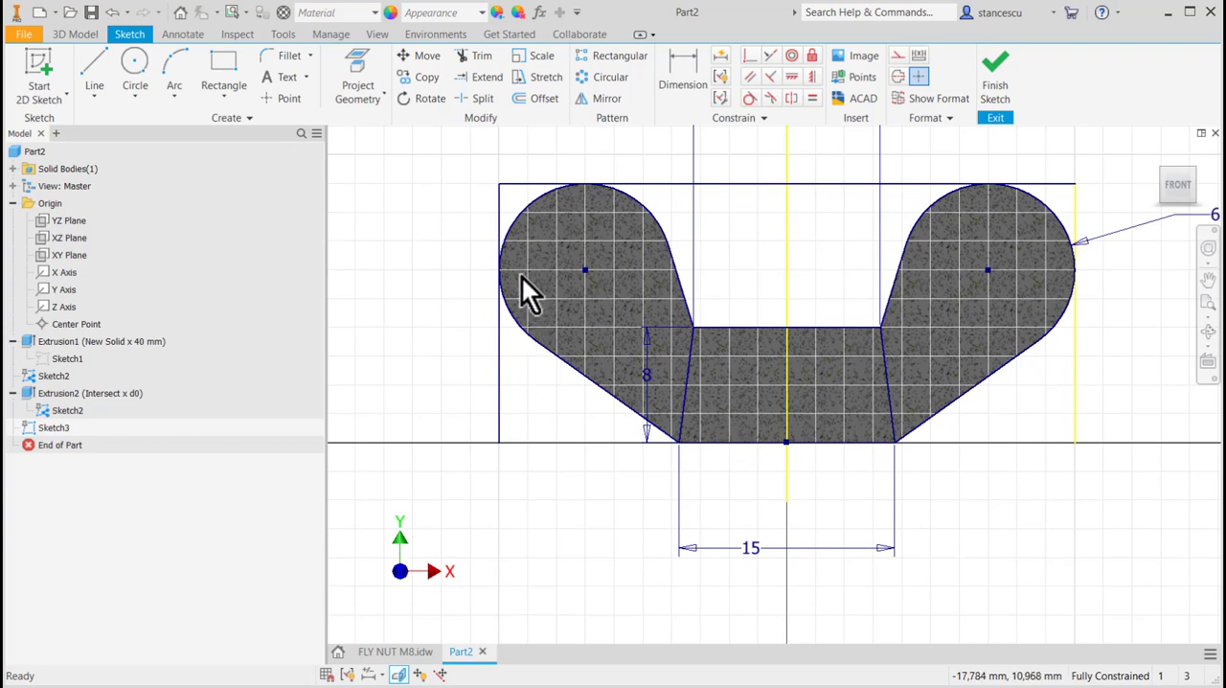
pyautogui.moveTo(367, 184)
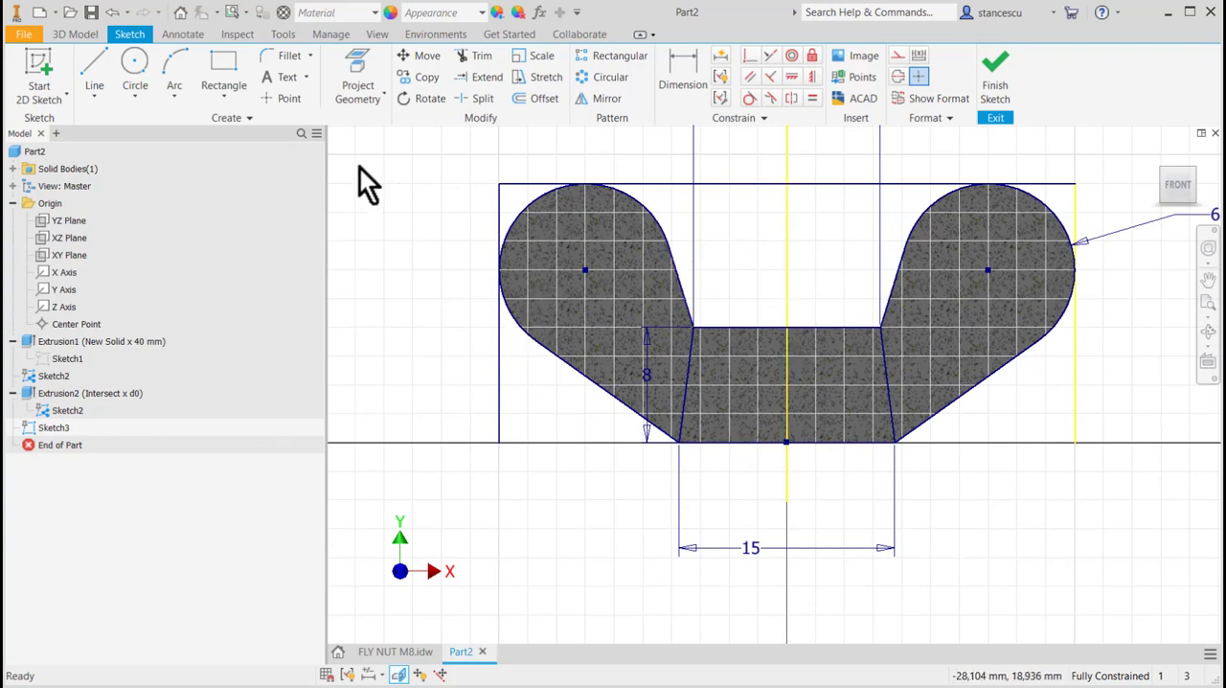
pyautogui.moveTo(342, 249)
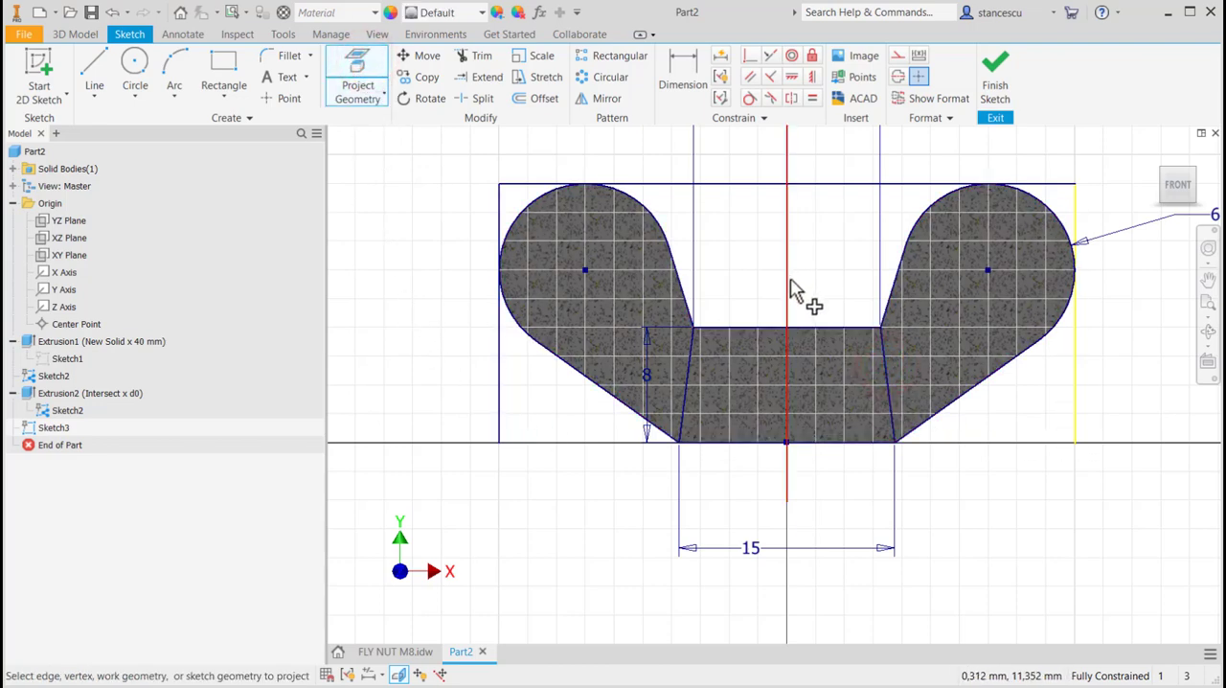
pyautogui.moveTo(829, 278)
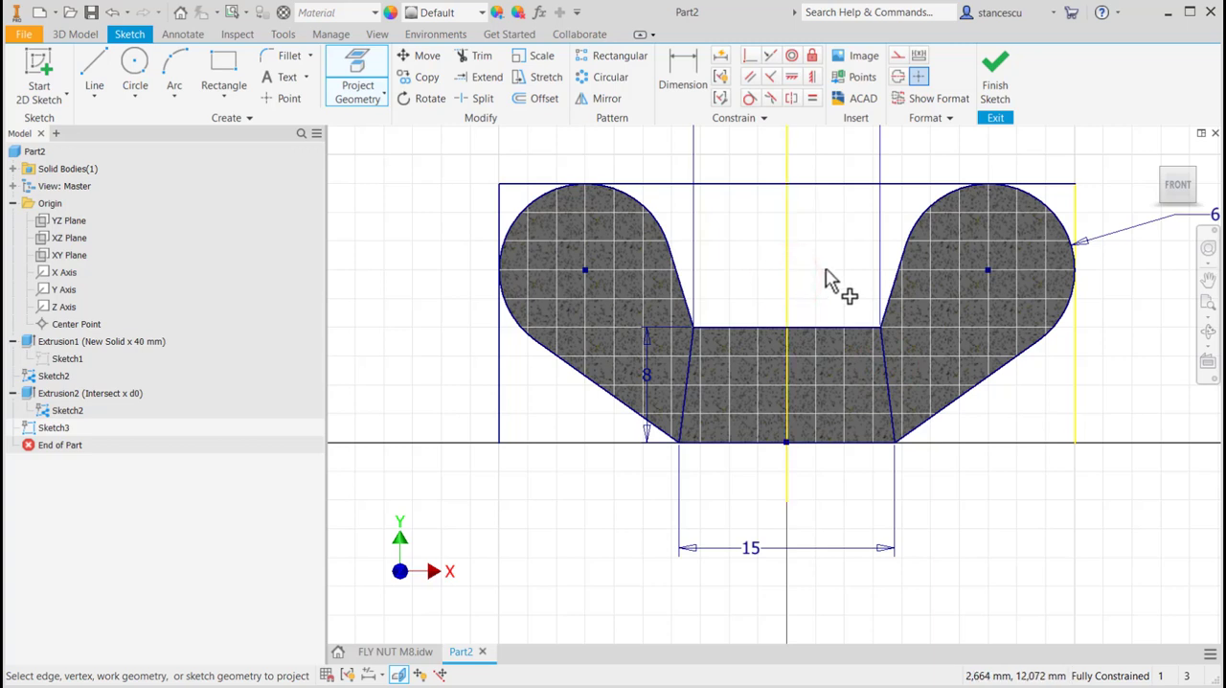
pyautogui.moveTo(96, 67)
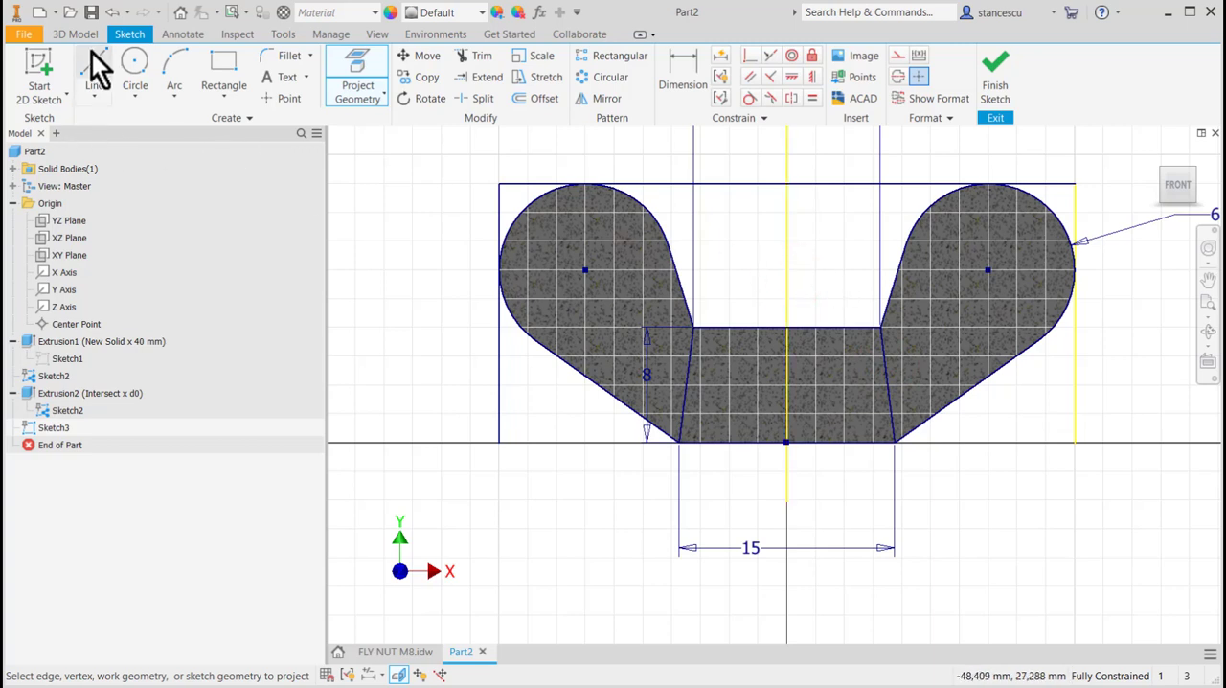
# - Draw a line from the centre section's upper corner and project part edges
pyautogui.click(92, 67)
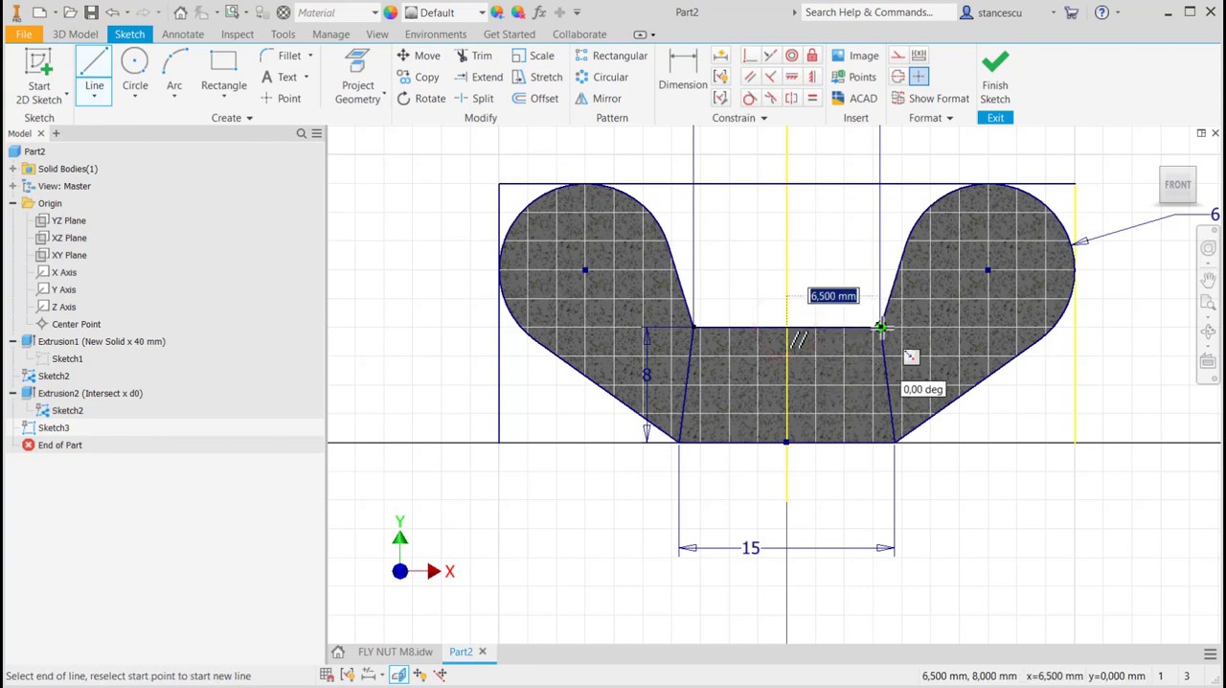
pyautogui.moveTo(881, 327); pyautogui.dragTo(796, 493)
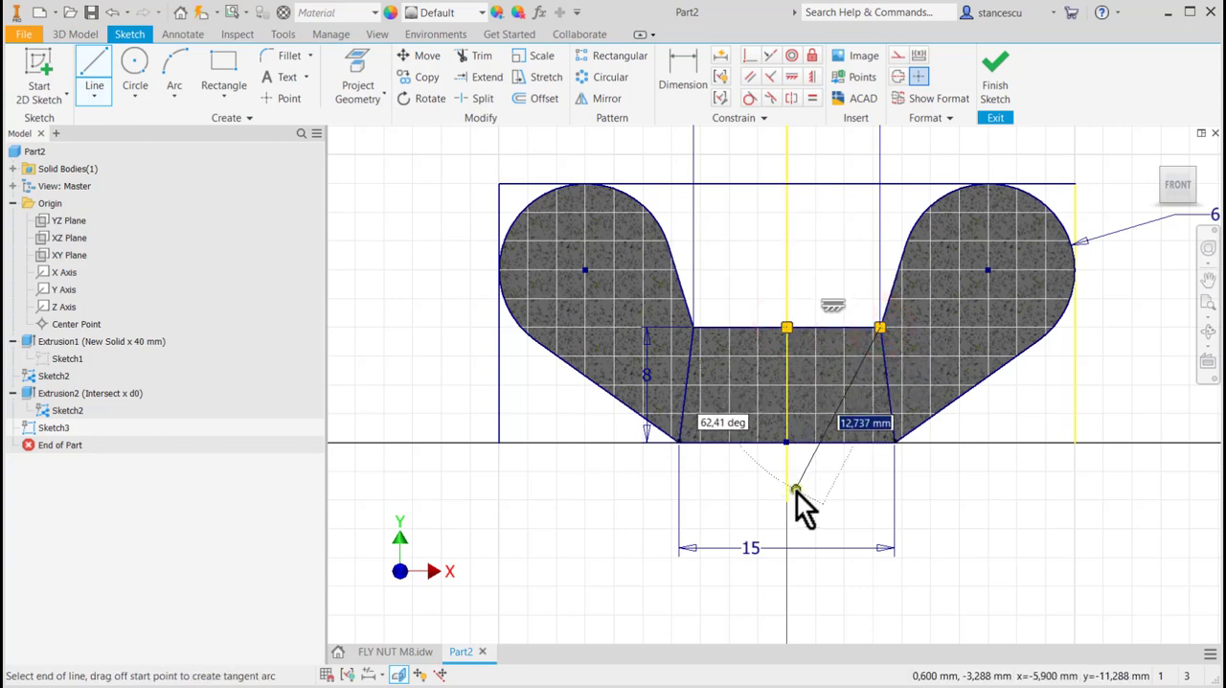
pyautogui.rightClick(795, 490)
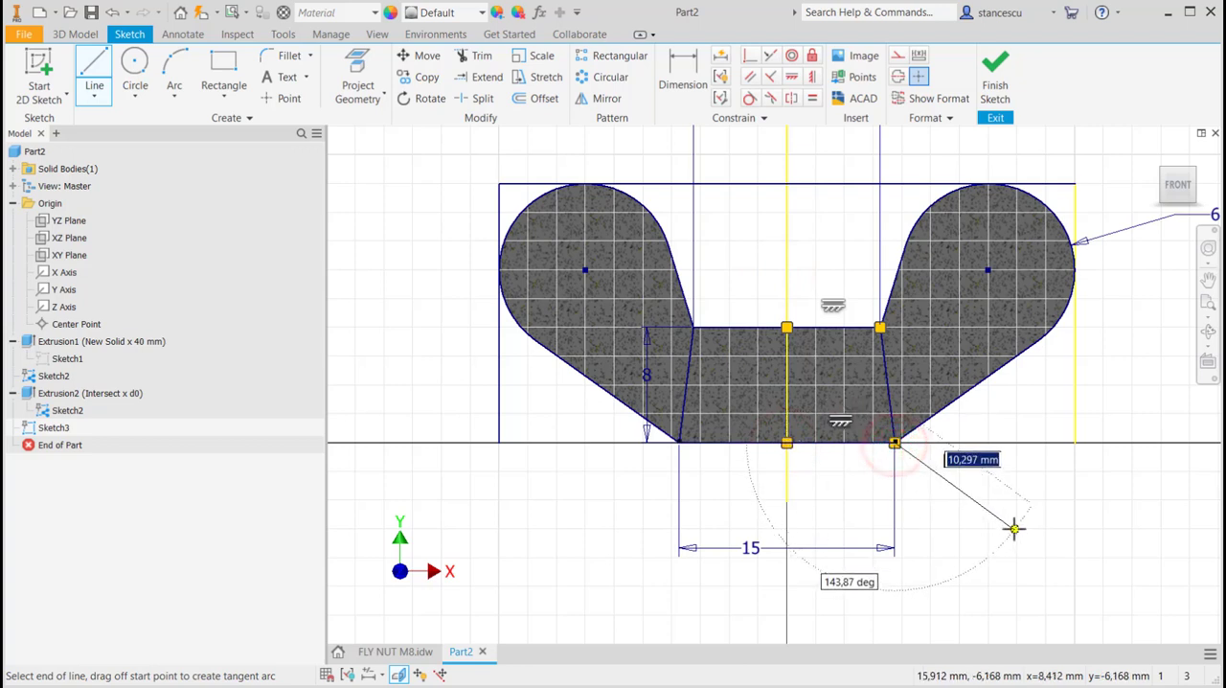
pyautogui.press('Escape')
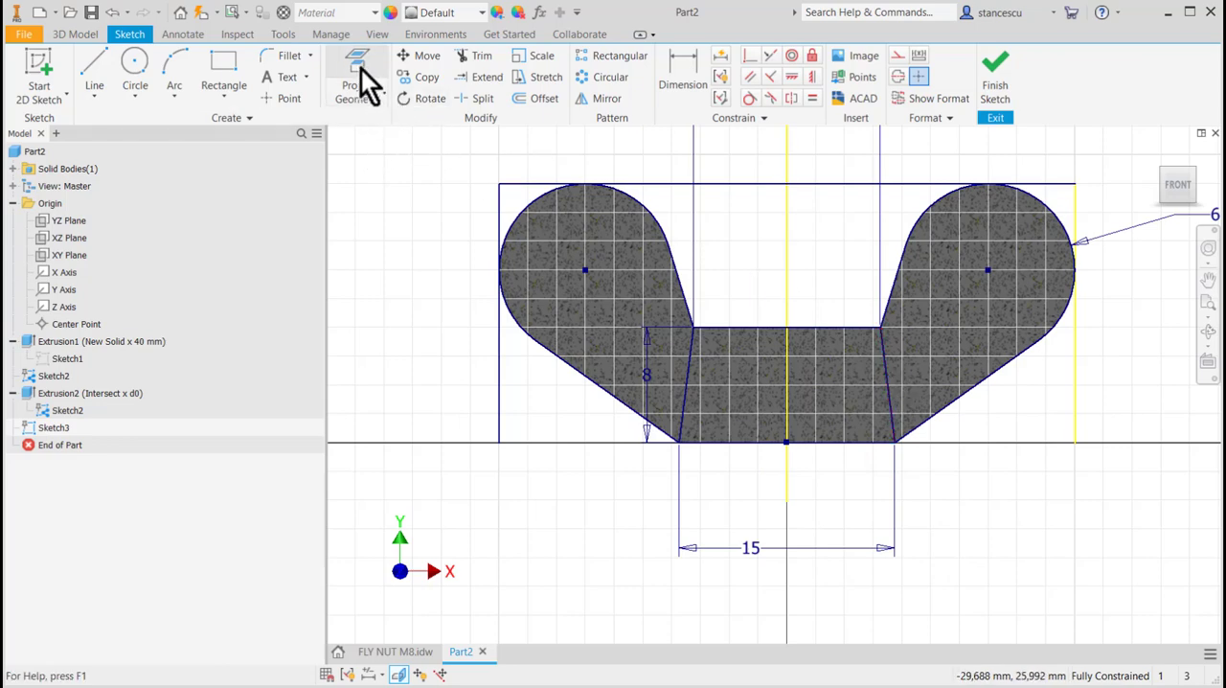
pyautogui.click(357, 72)
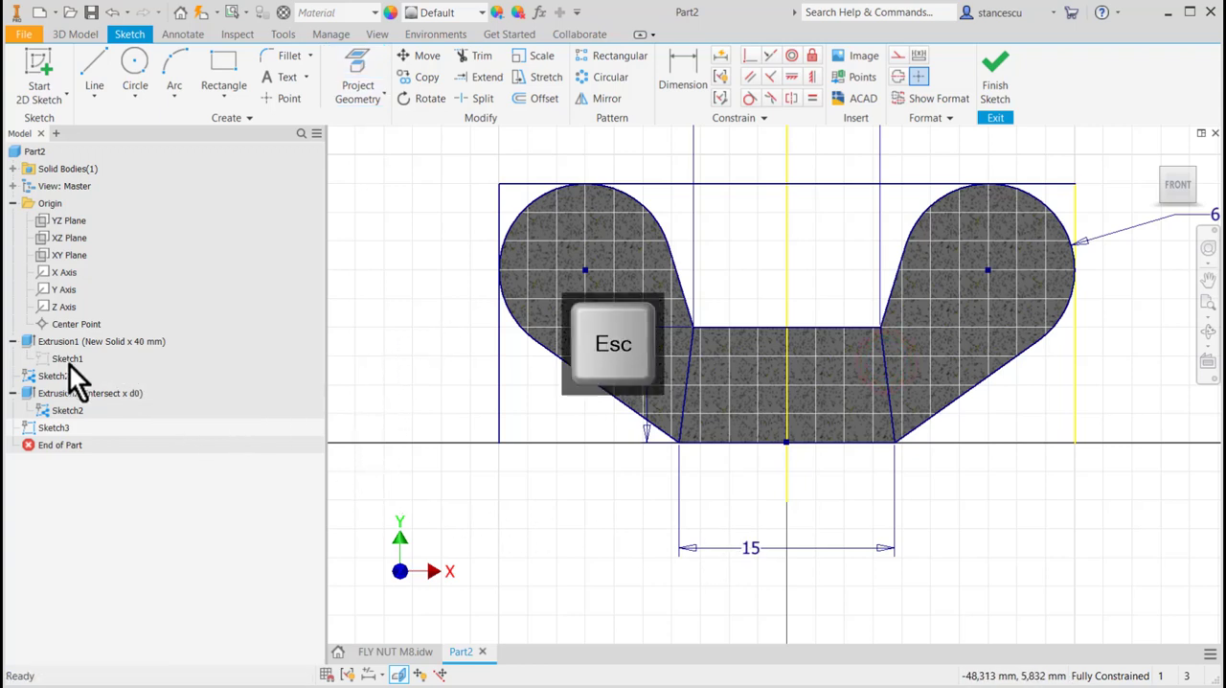
# - Hide the earlier wing sketch Sketch2 and finish Sketch3
pyautogui.click(54, 428)
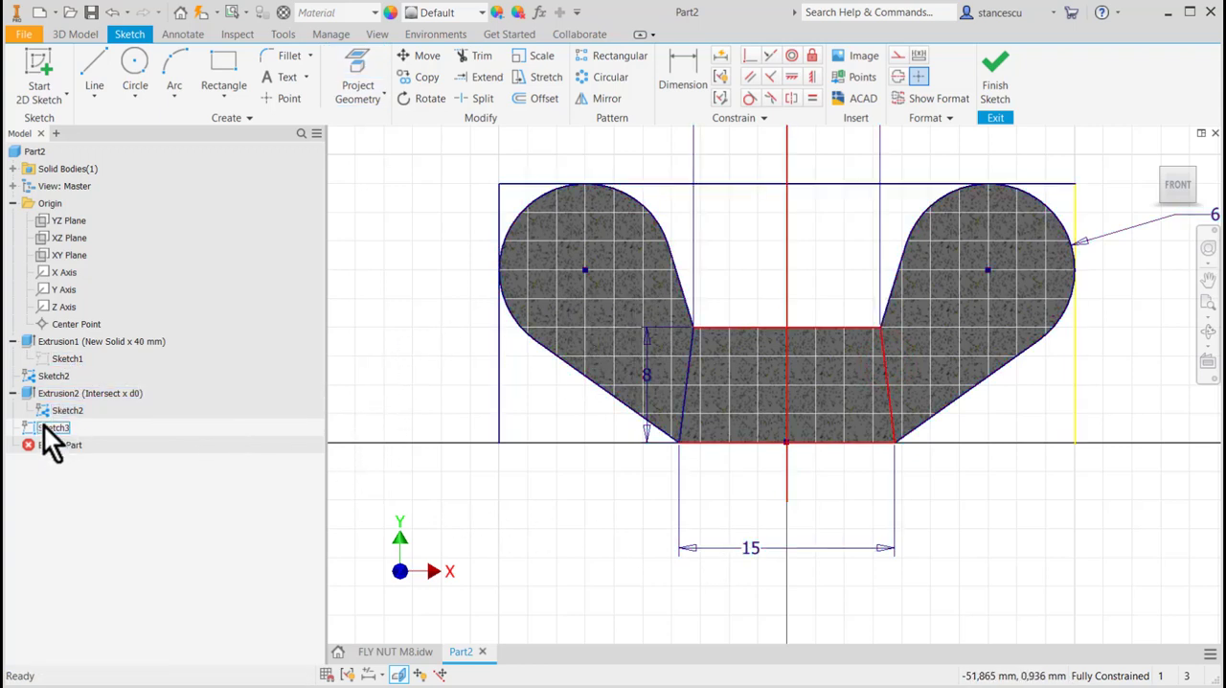
pyautogui.click(67, 410)
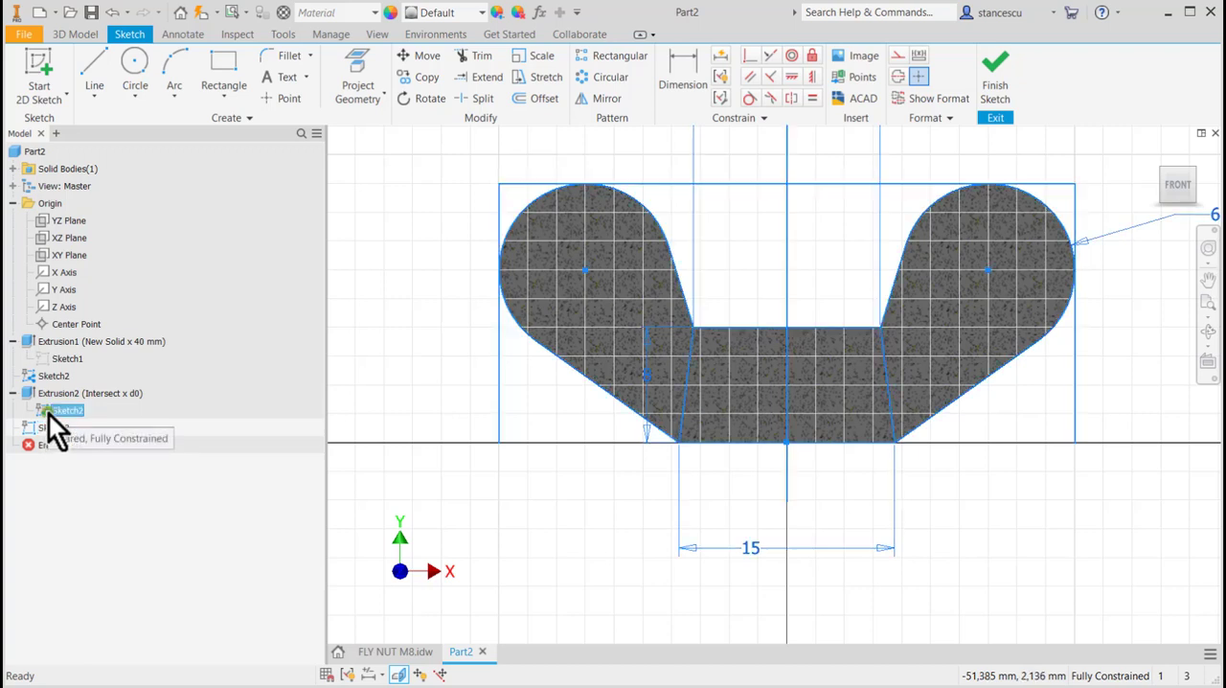
pyautogui.rightClick(67, 410)
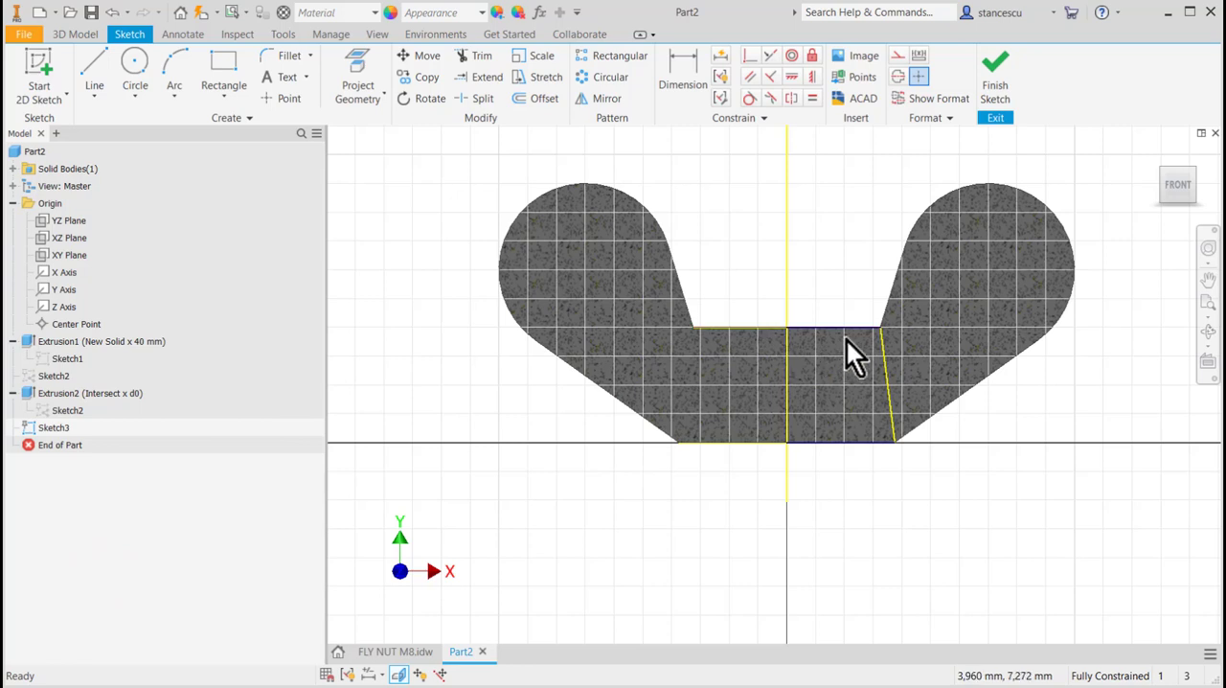
pyautogui.moveTo(901, 570)
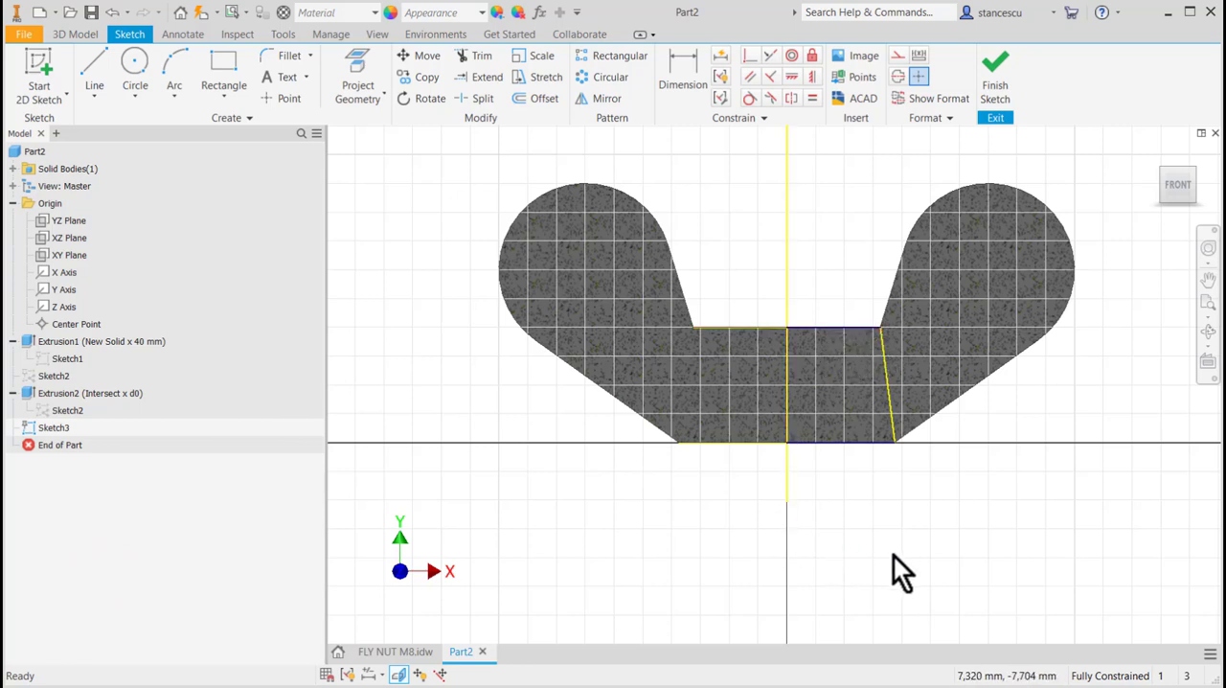
pyautogui.moveTo(714, 110)
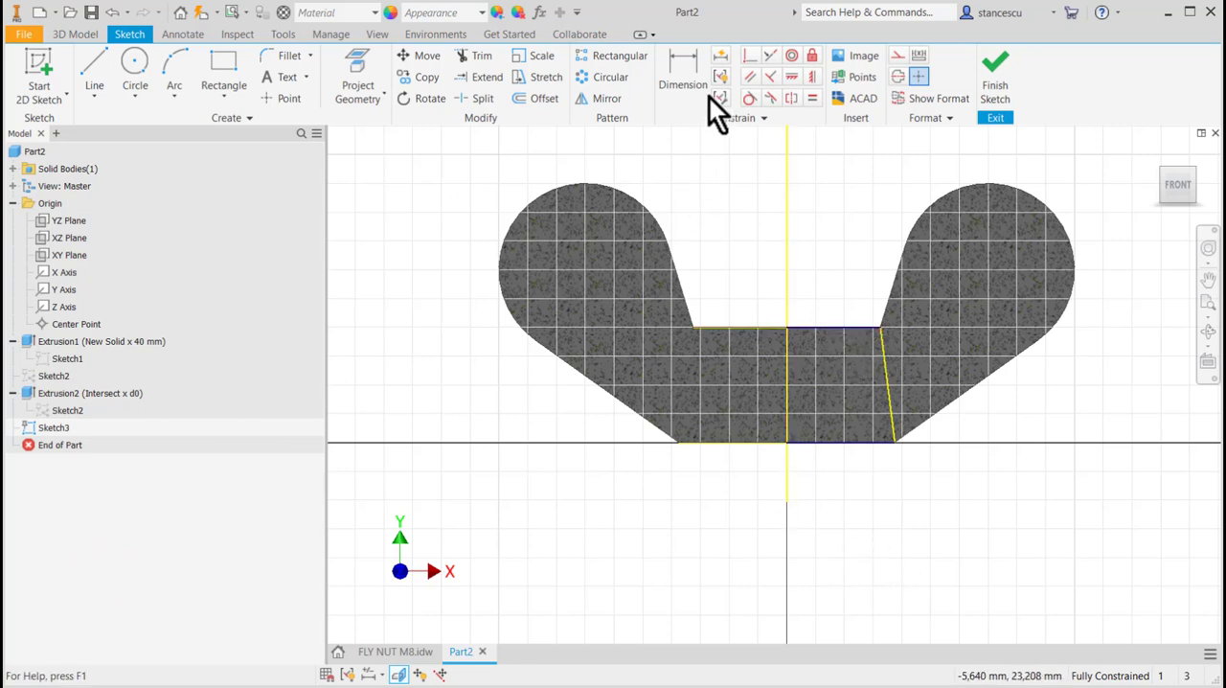
pyautogui.click(994, 72)
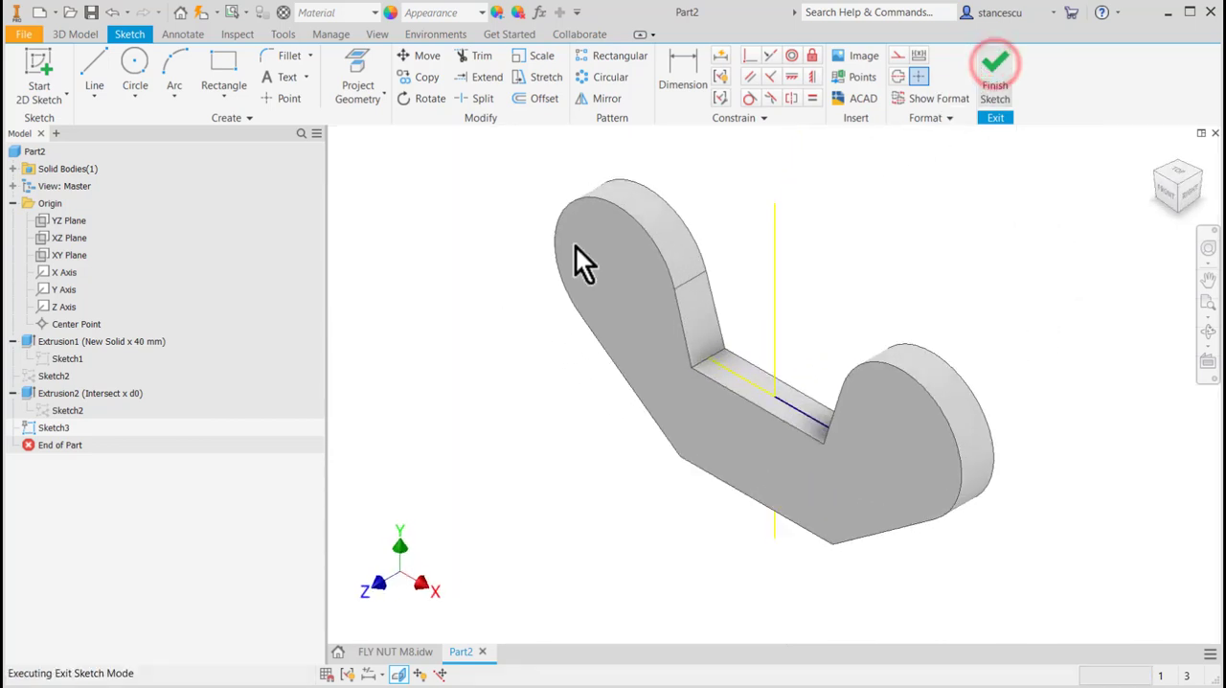
# - Revolve the trapezoid profile a full 360° about the vertical line, joining the conical hub
pyautogui.click(994, 72)
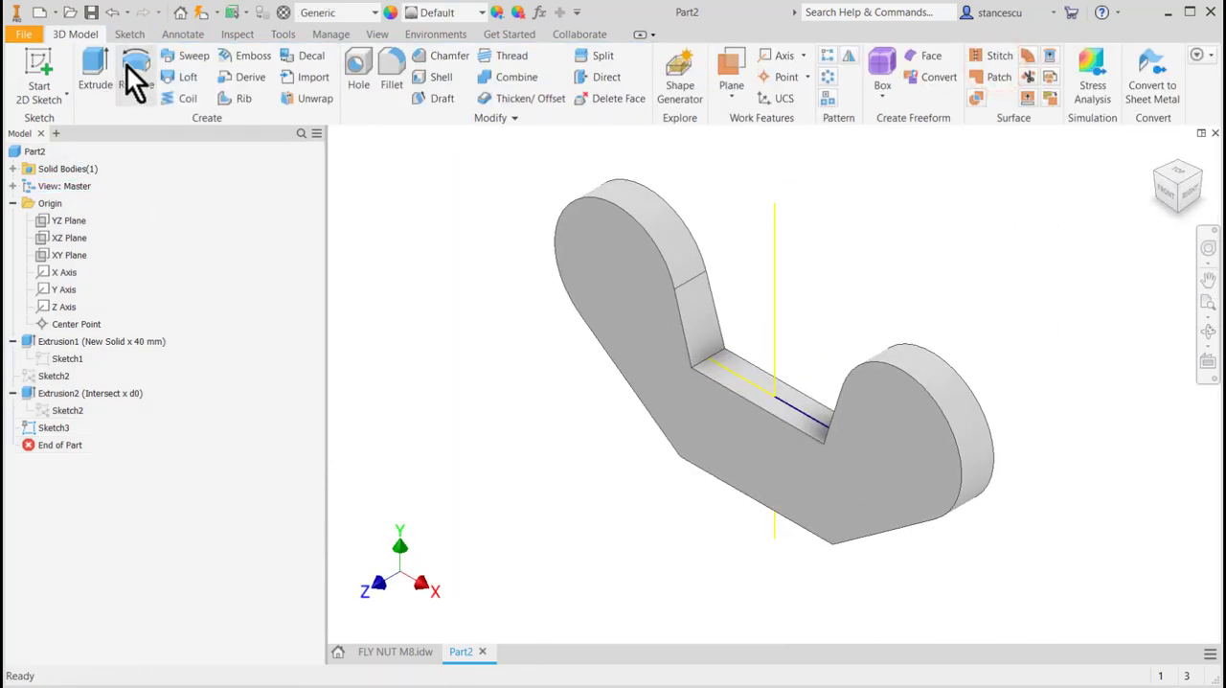
pyautogui.click(136, 72)
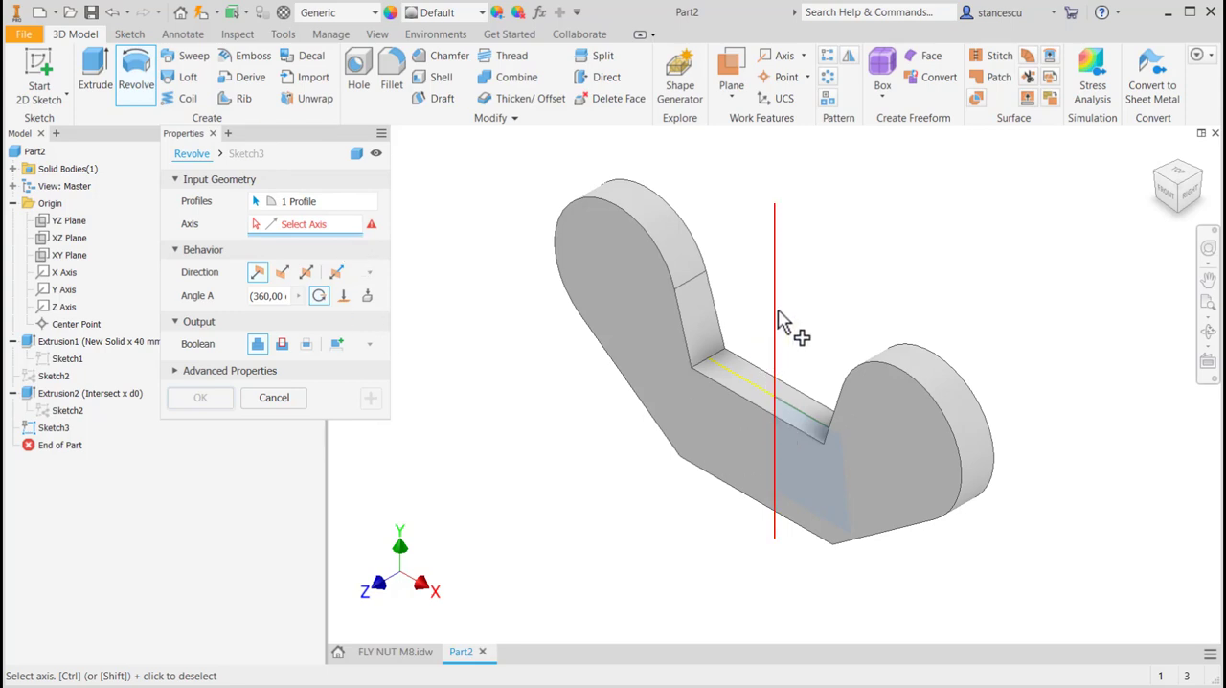
pyautogui.moveTo(781, 321)
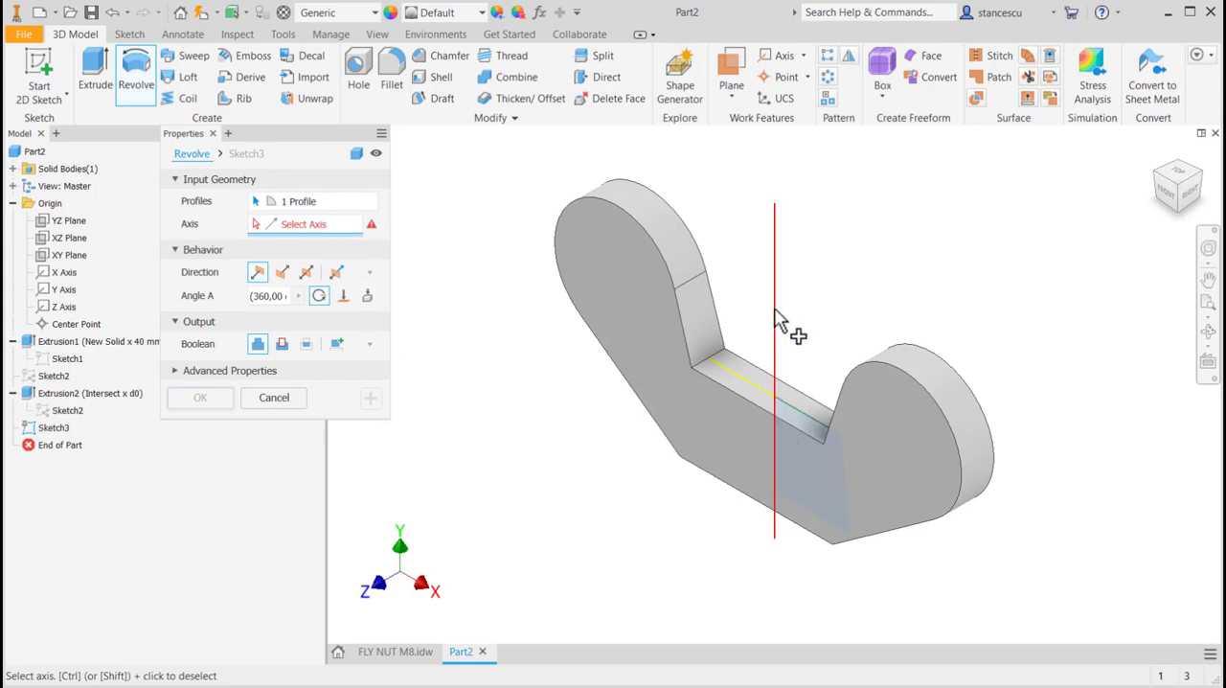
pyautogui.click(774, 307)
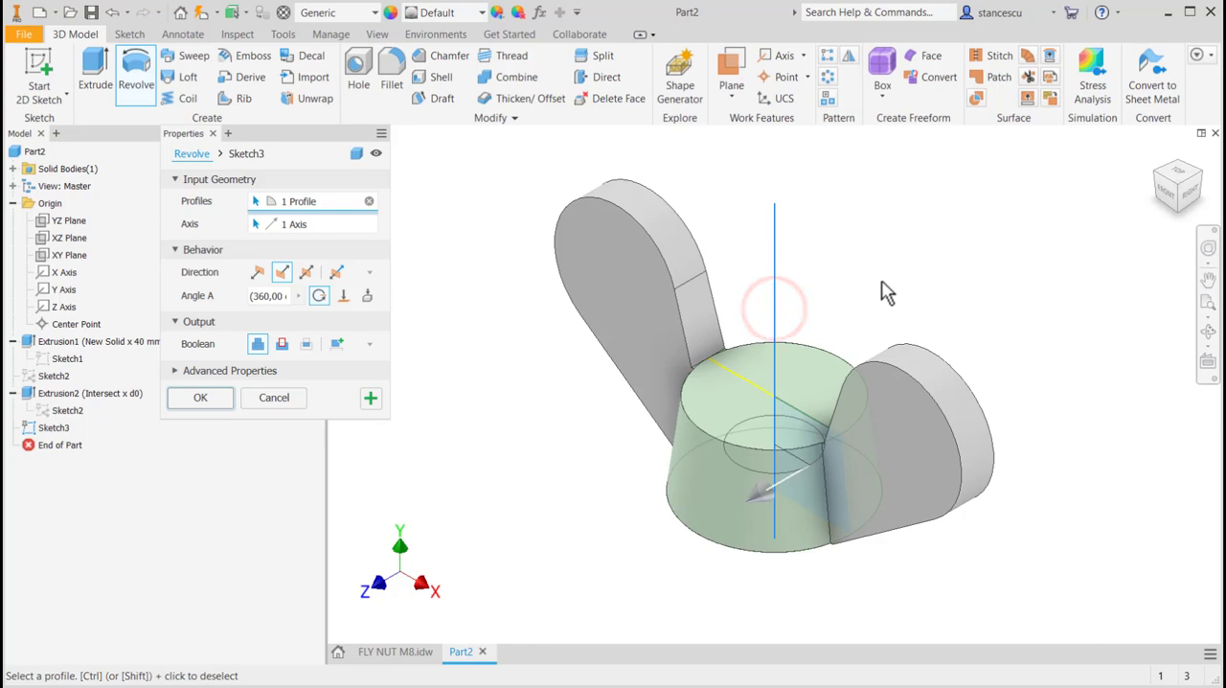
pyautogui.click(200, 397)
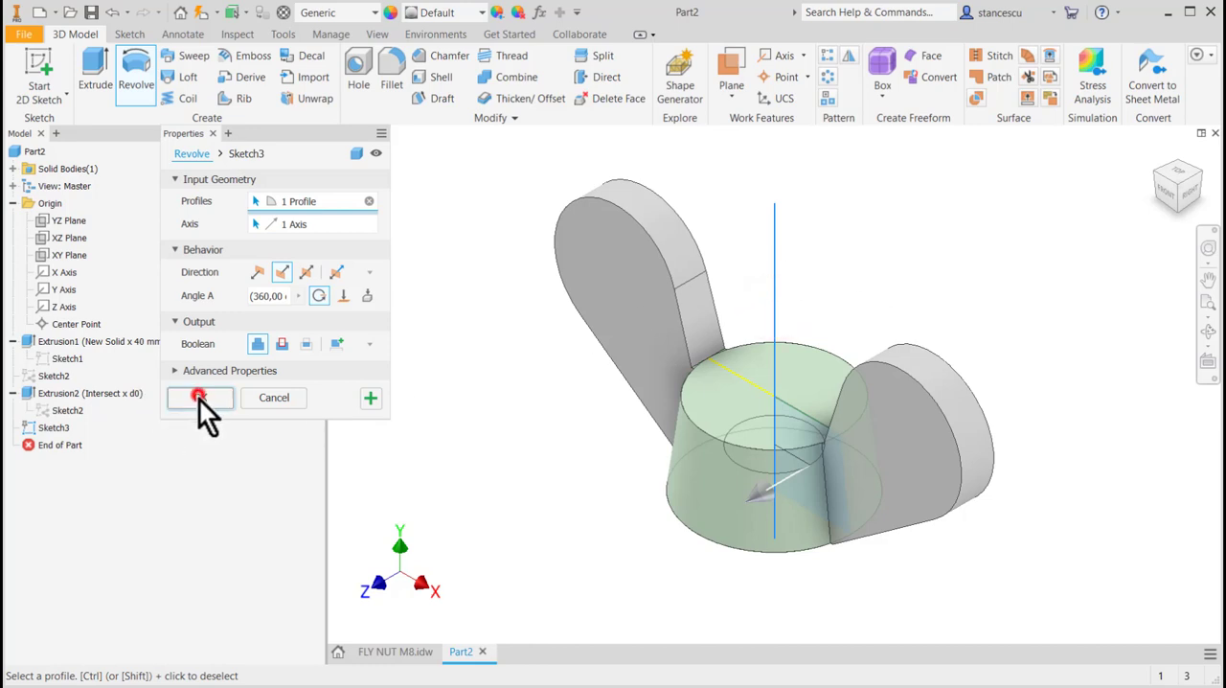
pyautogui.click(199, 397)
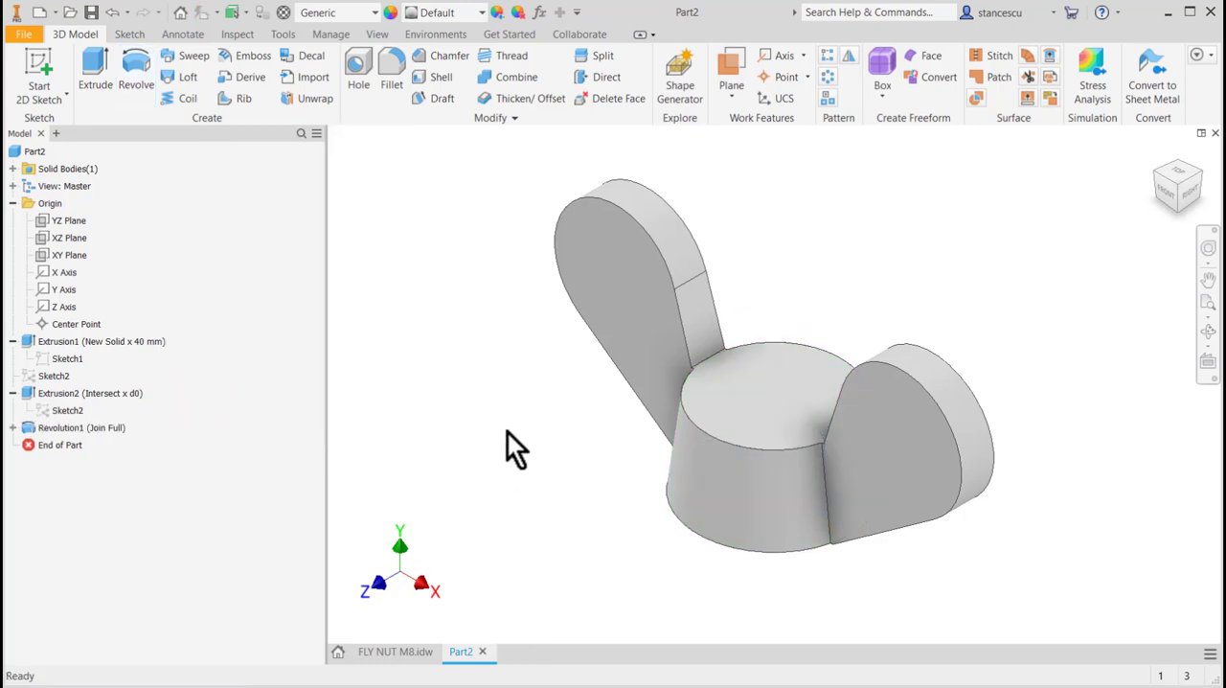
pyautogui.moveTo(781, 335)
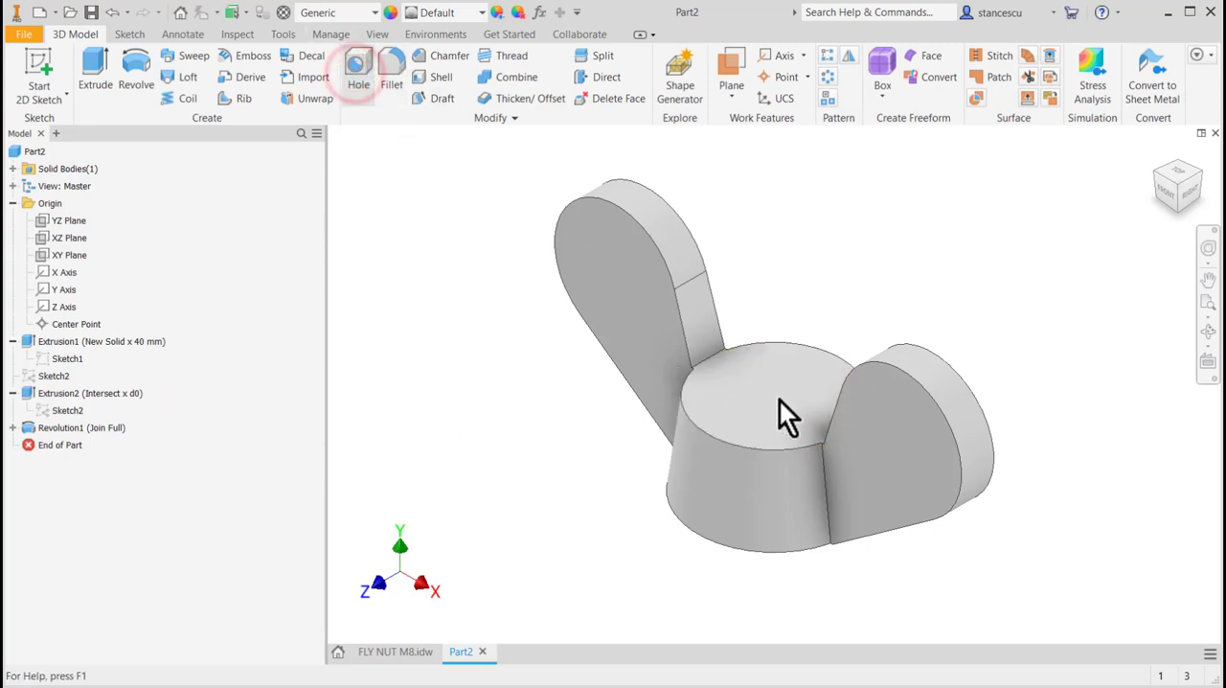
# - Add a through-all ISO Metric M8x1.25 threaded hole at the top face center
pyautogui.click(359, 71)
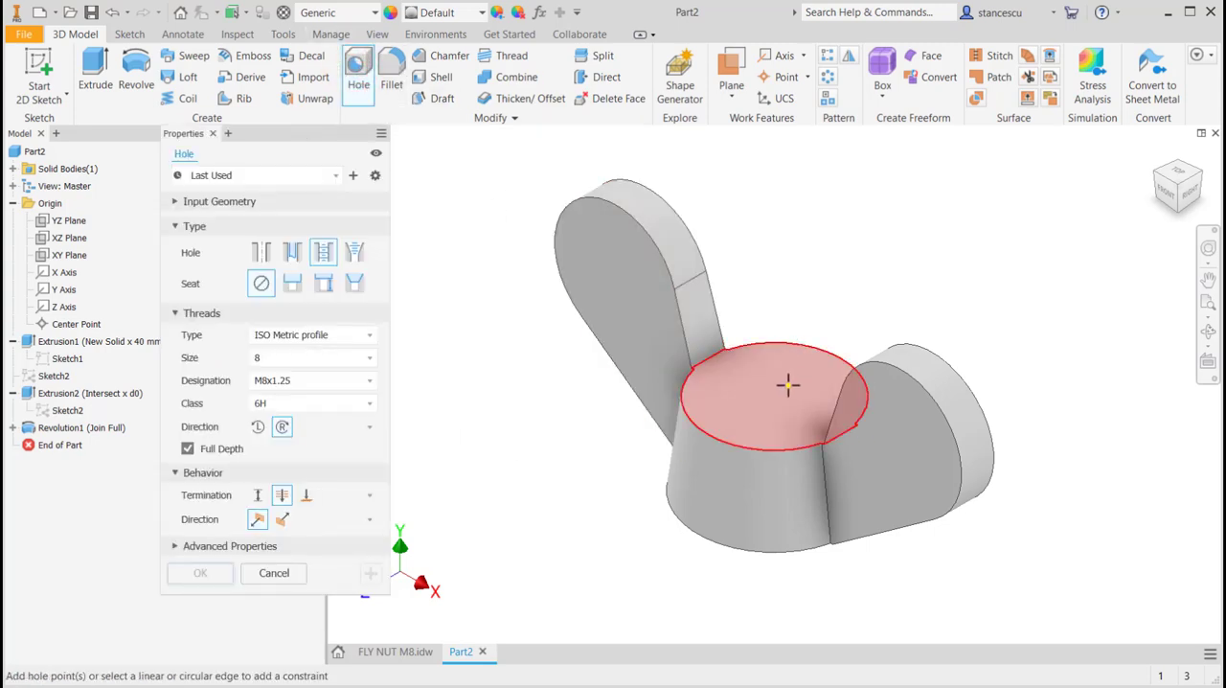
pyautogui.click(785, 383)
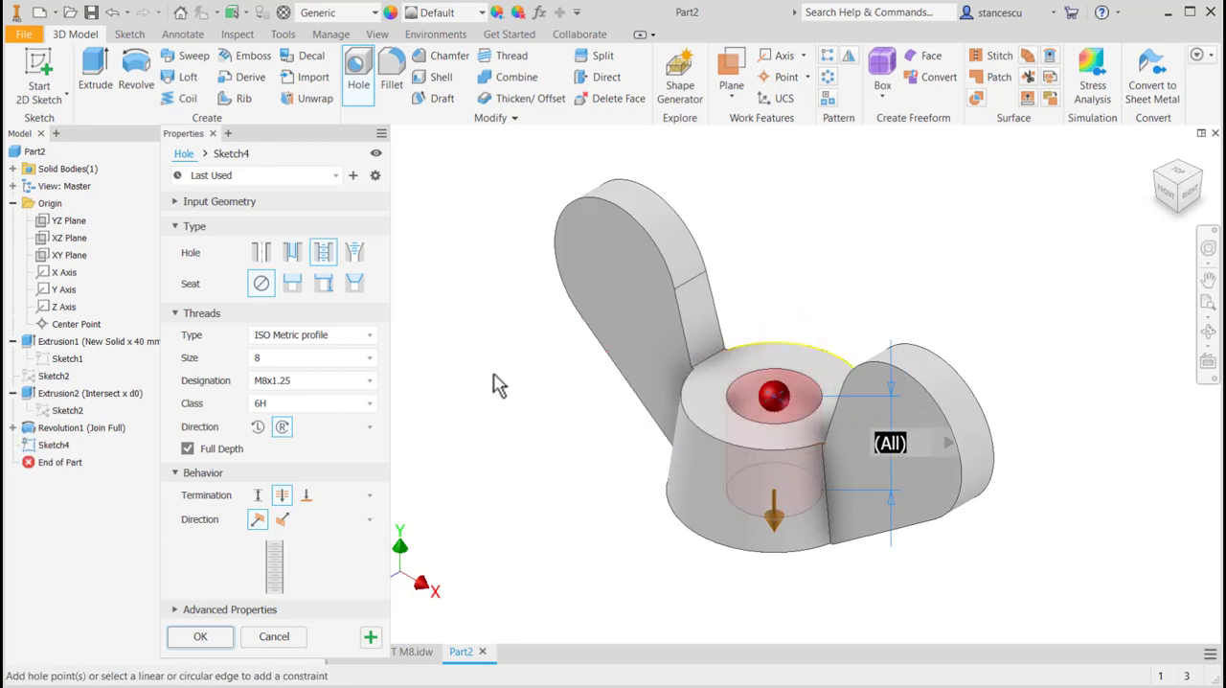
pyautogui.moveTo(426, 373)
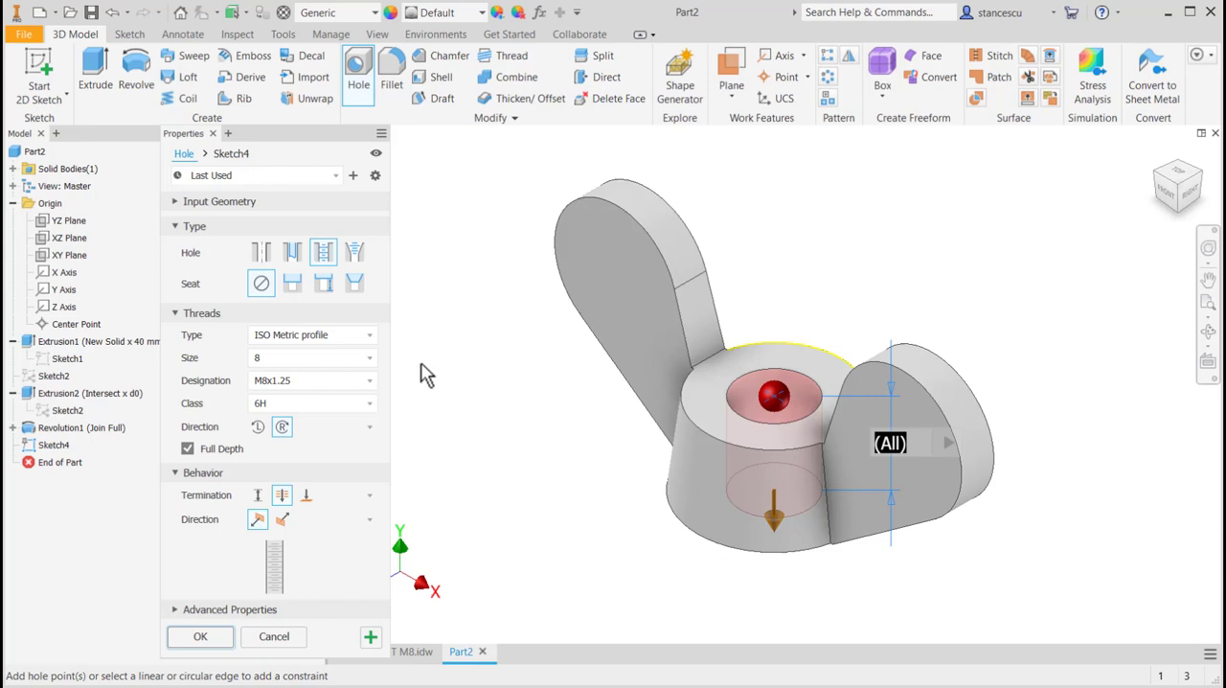
pyautogui.moveTo(335, 349)
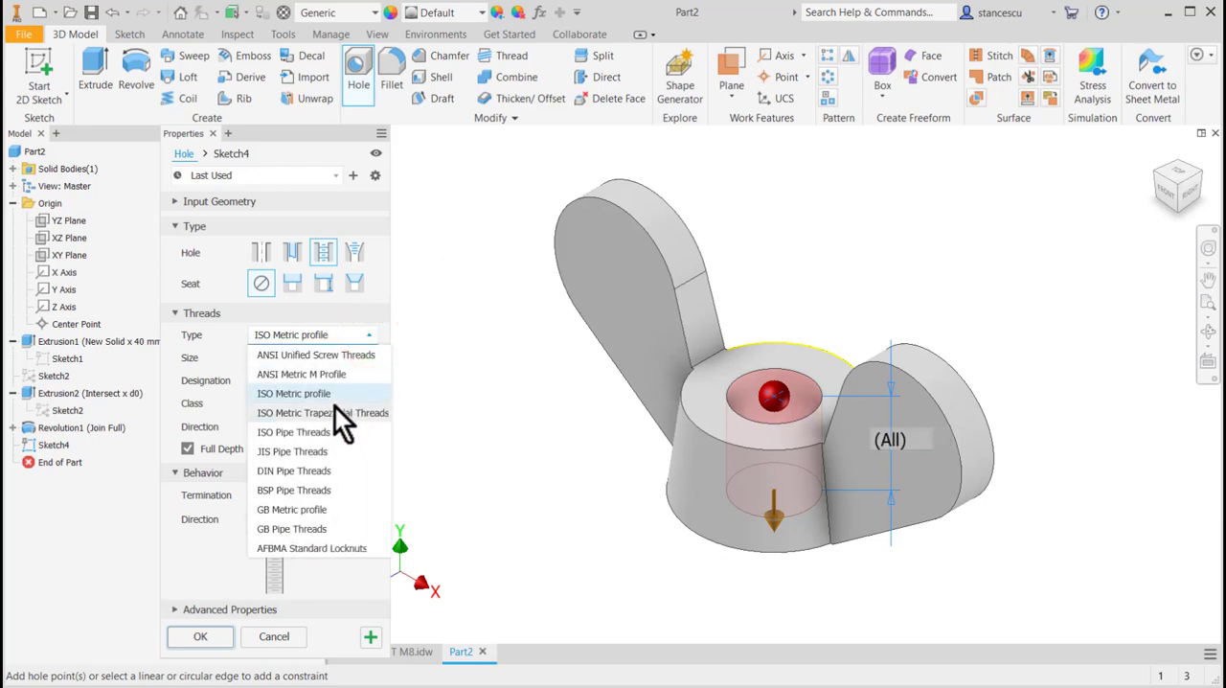
pyautogui.click(294, 393)
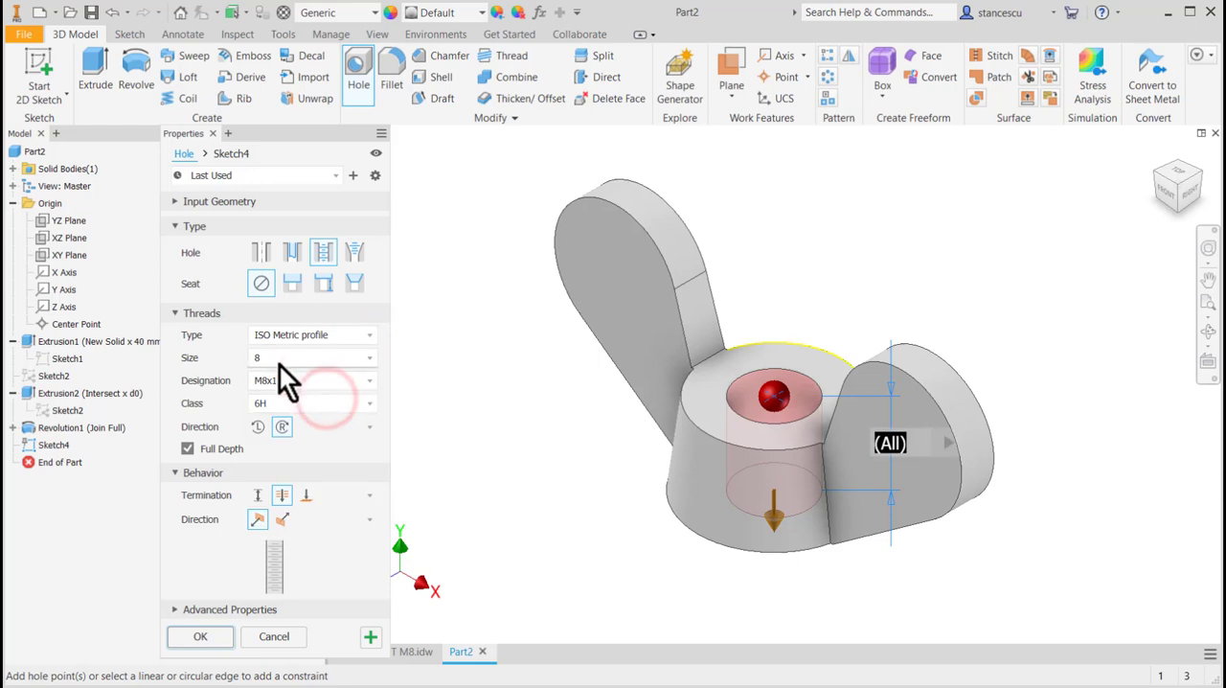
pyautogui.click(312, 380)
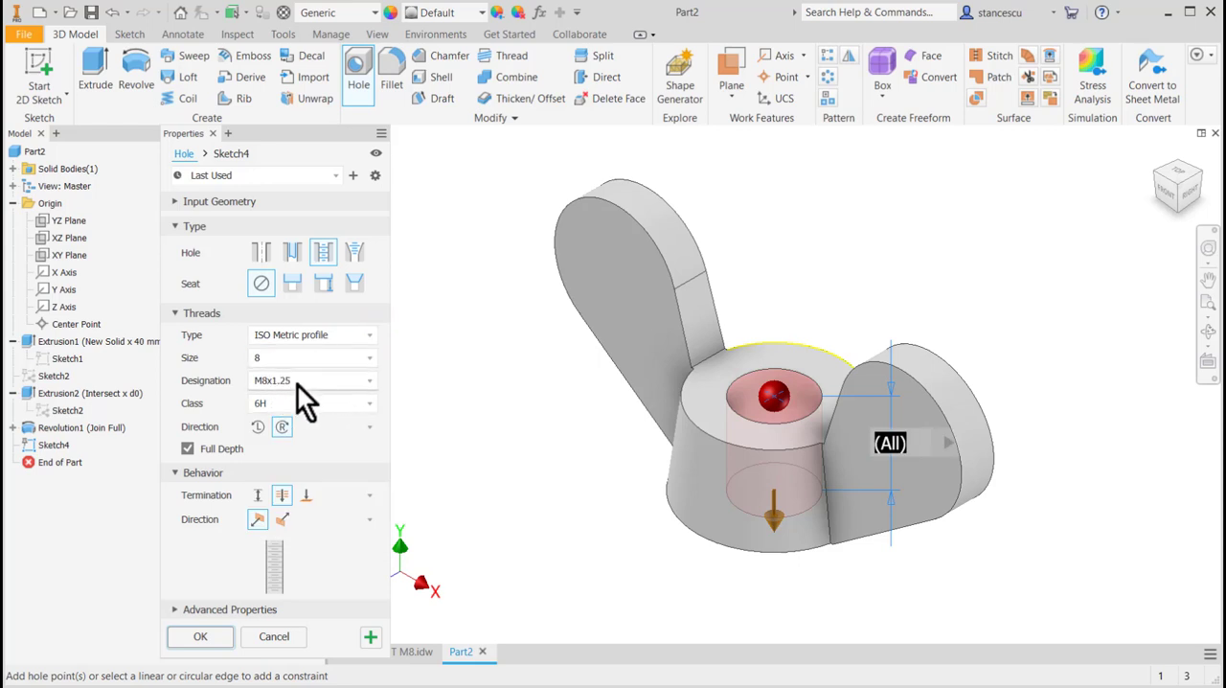
pyautogui.moveTo(530, 441)
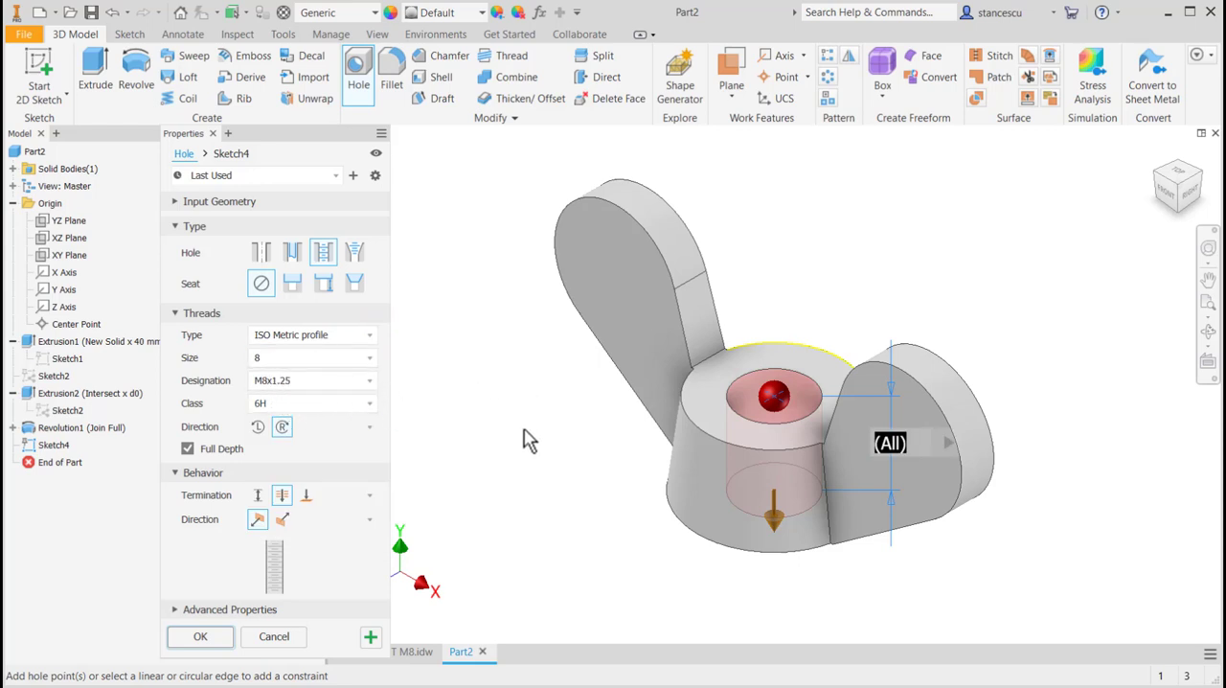
pyautogui.moveTo(457, 436)
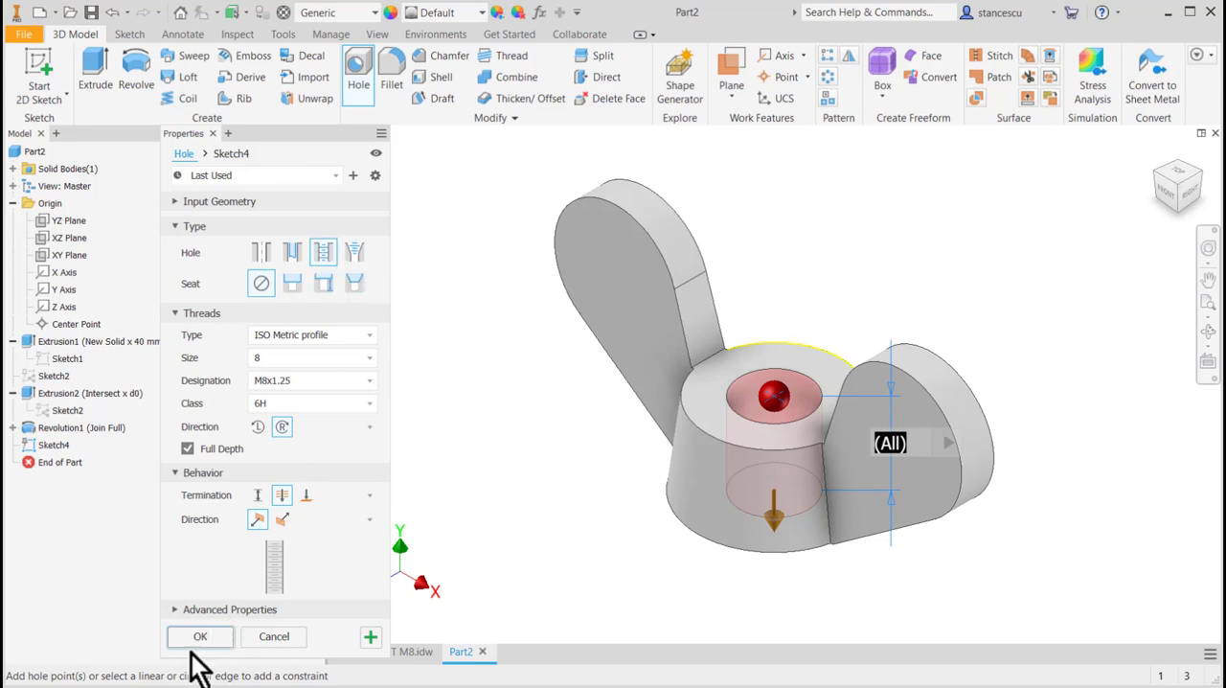
pyautogui.click(199, 636)
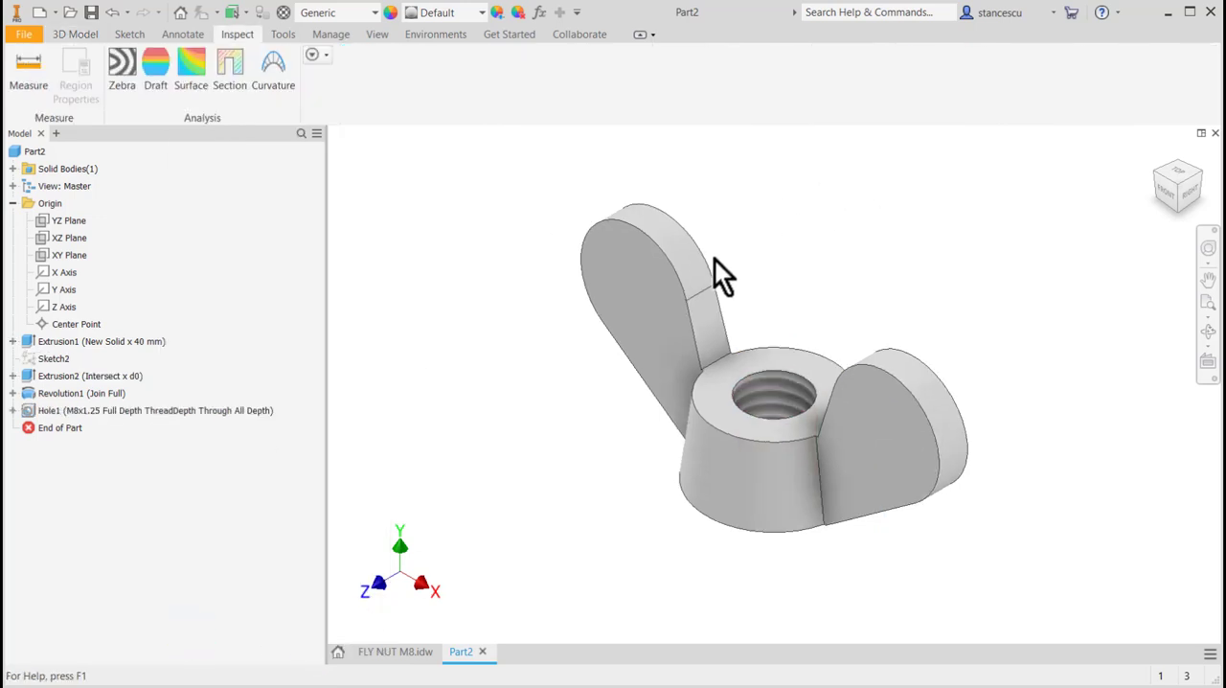
pyautogui.moveTo(805, 330)
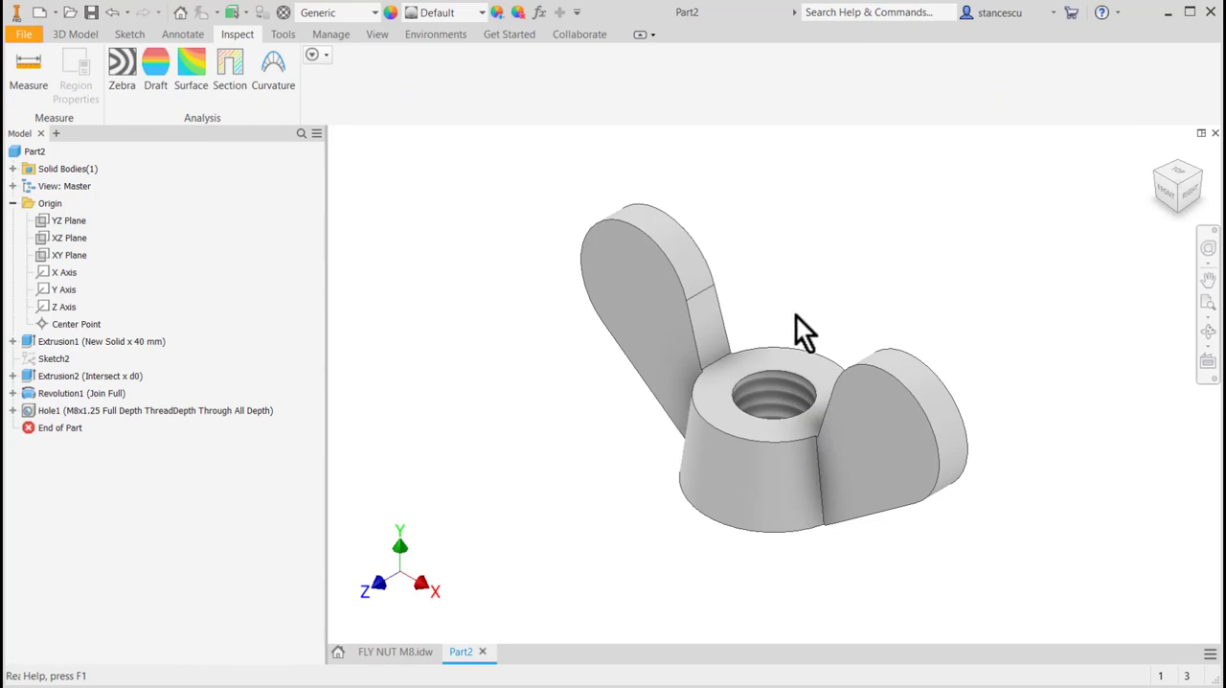
# - Check the fly nut reference drawing, then return to the Part2 wing nut model
pyautogui.click(882, 422)
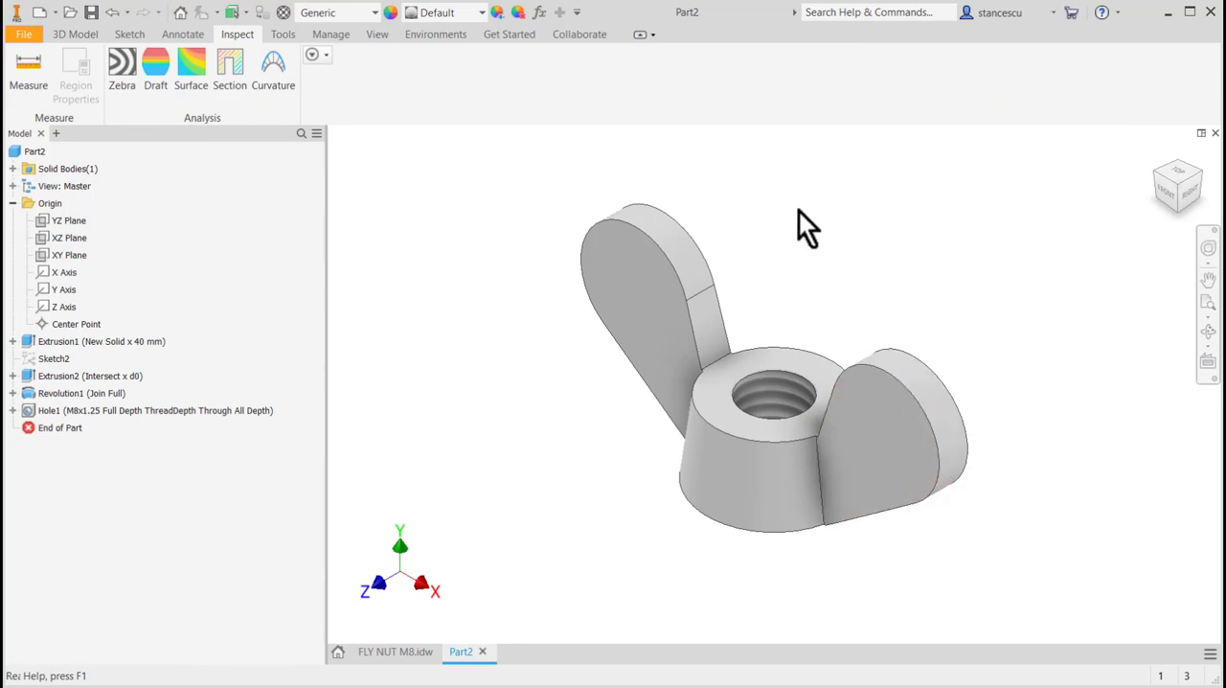
pyautogui.click(395, 651)
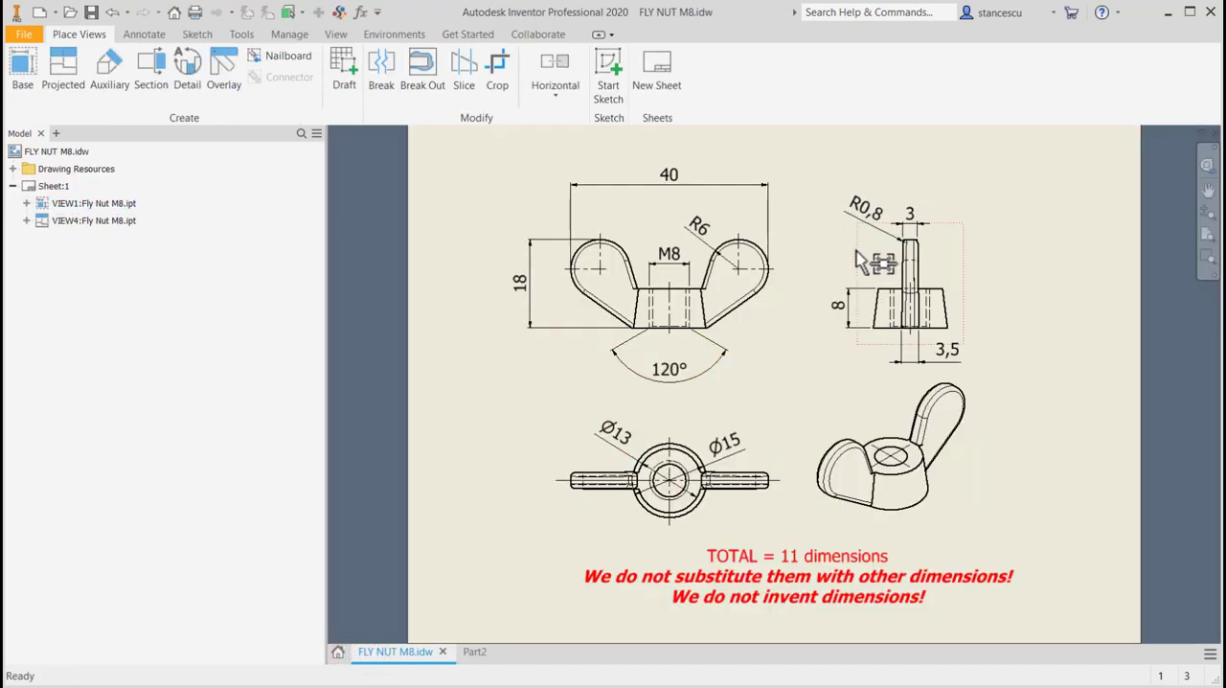
pyautogui.click(461, 651)
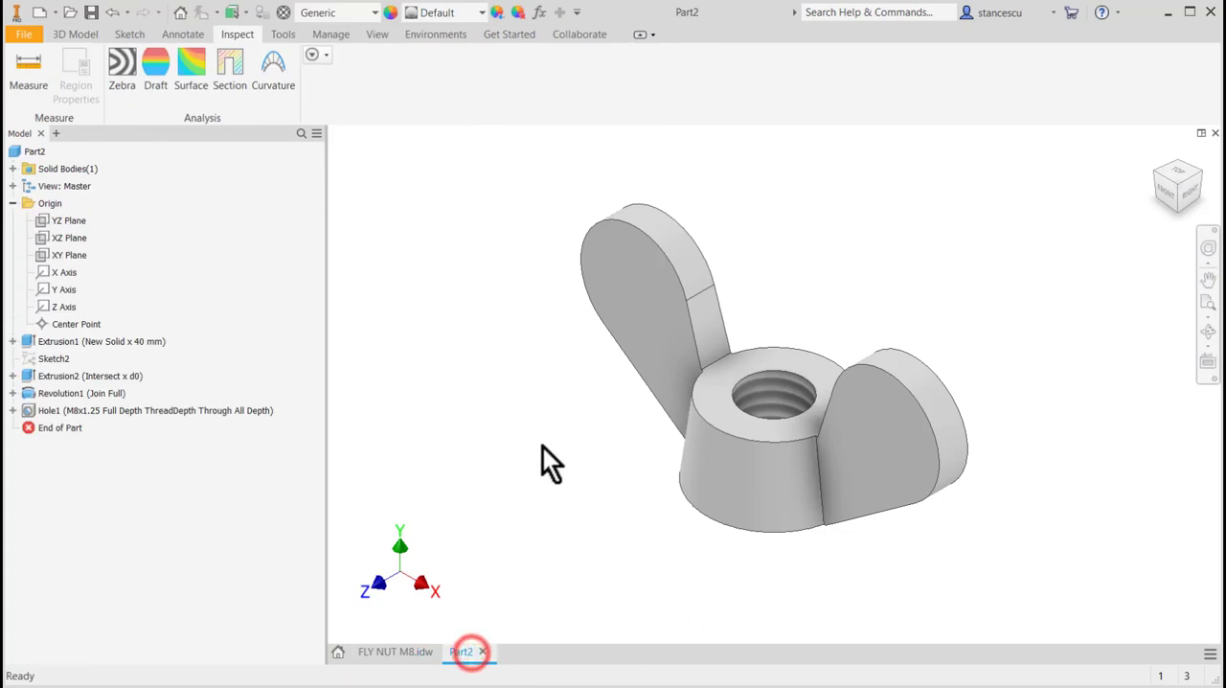
pyautogui.click(632, 297)
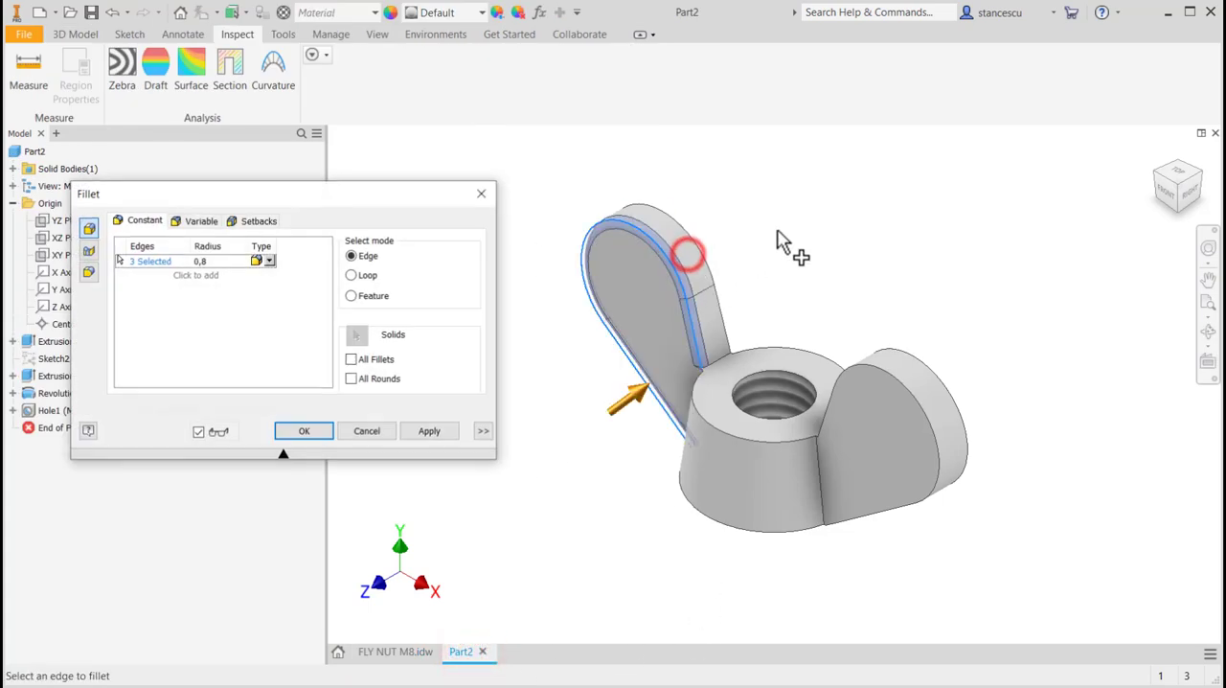
# - Fillet the edges around both wings with a 0,8 mm radius
pyautogui.click(200, 261)
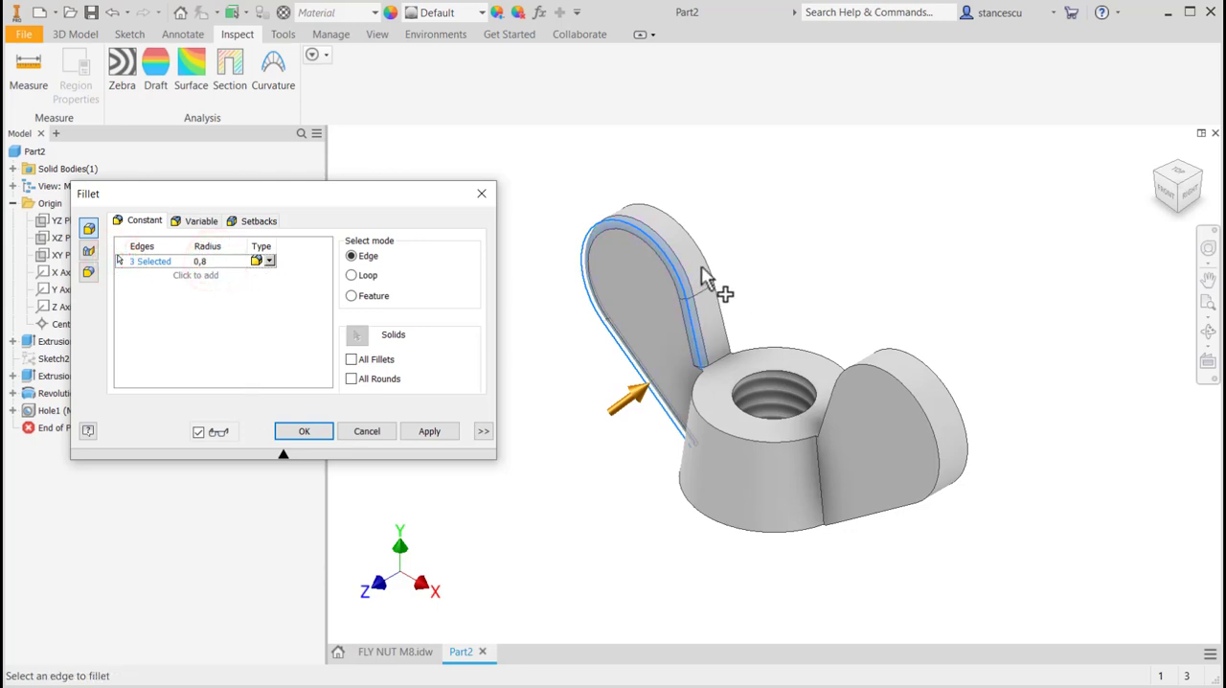
pyautogui.click(891, 431)
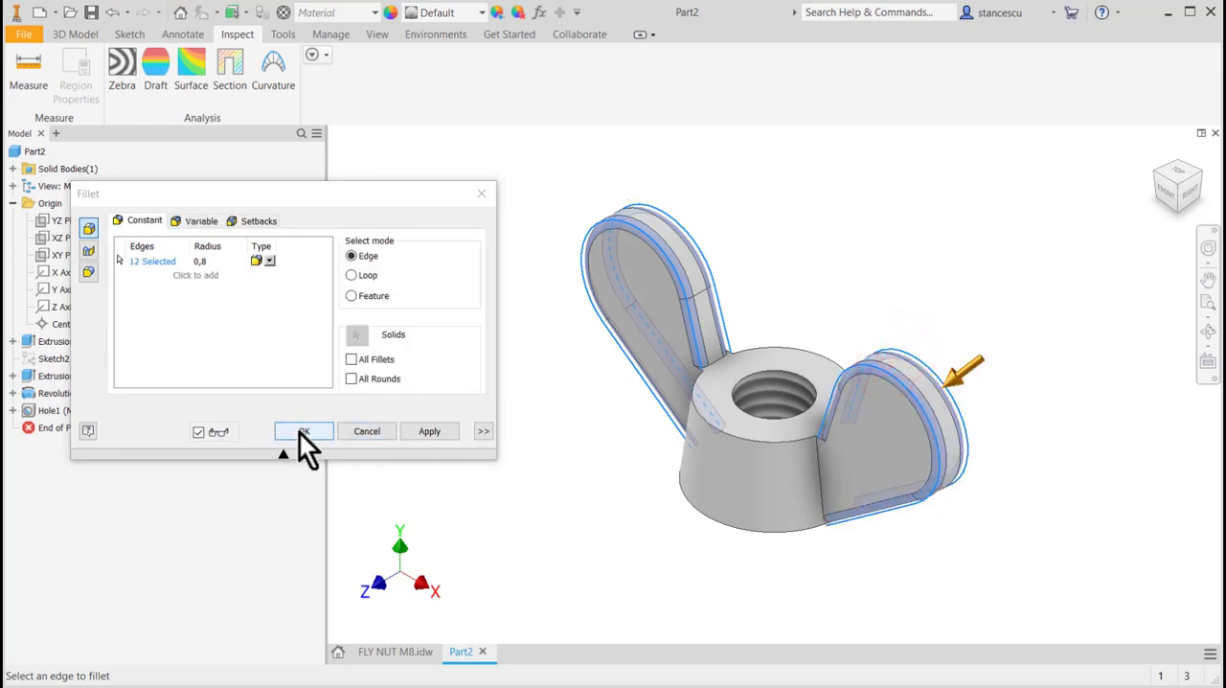
pyautogui.click(304, 430)
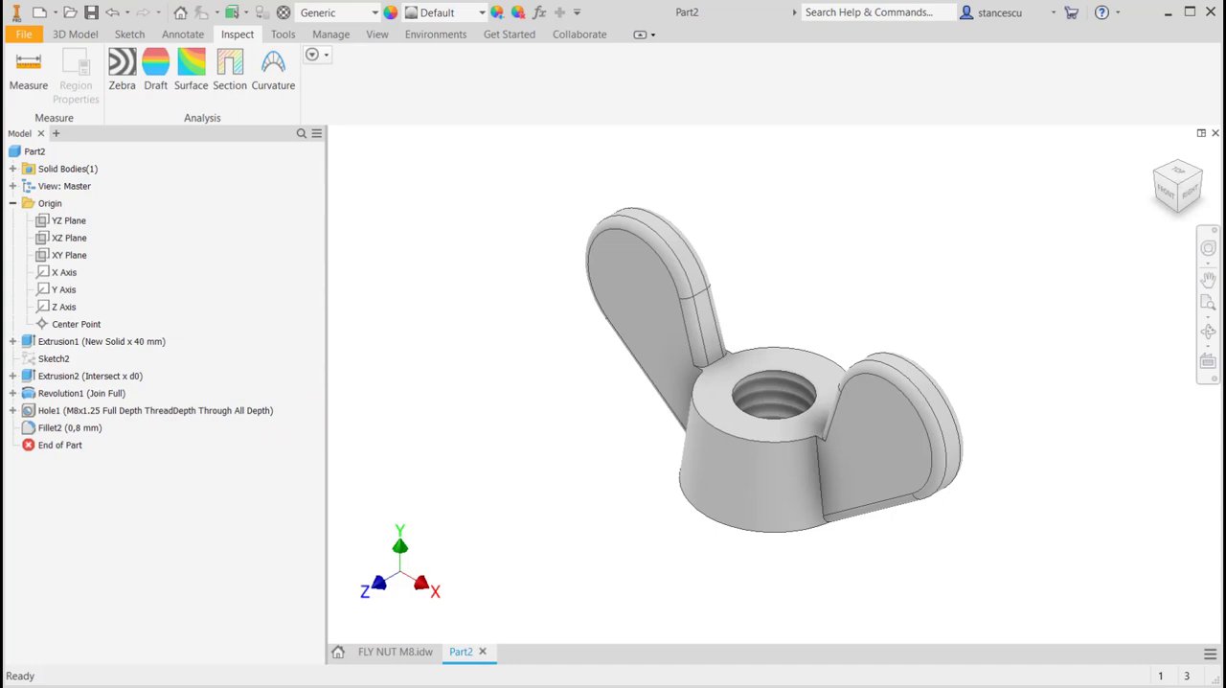
pyautogui.click(395, 651)
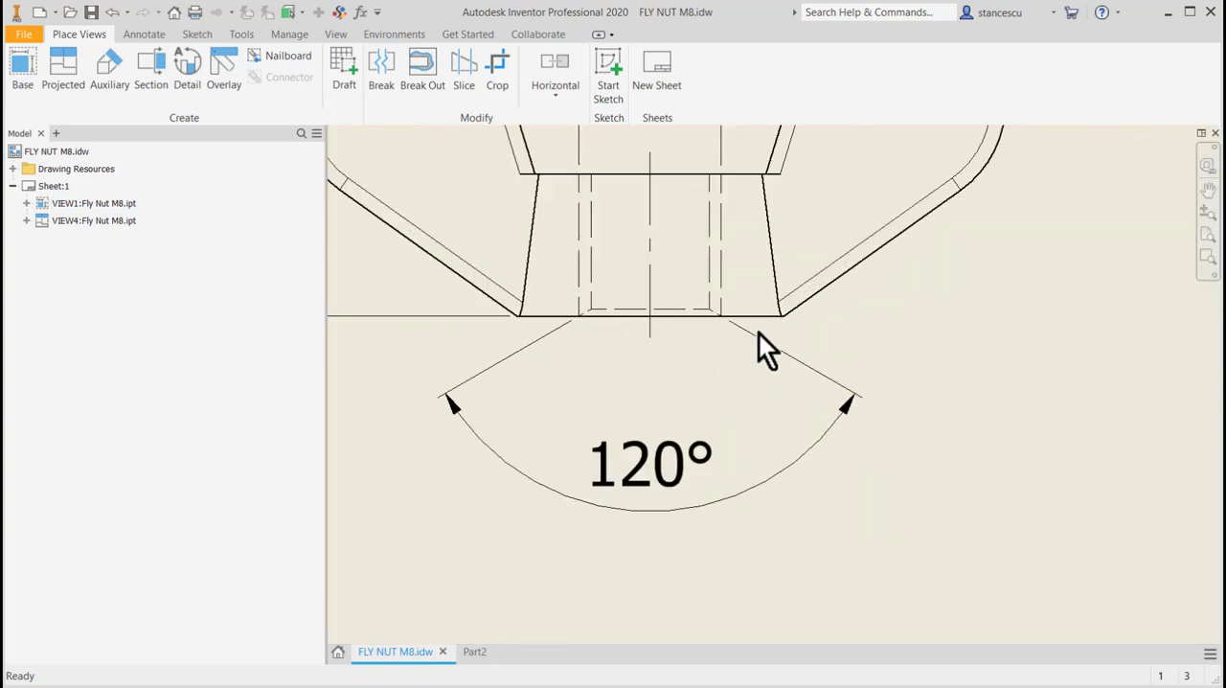
pyautogui.click(651, 465)
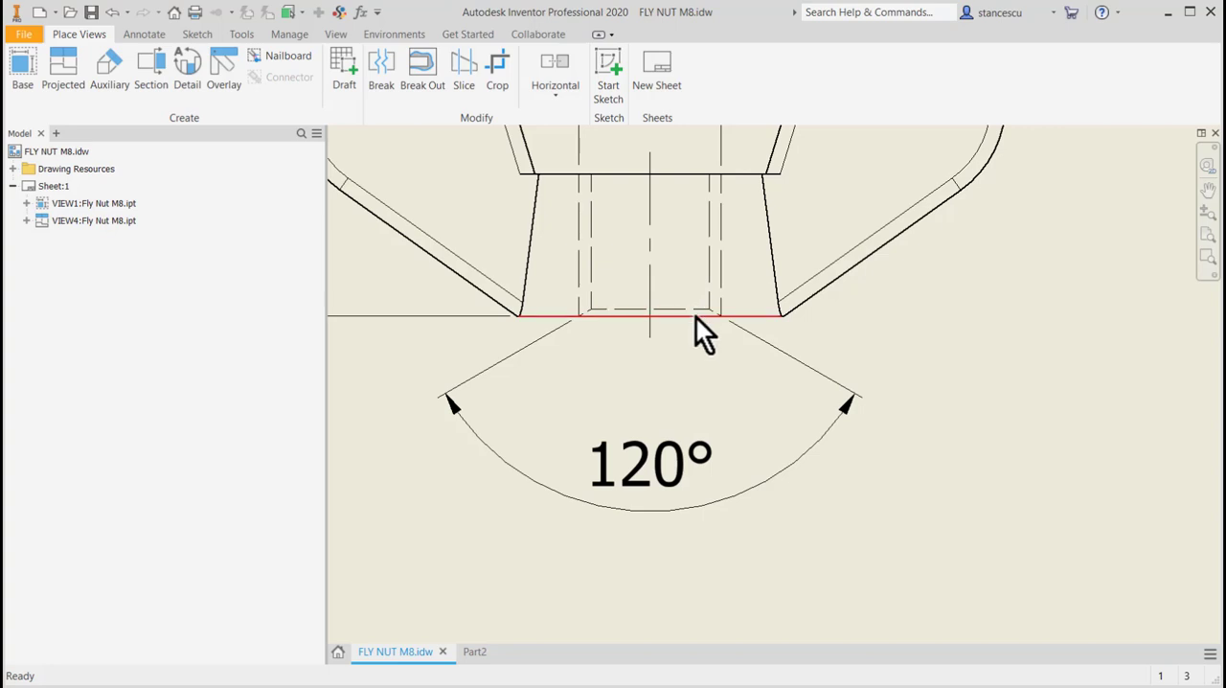
pyautogui.click(699, 311)
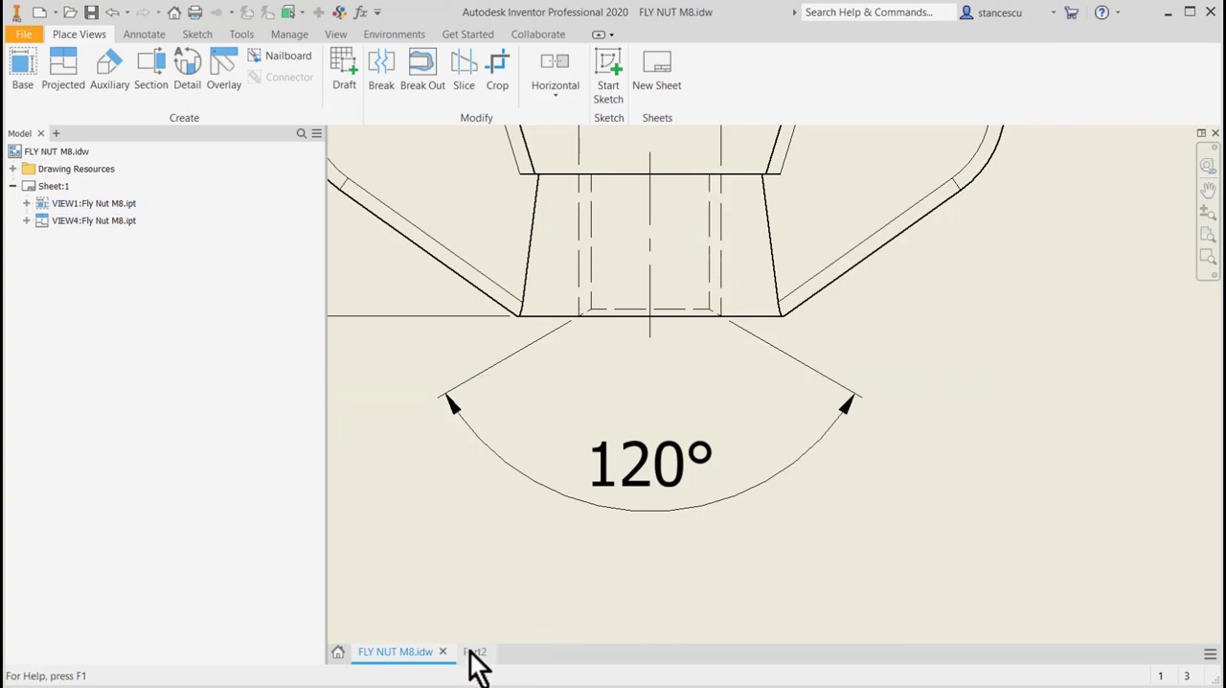
pyautogui.click(462, 652)
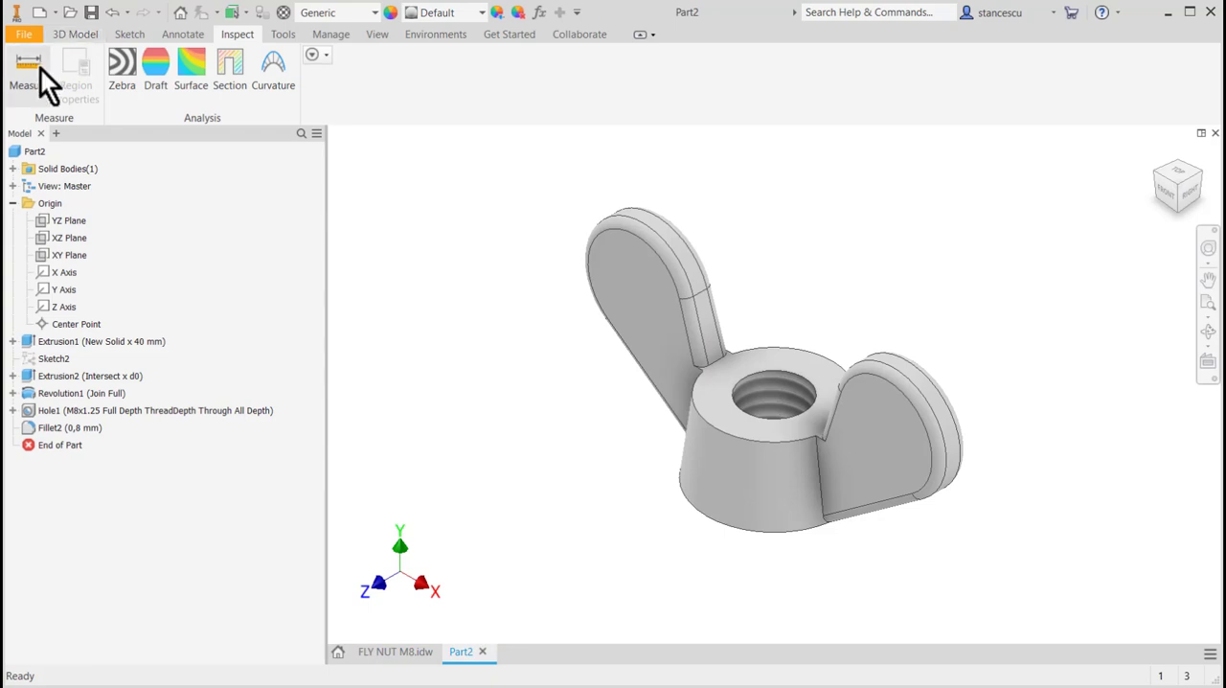
pyautogui.moveTo(28, 77)
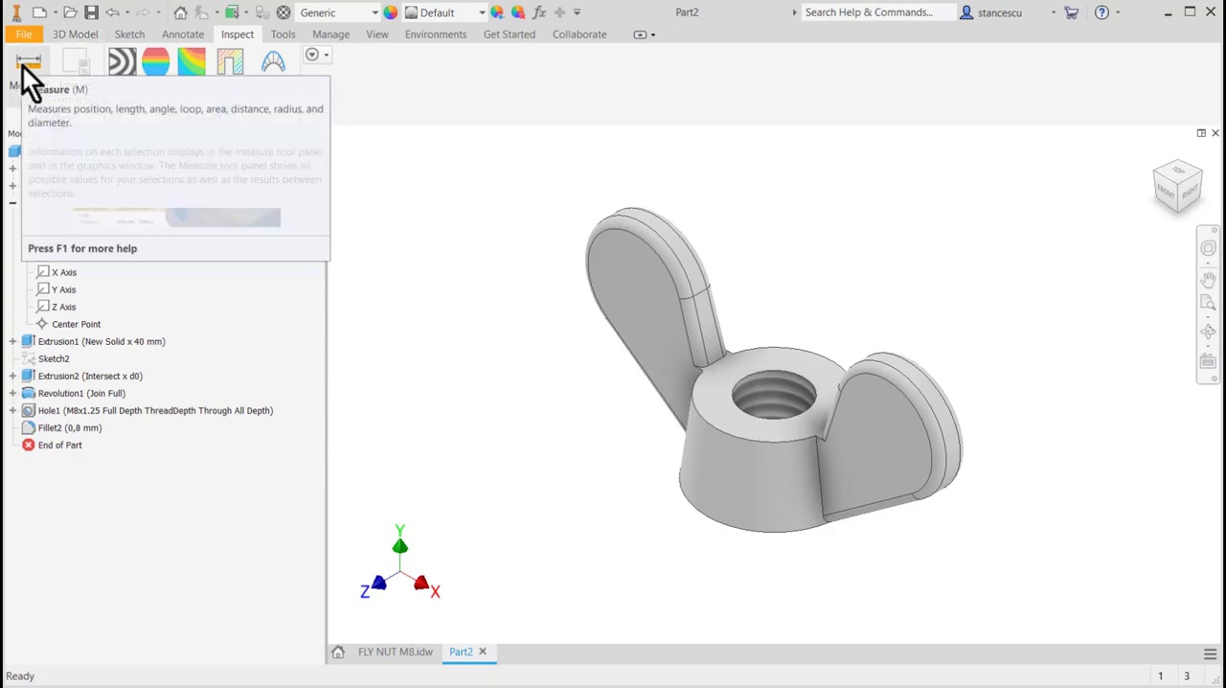
pyautogui.moveTo(47, 106)
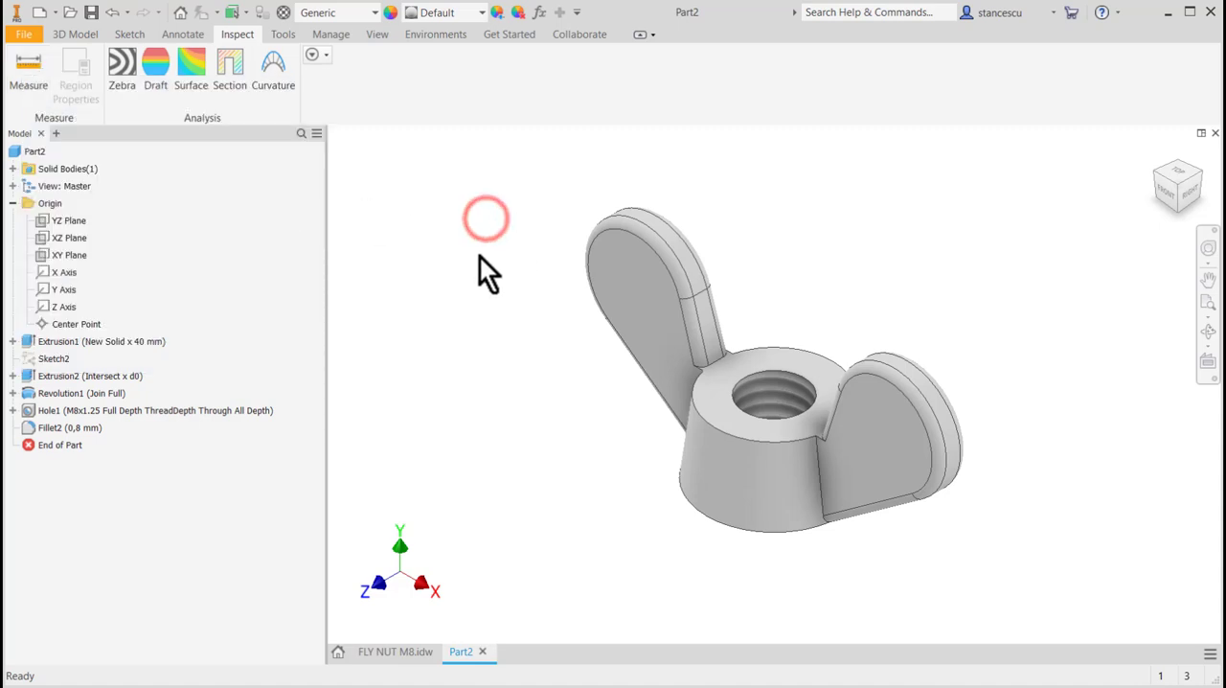
# - Measure the threaded hole's edge as 6,647 mm diameter and copy the value
pyautogui.click(28, 72)
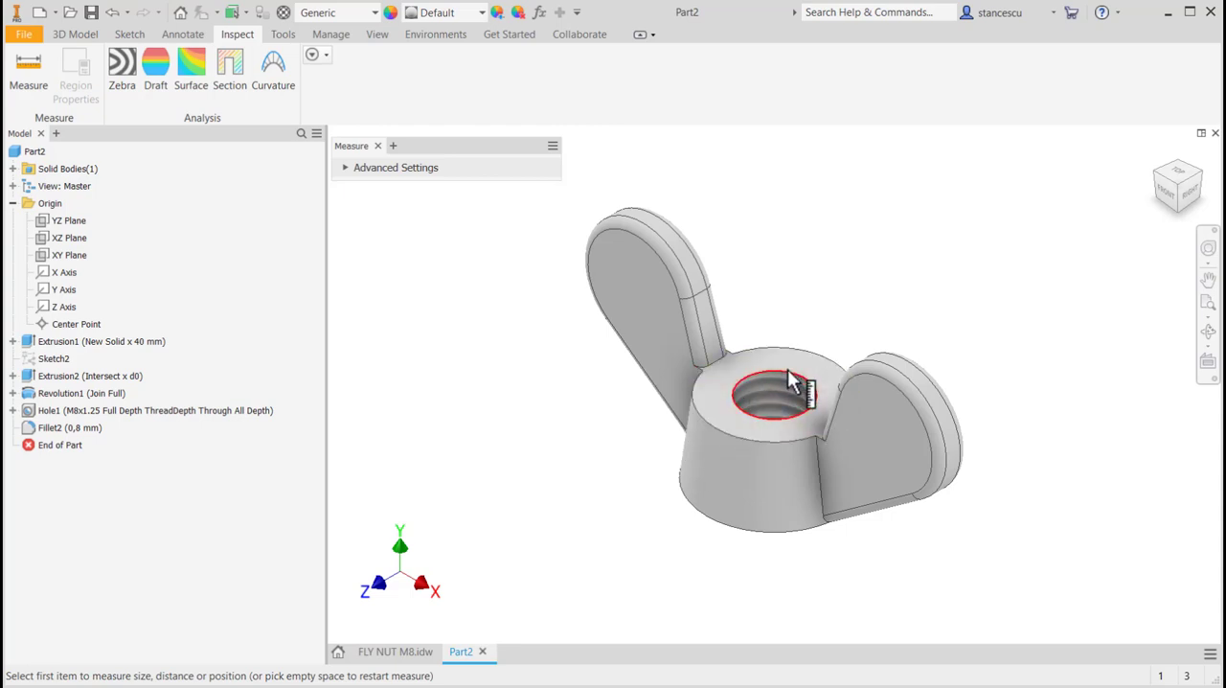
pyautogui.click(776, 396)
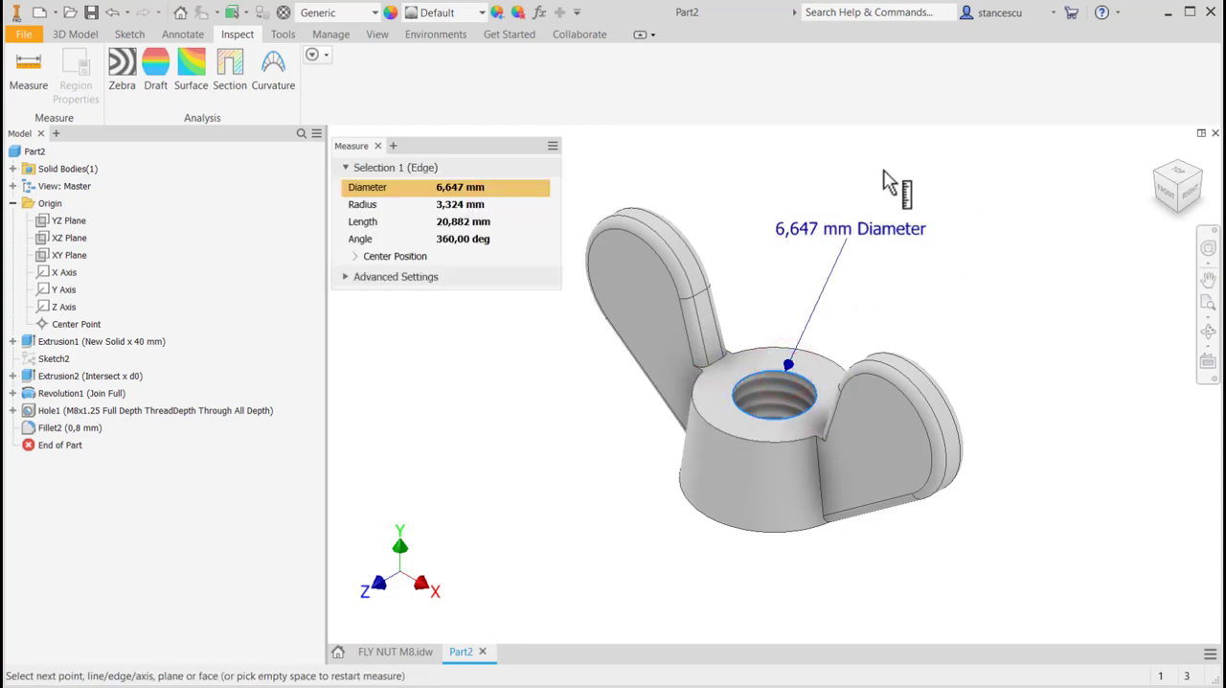
pyautogui.moveTo(756, 206)
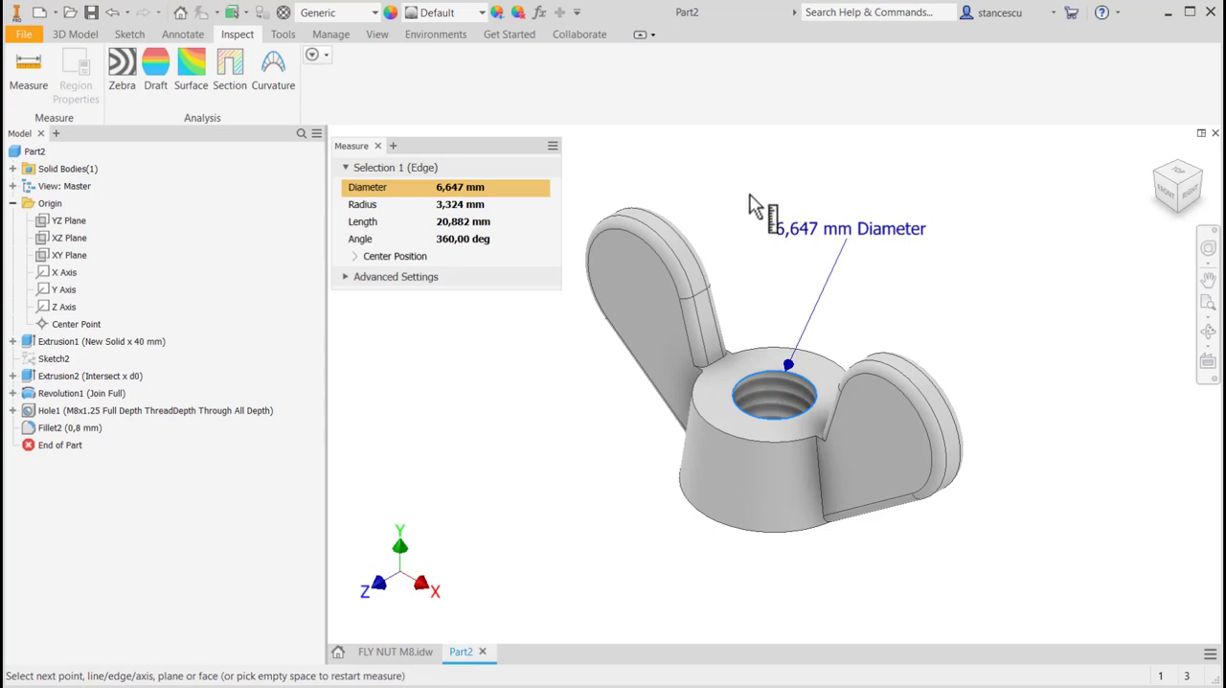
pyautogui.rightClick(460, 187)
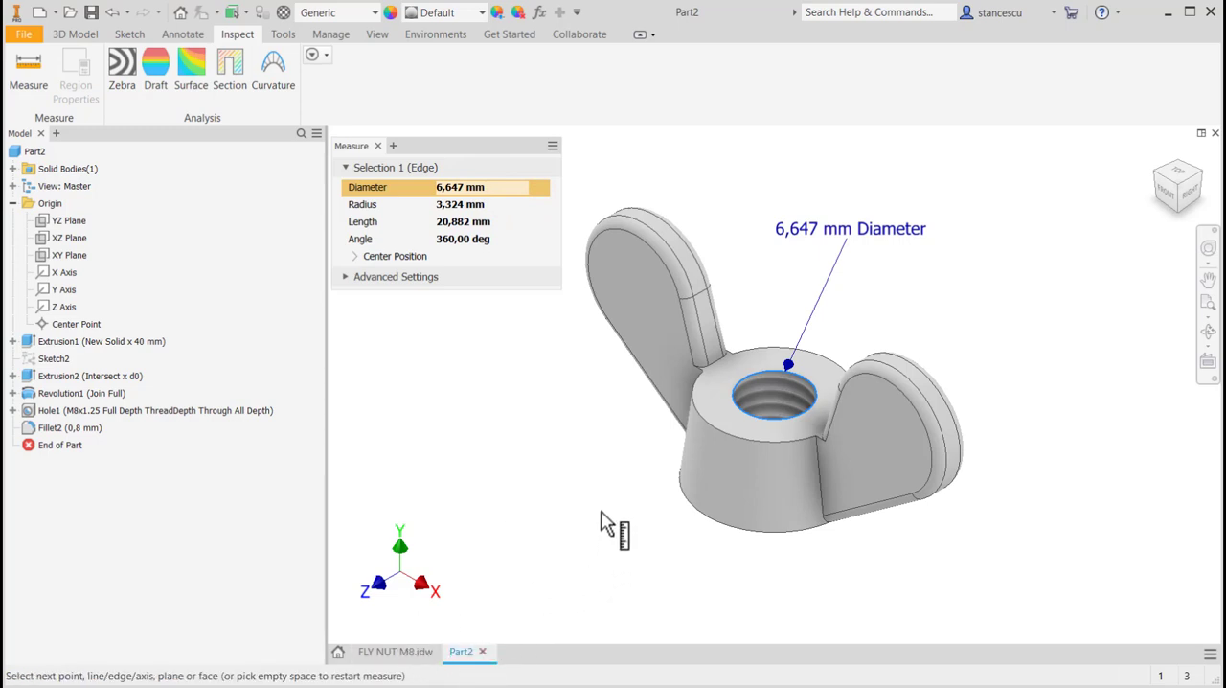
pyautogui.moveTo(584, 498)
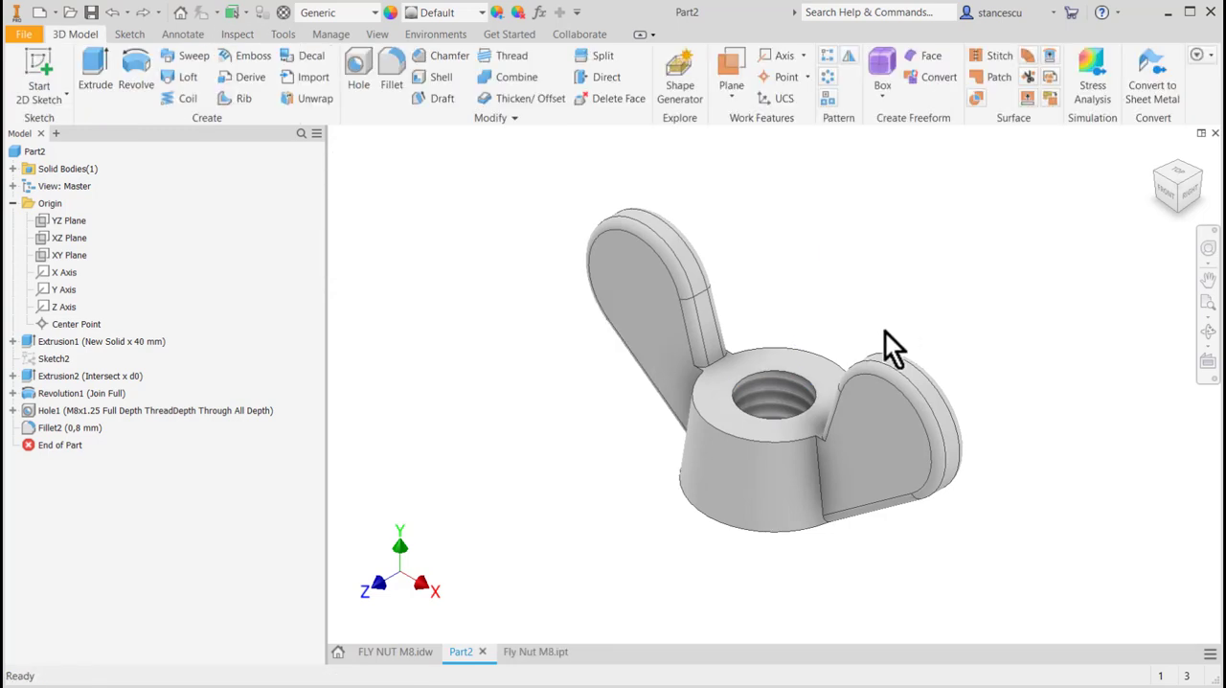
# - Start a distance-and-angle chamfer with distance (8-6,647)/2 on the threaded hole's face
pyautogui.moveTo(891, 345); pyautogui.dragTo(804, 469)
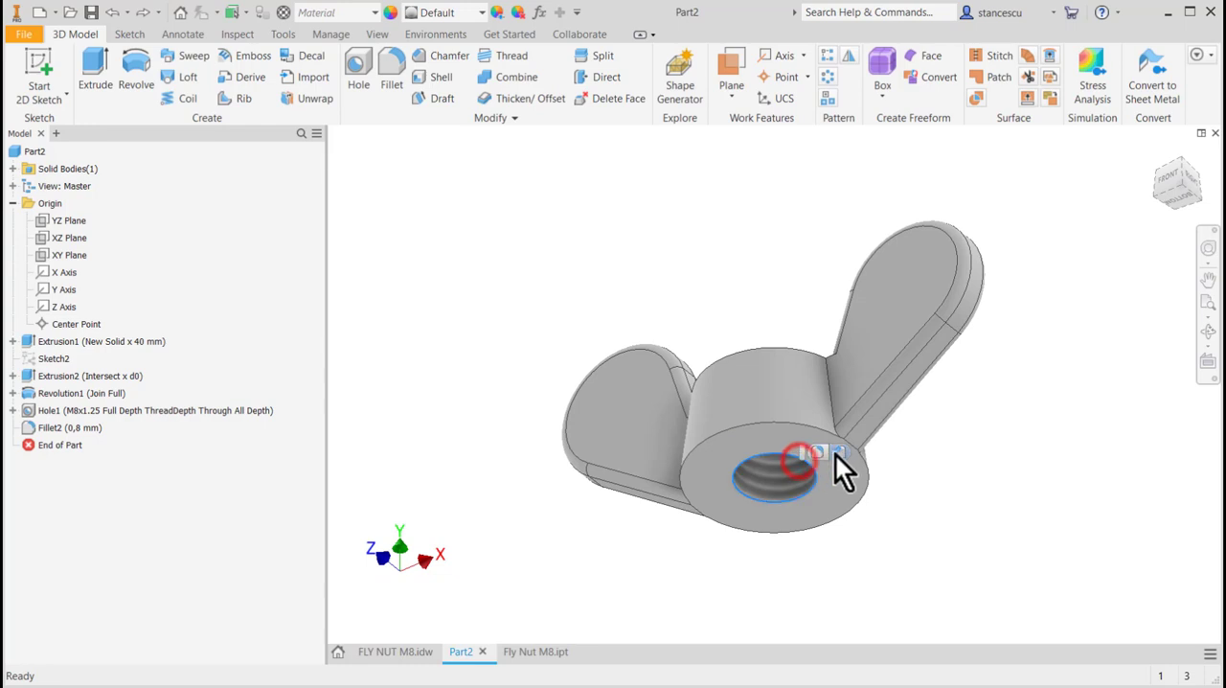
pyautogui.click(440, 55)
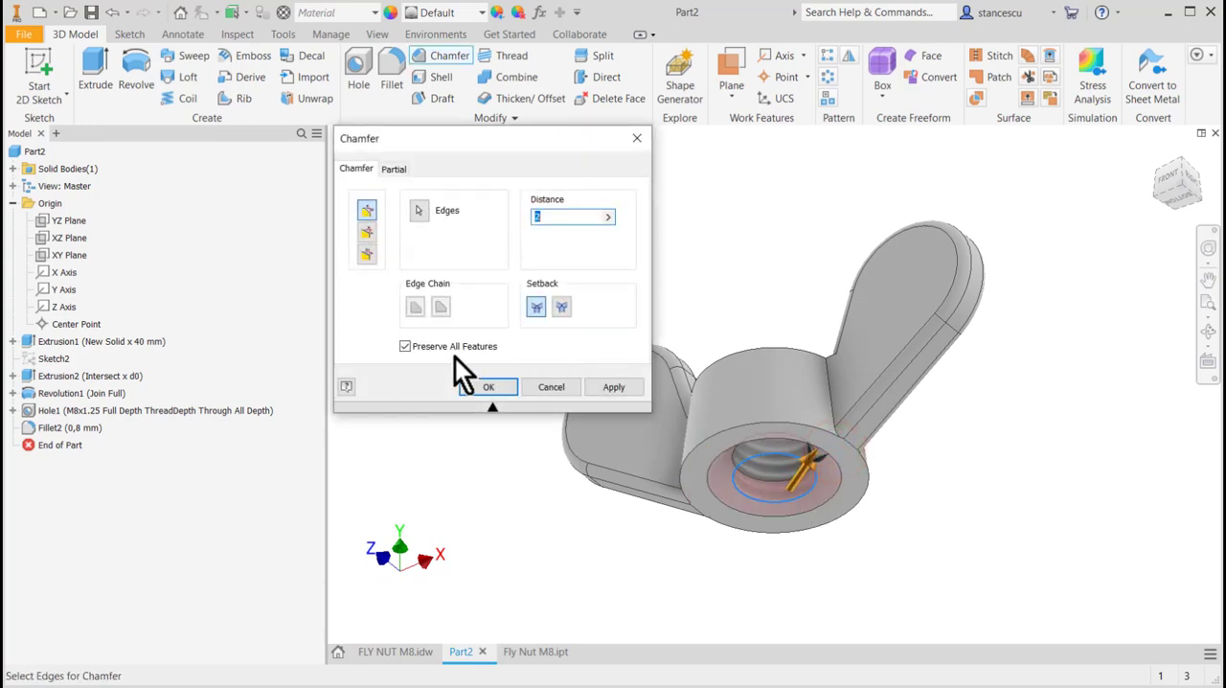
pyautogui.click(367, 232)
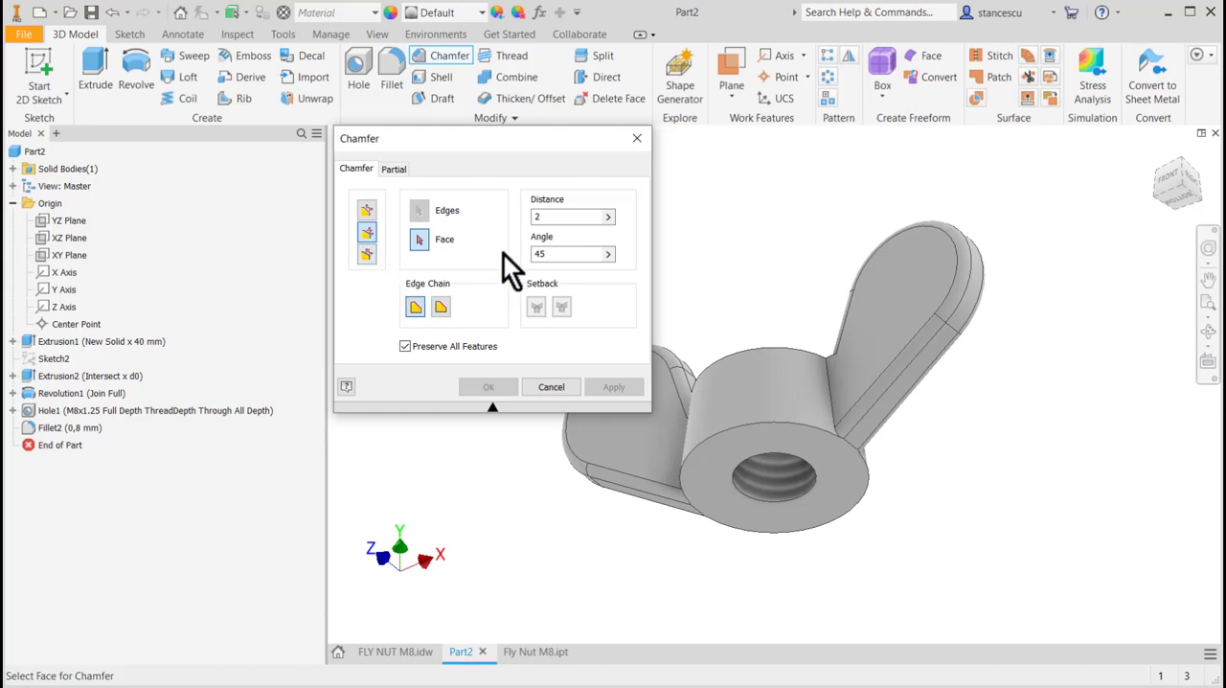
pyautogui.click(565, 216)
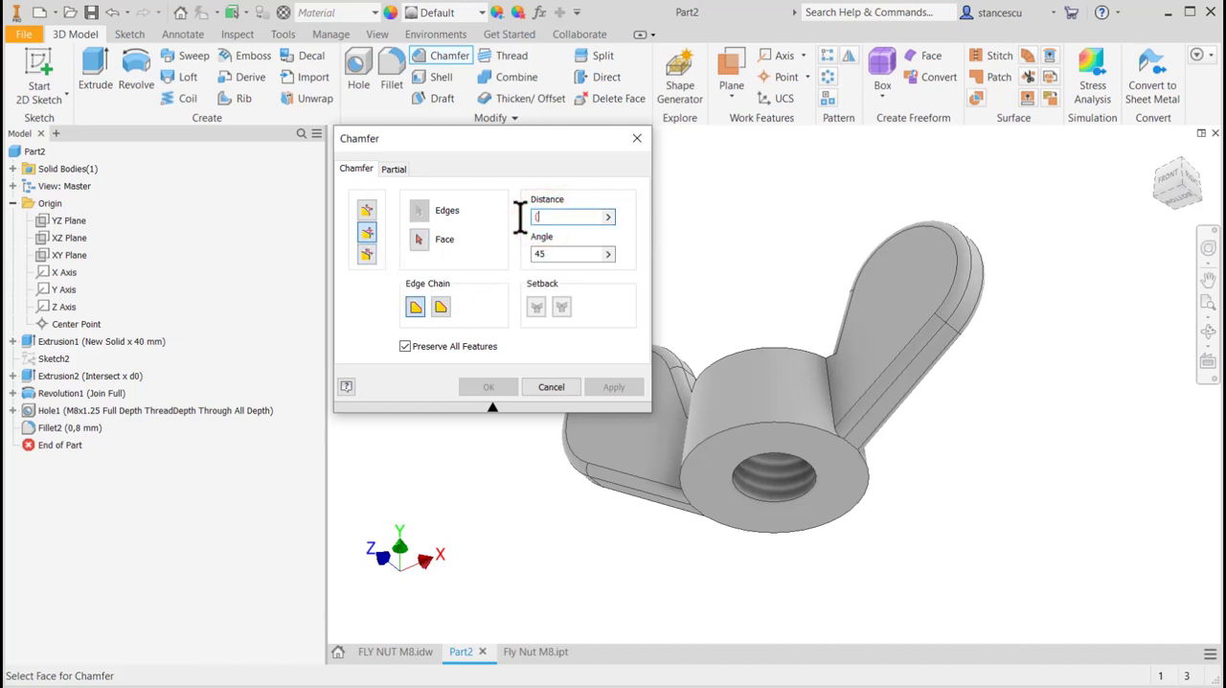
pyautogui.press('ctrl+v')
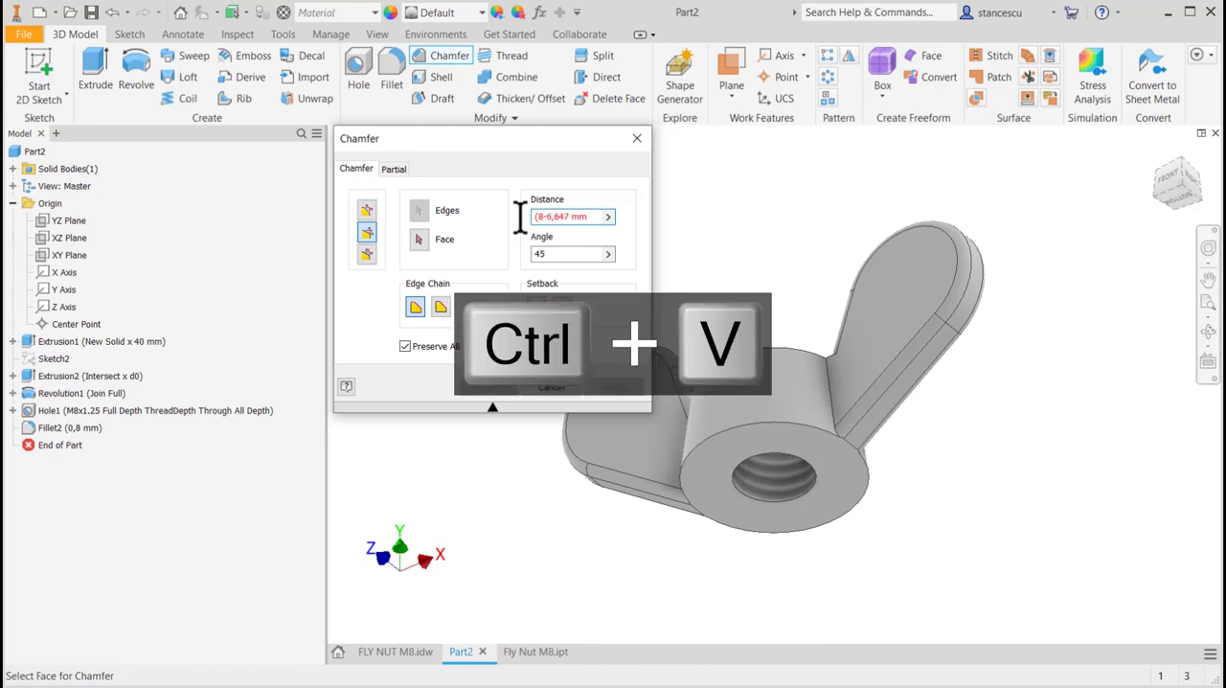
pyautogui.press('ctrl+v')
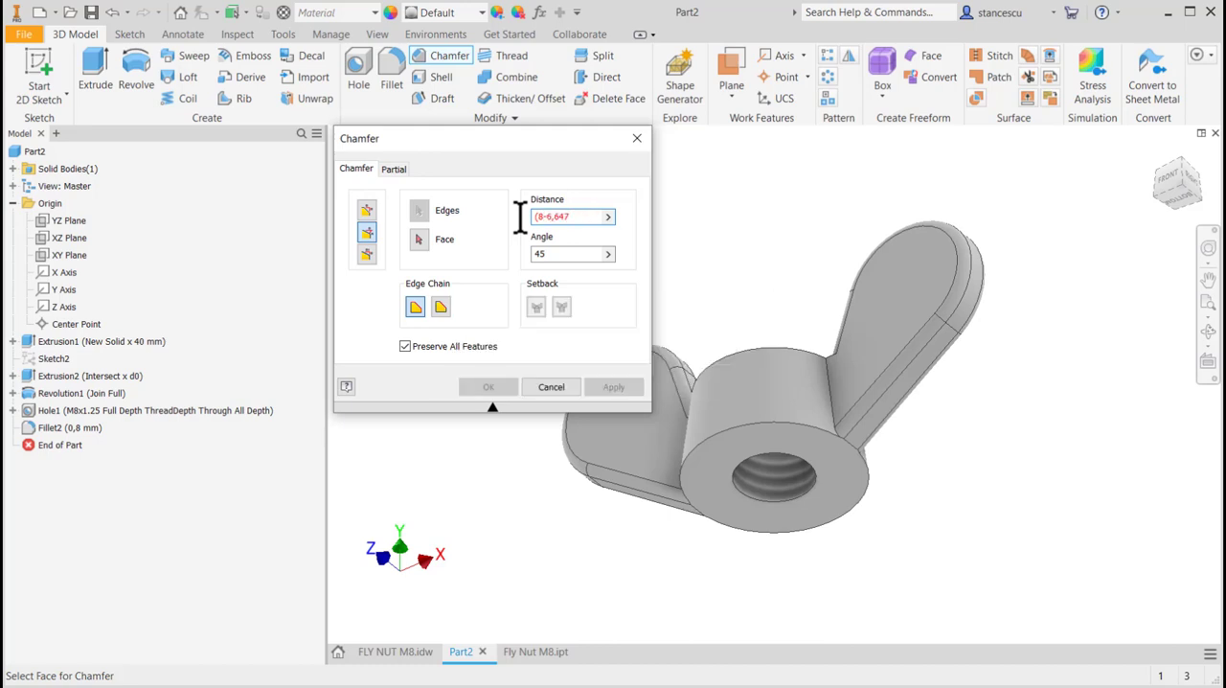
pyautogui.click(570, 216)
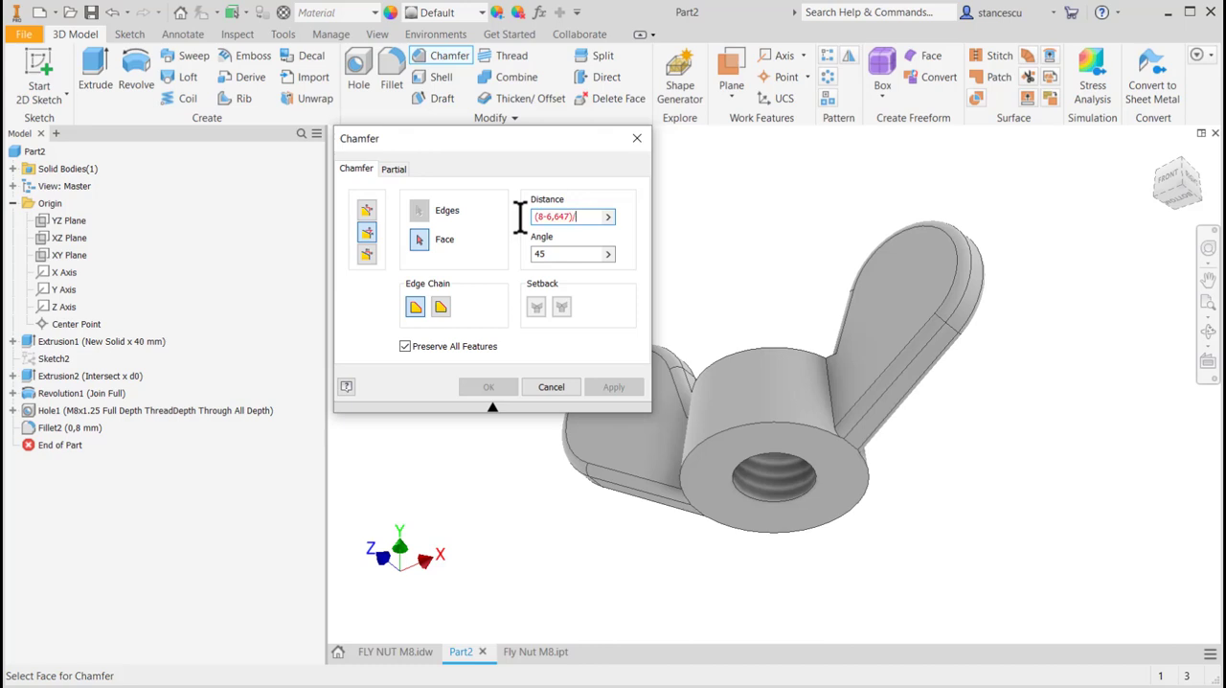
pyautogui.write('/2')
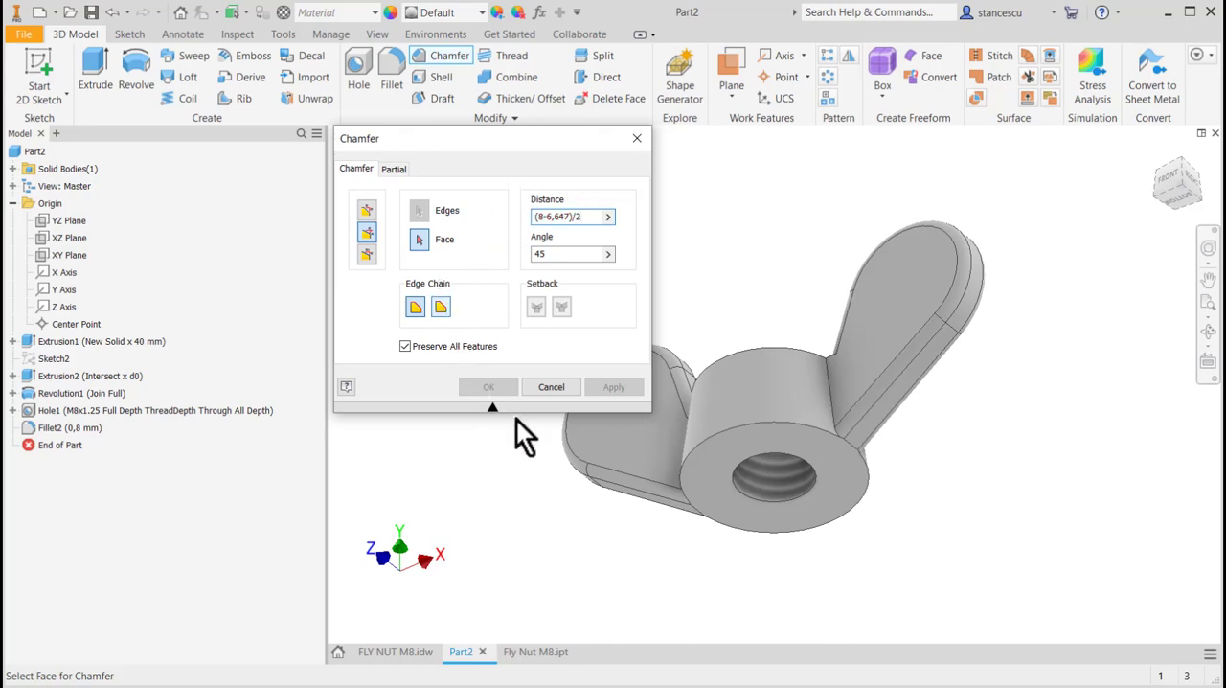
pyautogui.click(747, 469)
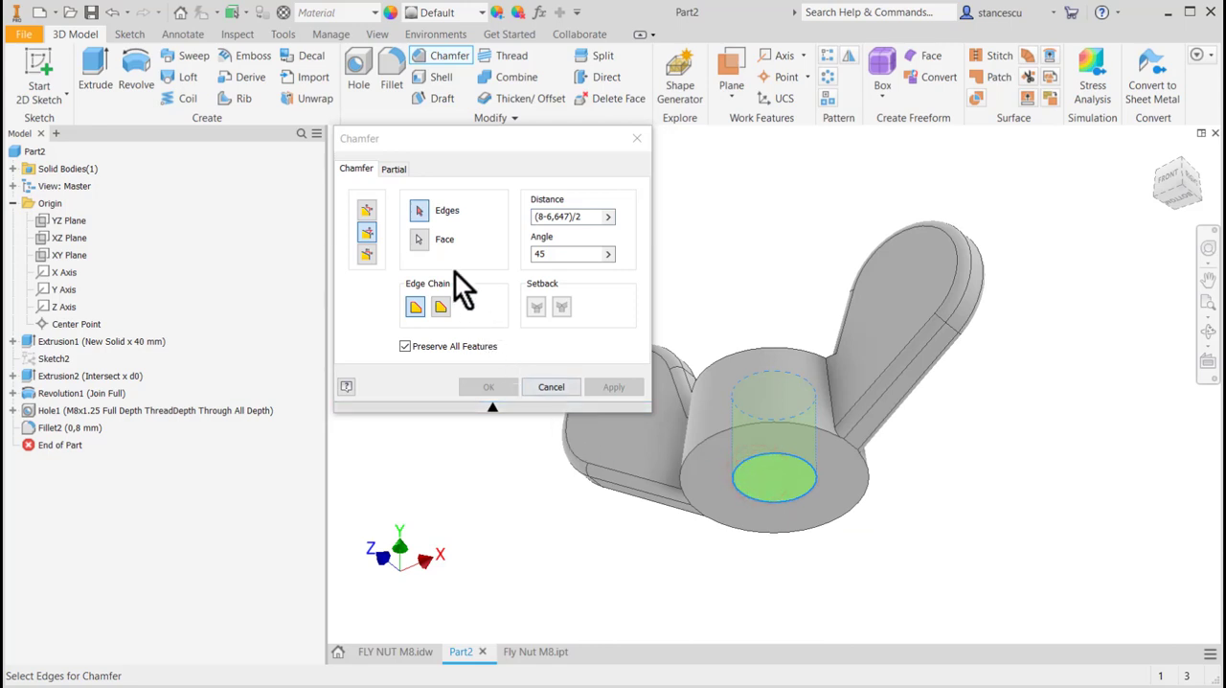
# - Enter chamfer angle 90-(120/2), pick the hole's bottom edge, and apply the countersink
pyautogui.click(566, 254)
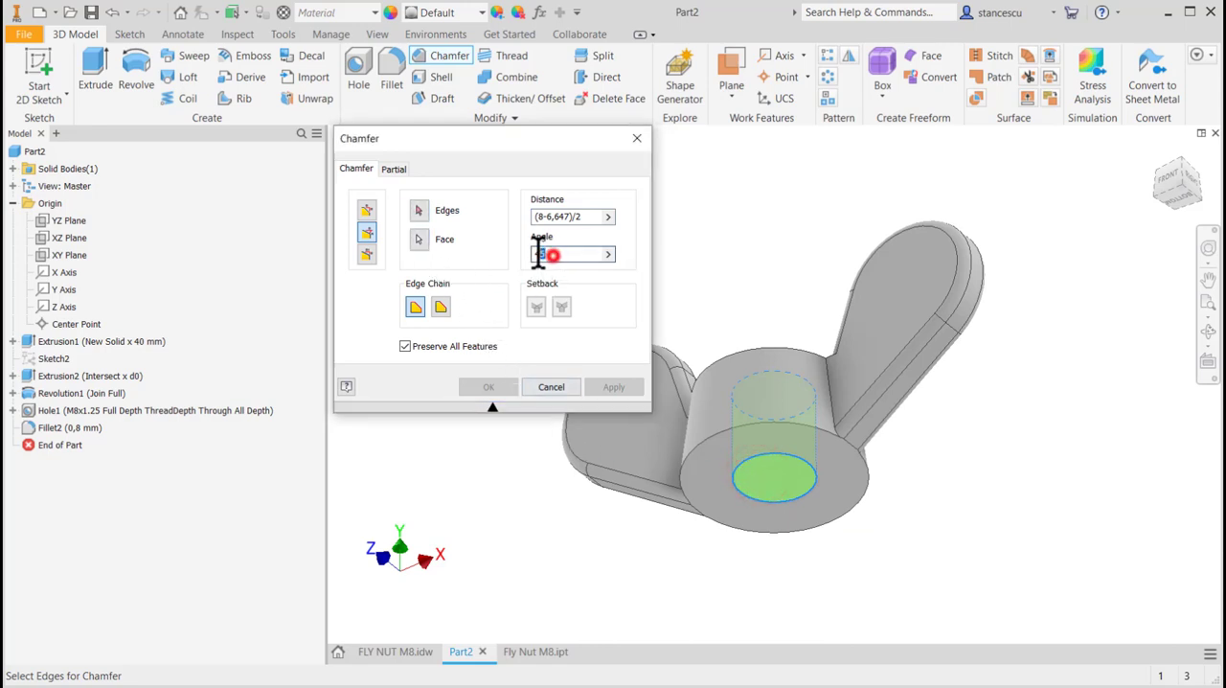
pyautogui.write('90°')
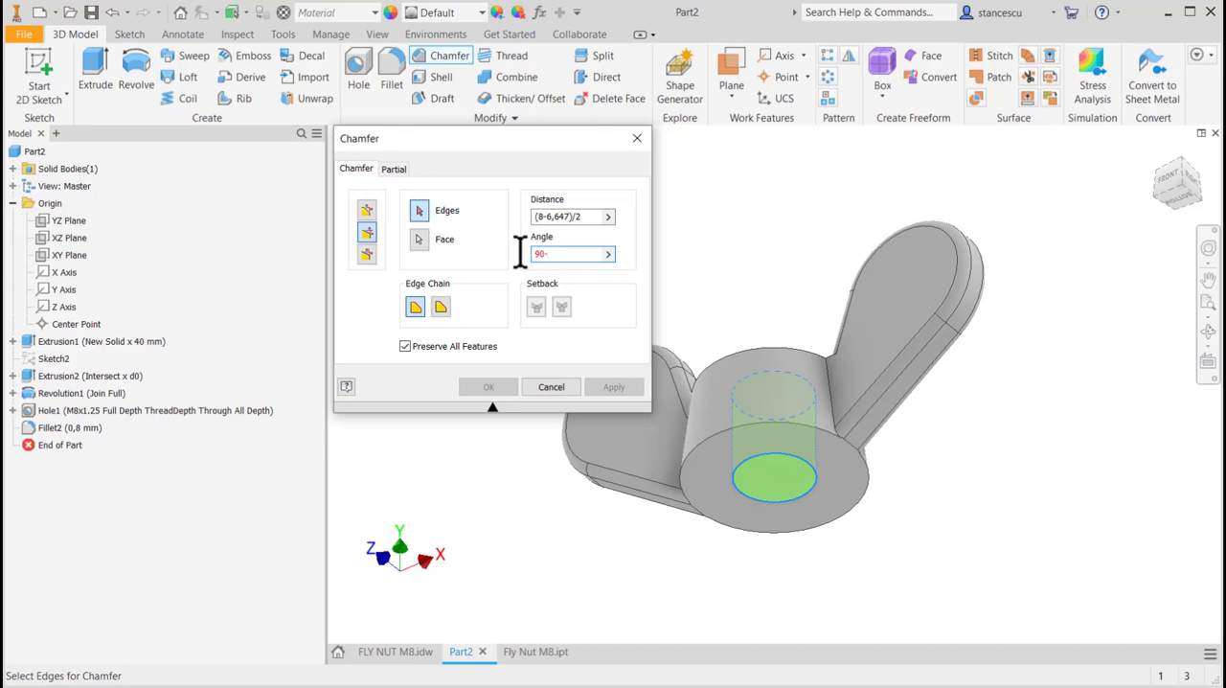
pyautogui.write('(1')
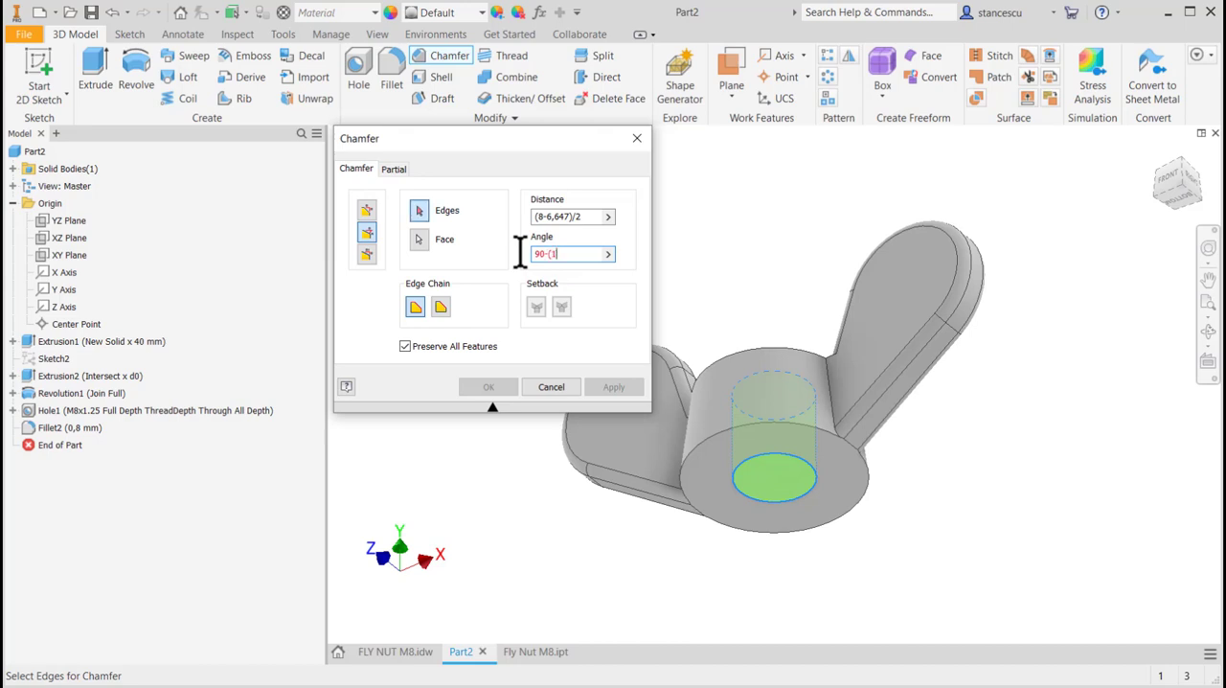
pyautogui.write('20')
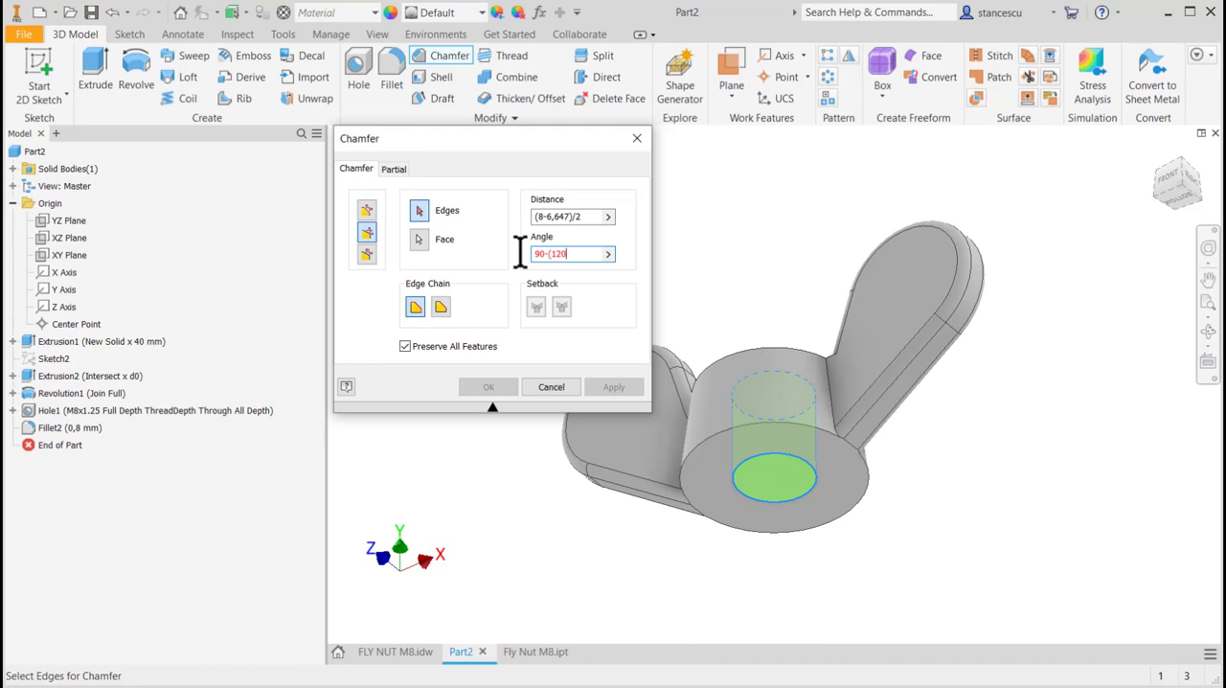
pyautogui.write('/2')
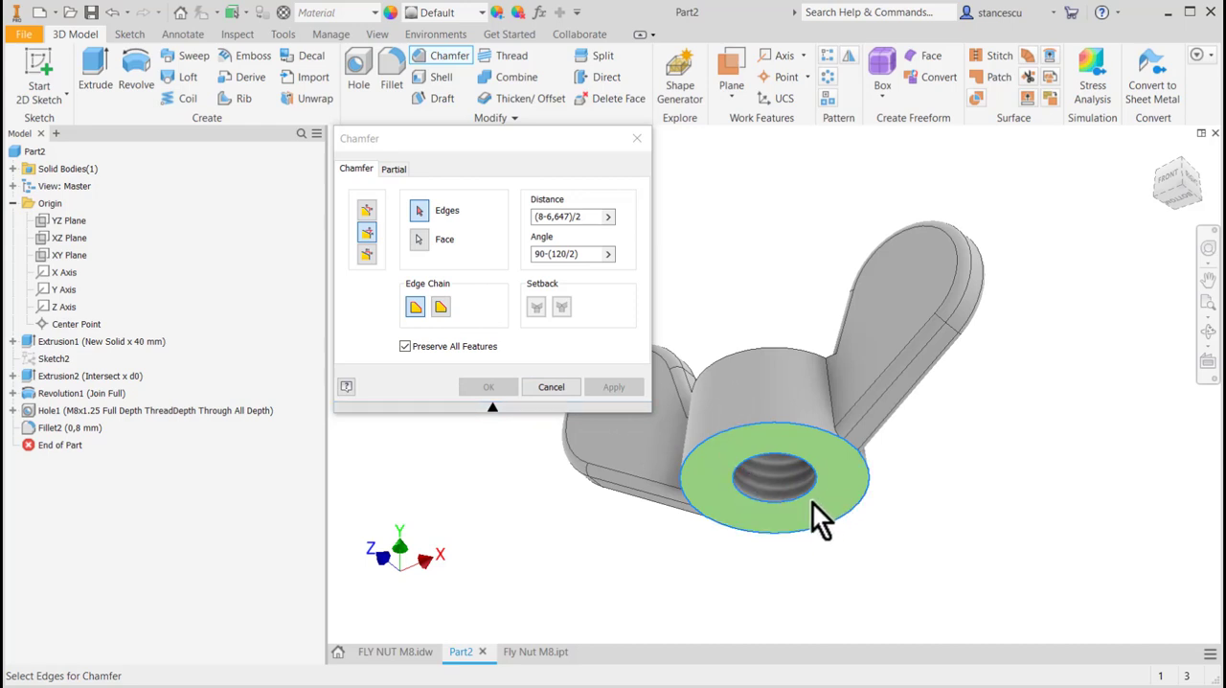
pyautogui.click(819, 498)
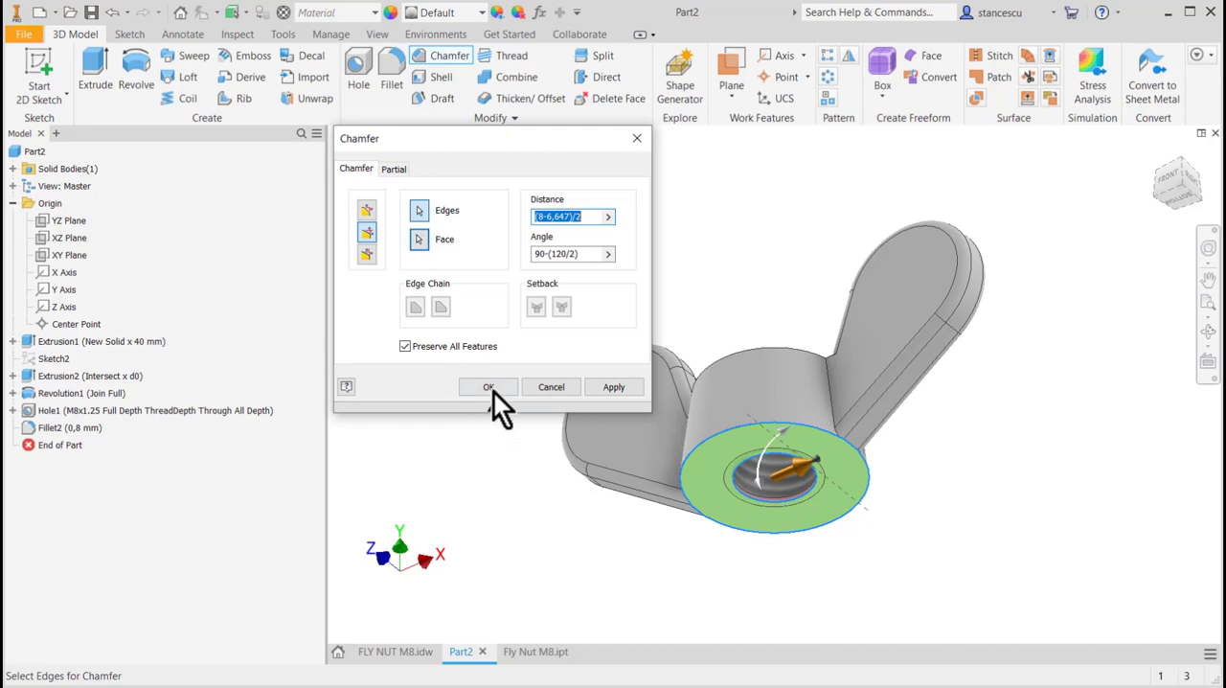
pyautogui.click(488, 386)
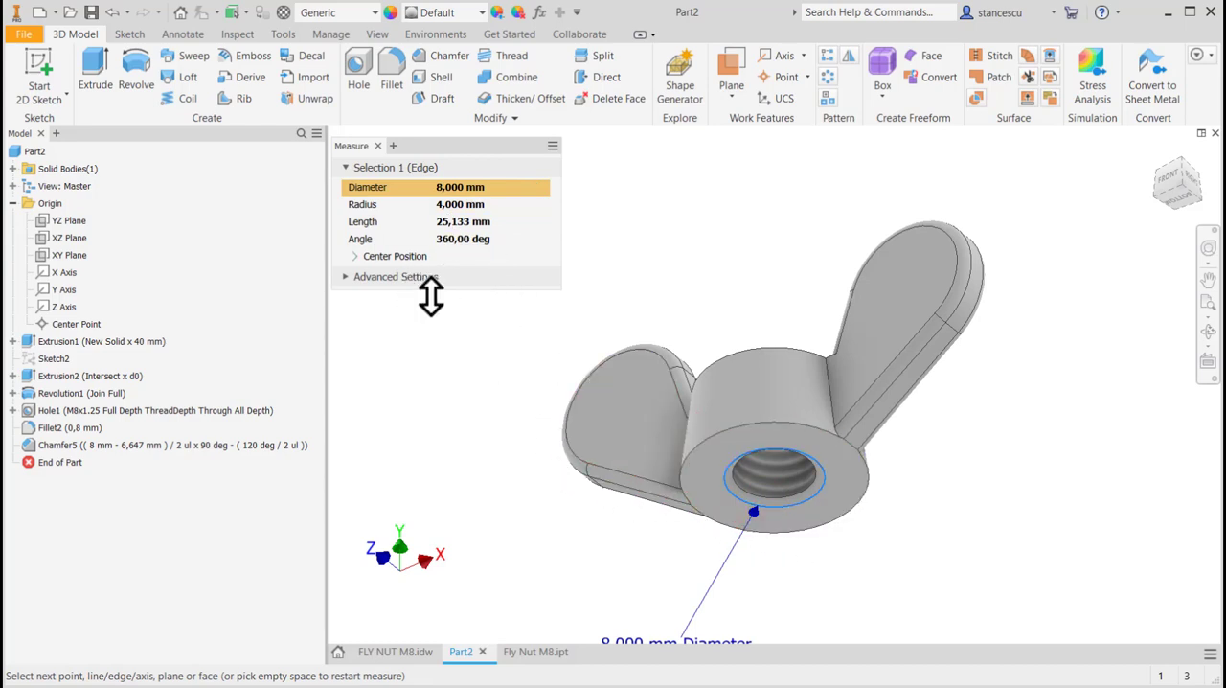
pyautogui.moveTo(675, 247)
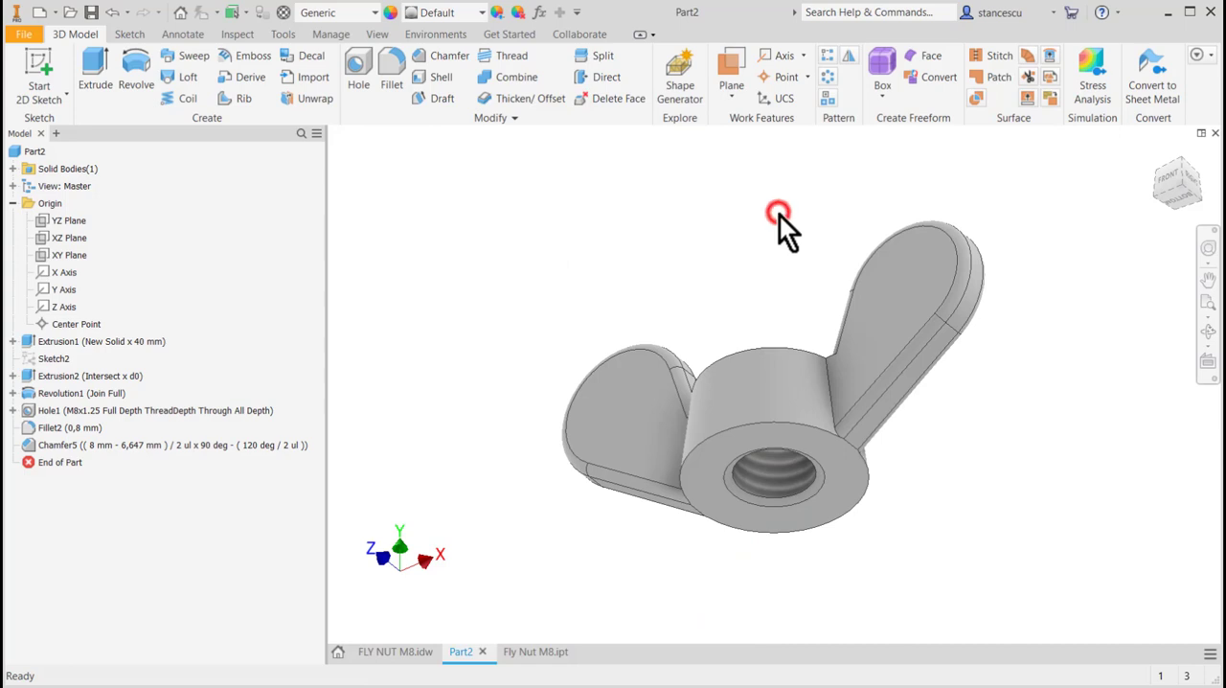
pyautogui.press('F6')
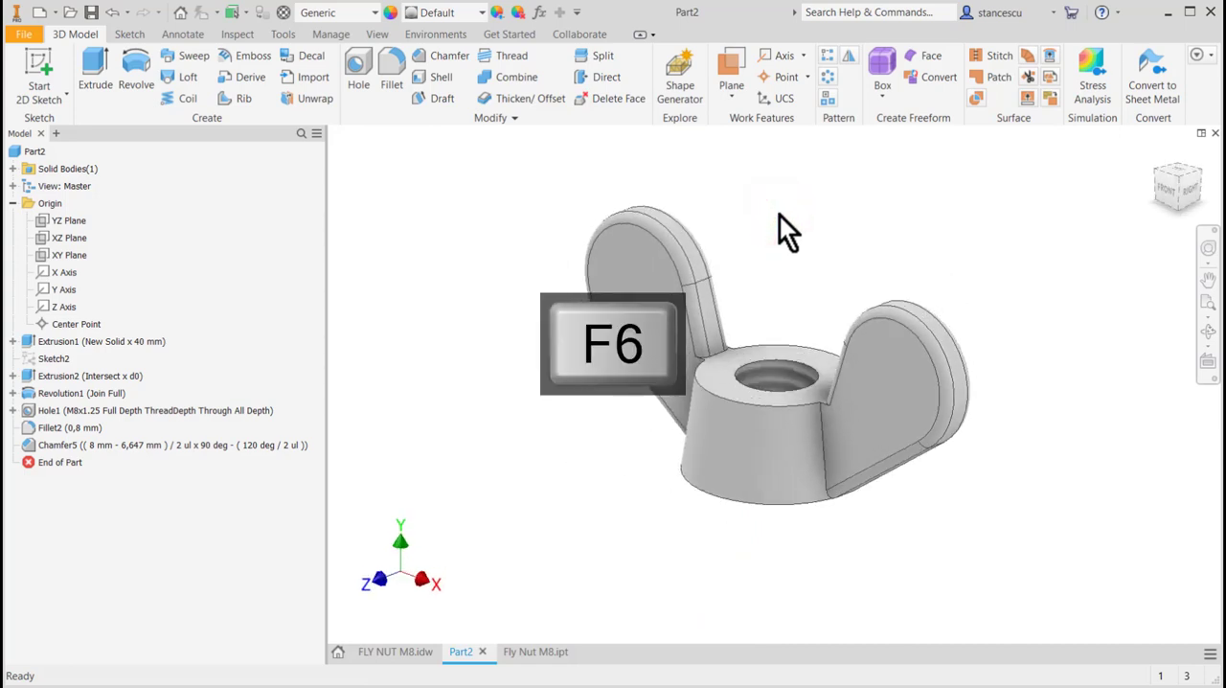
pyautogui.press('f6')
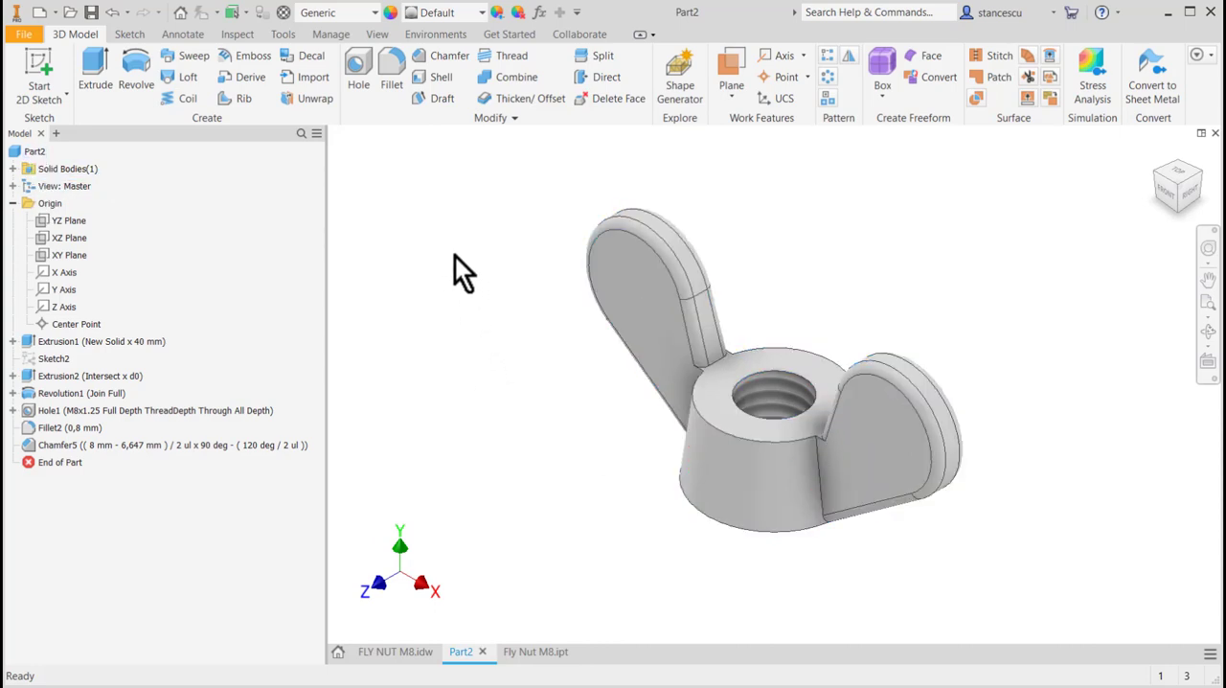
pyautogui.click(366, 12)
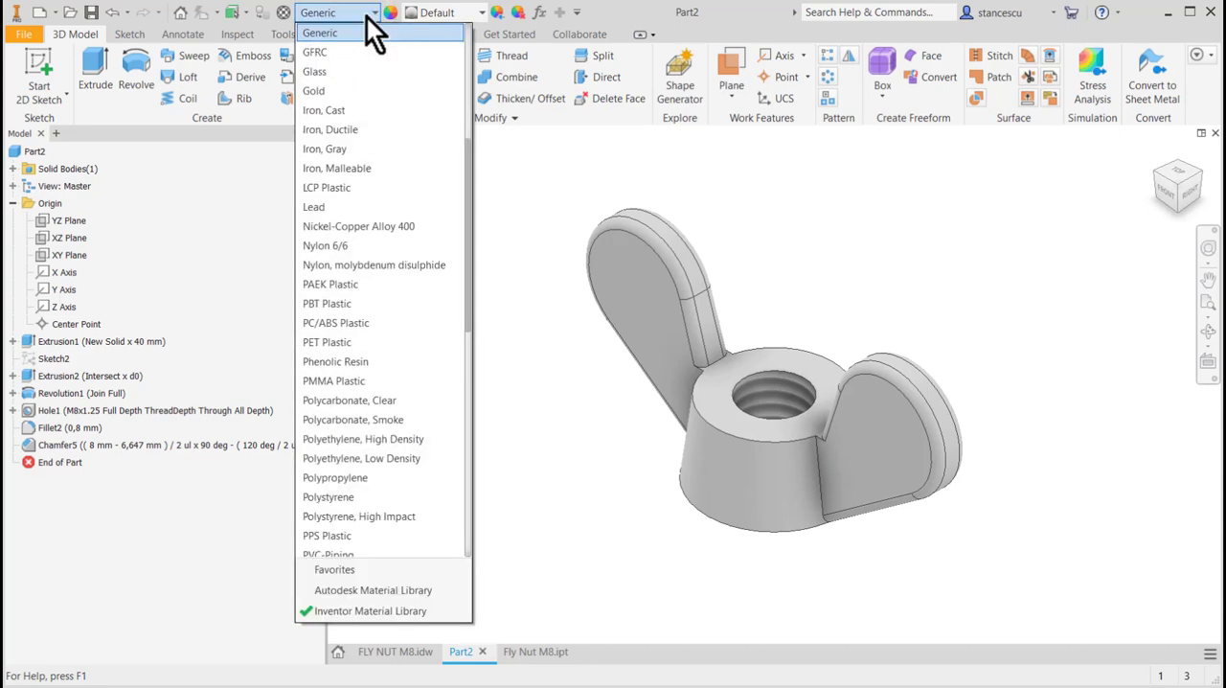
# - Assign the Steel, Carbon material to the wing nut from the material list
pyautogui.scroll(-3)
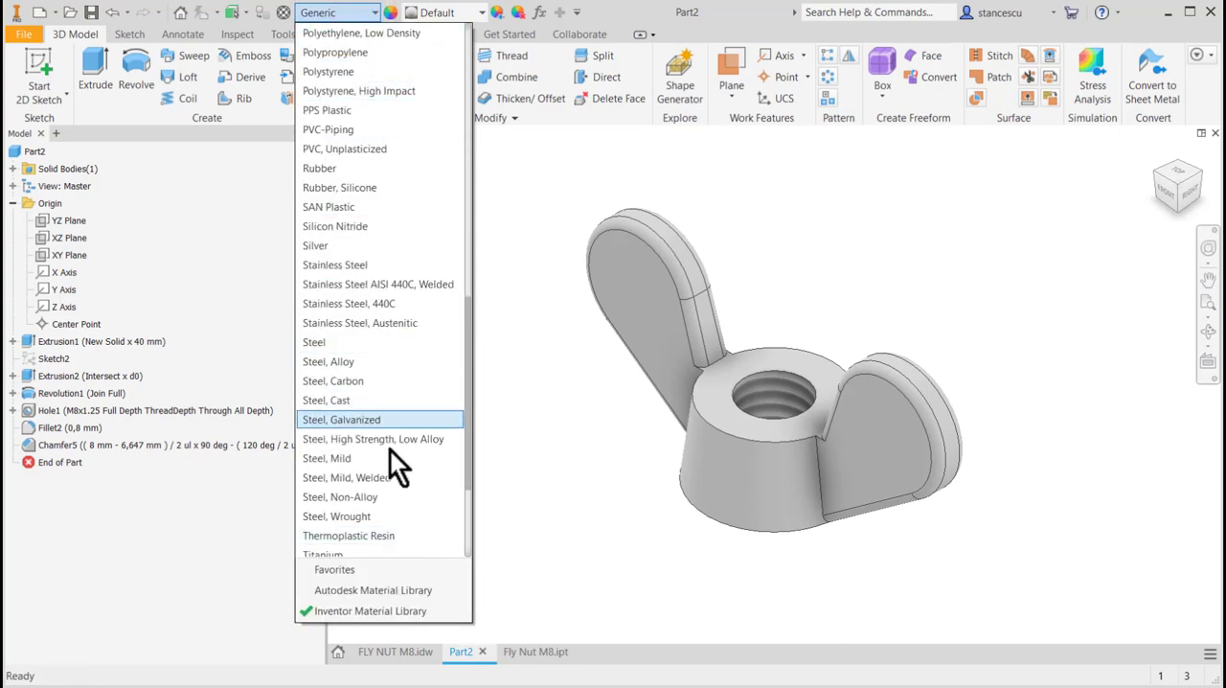
pyautogui.moveTo(360, 400)
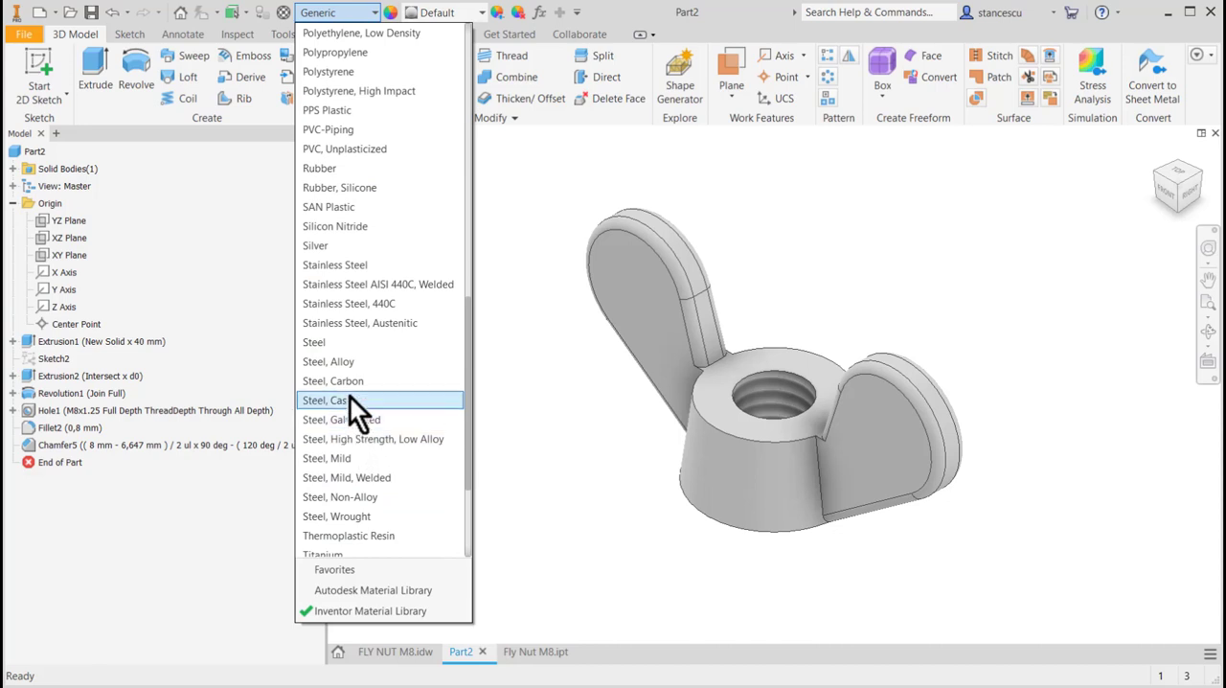
pyautogui.click(332, 380)
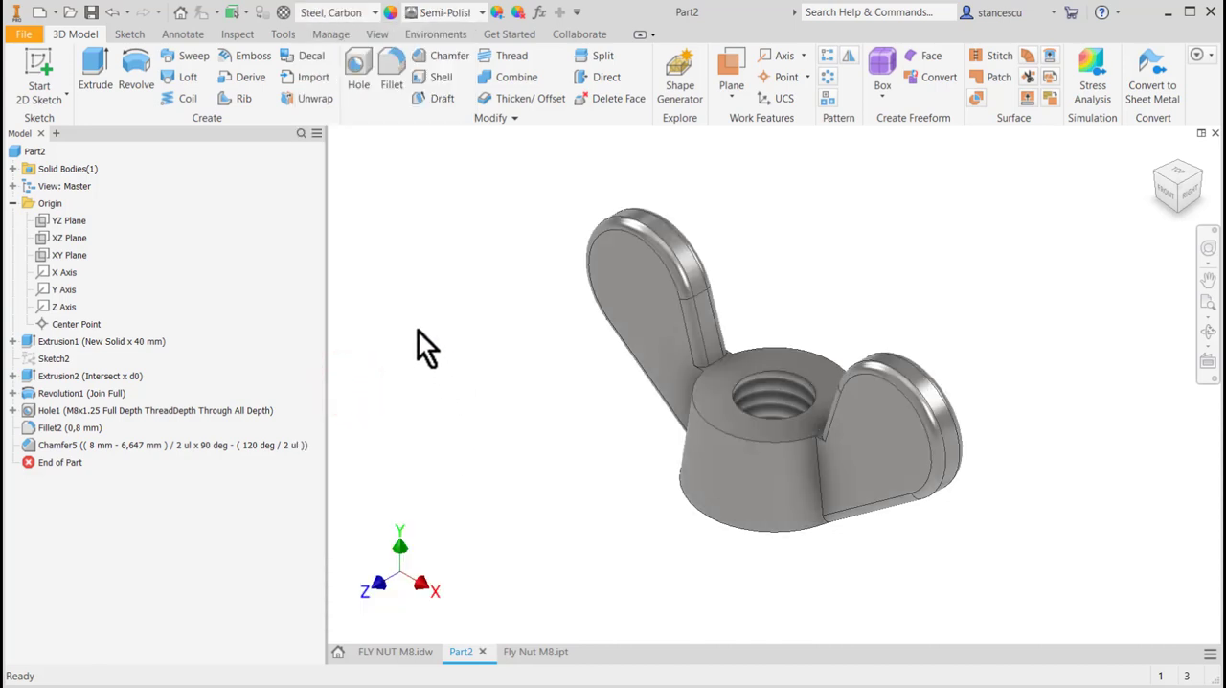
pyautogui.click(35, 151)
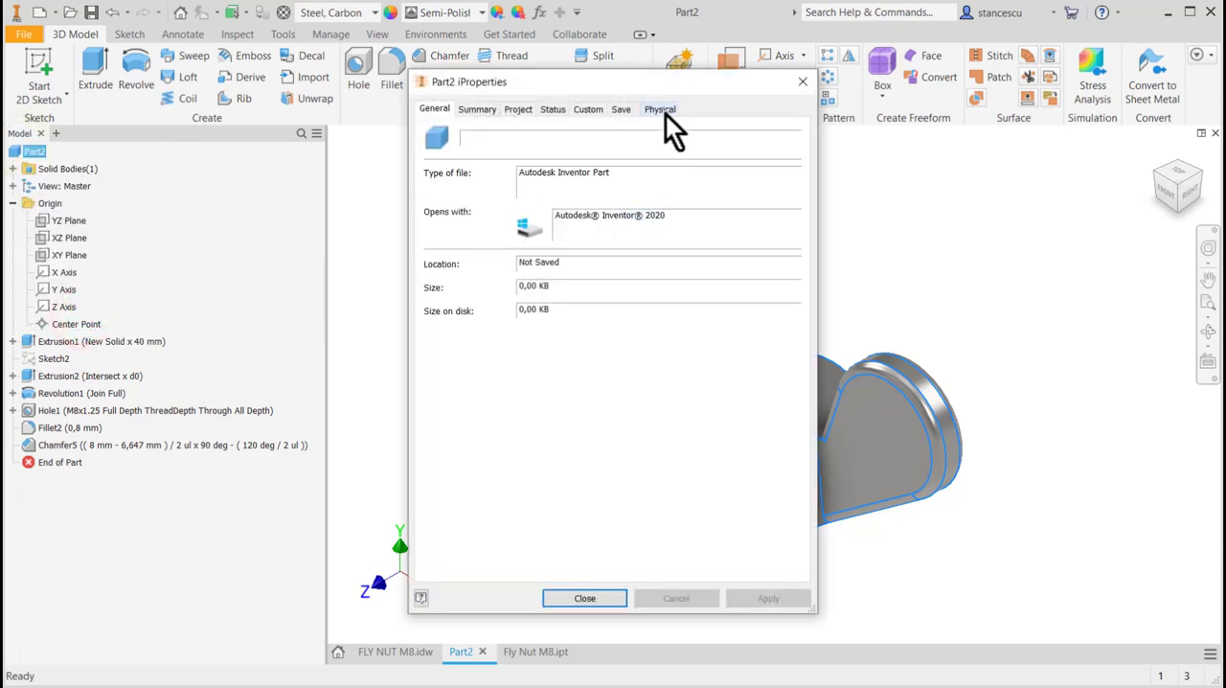
pyautogui.click(659, 109)
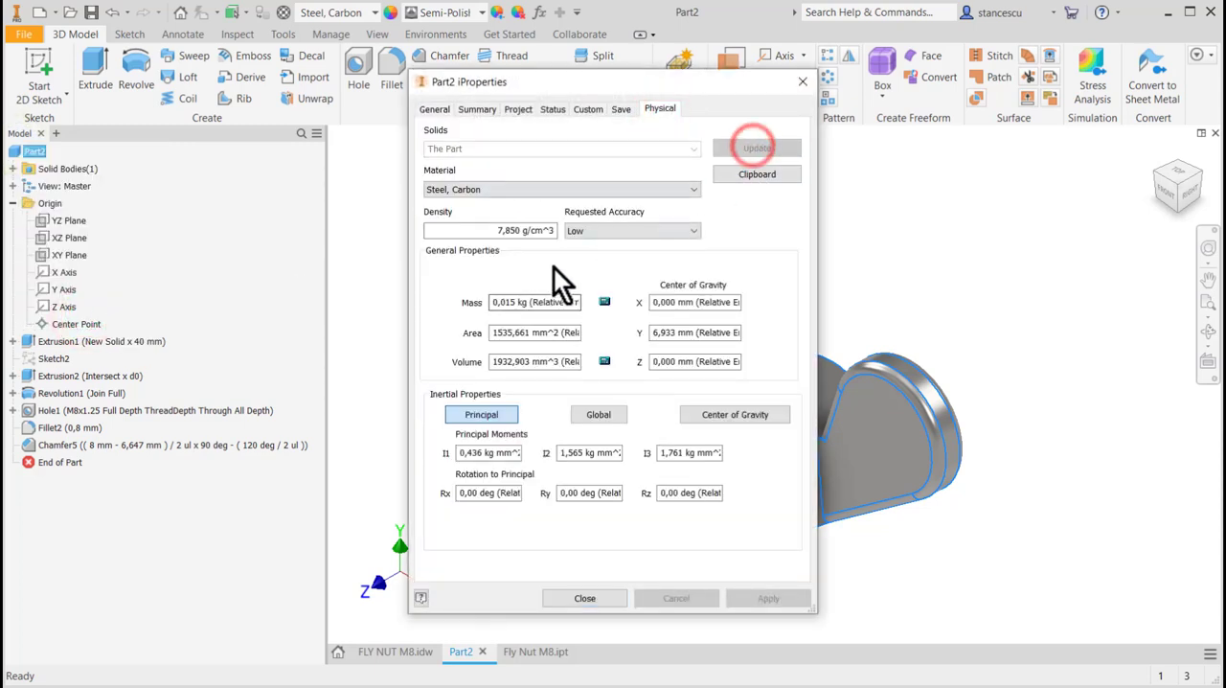
pyautogui.moveTo(573, 579)
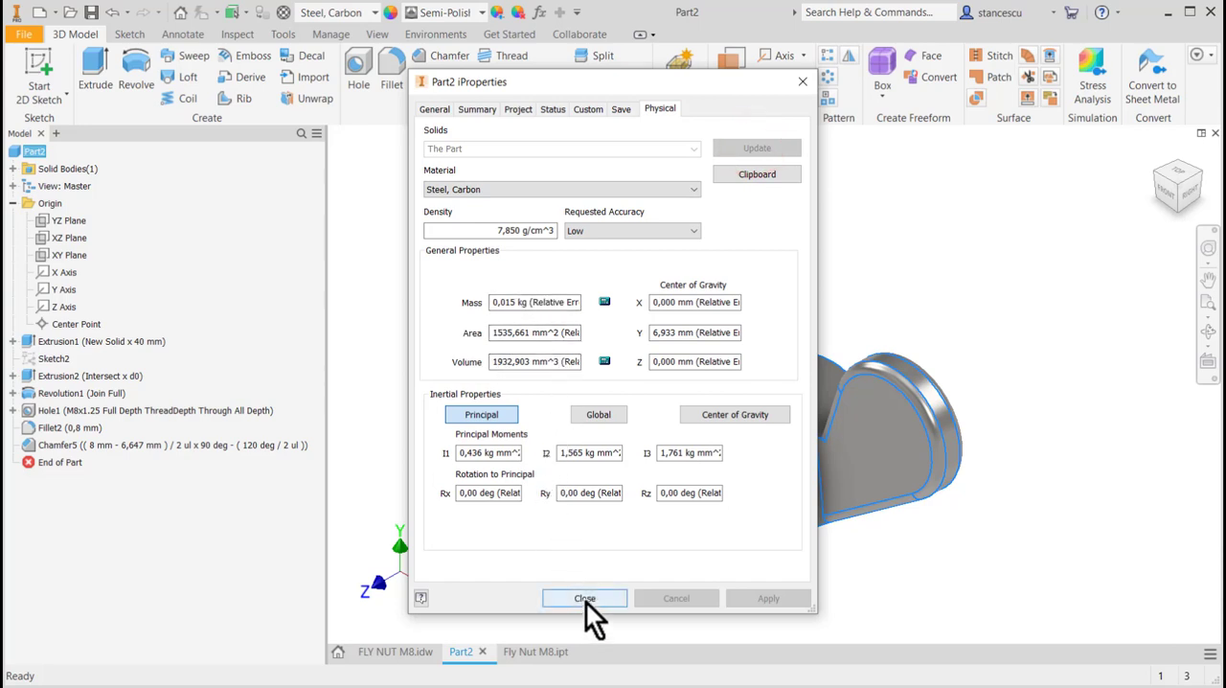
pyautogui.click(585, 598)
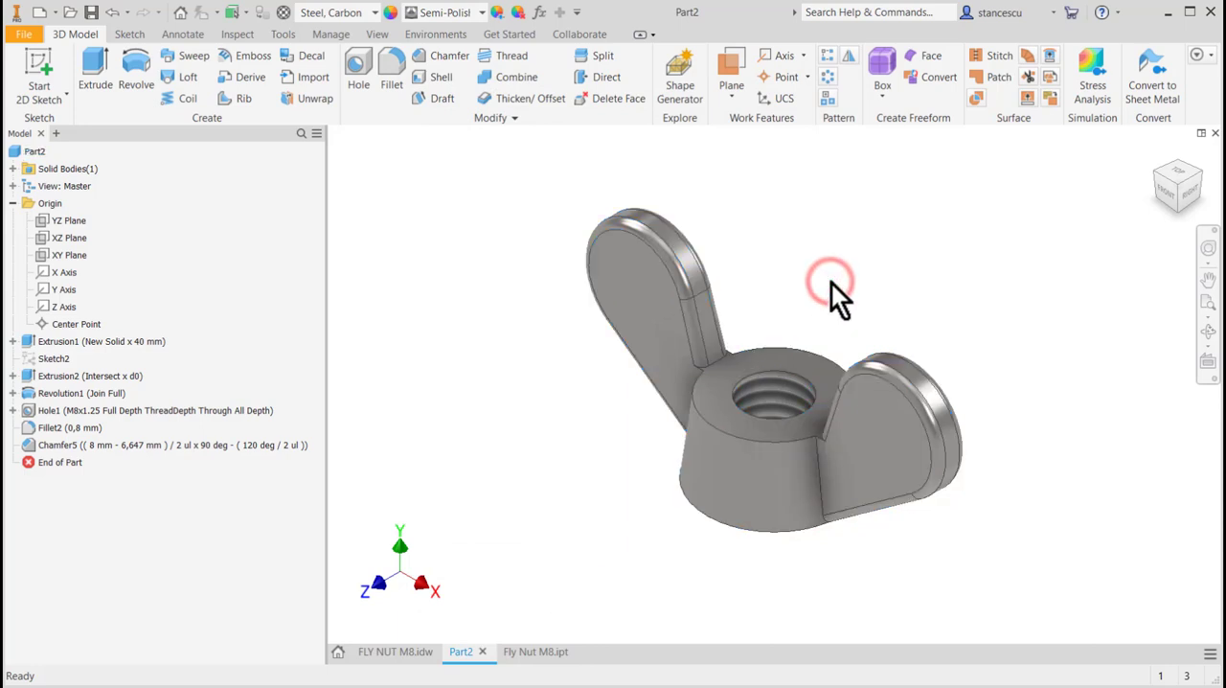
pyautogui.moveTo(613, 211)
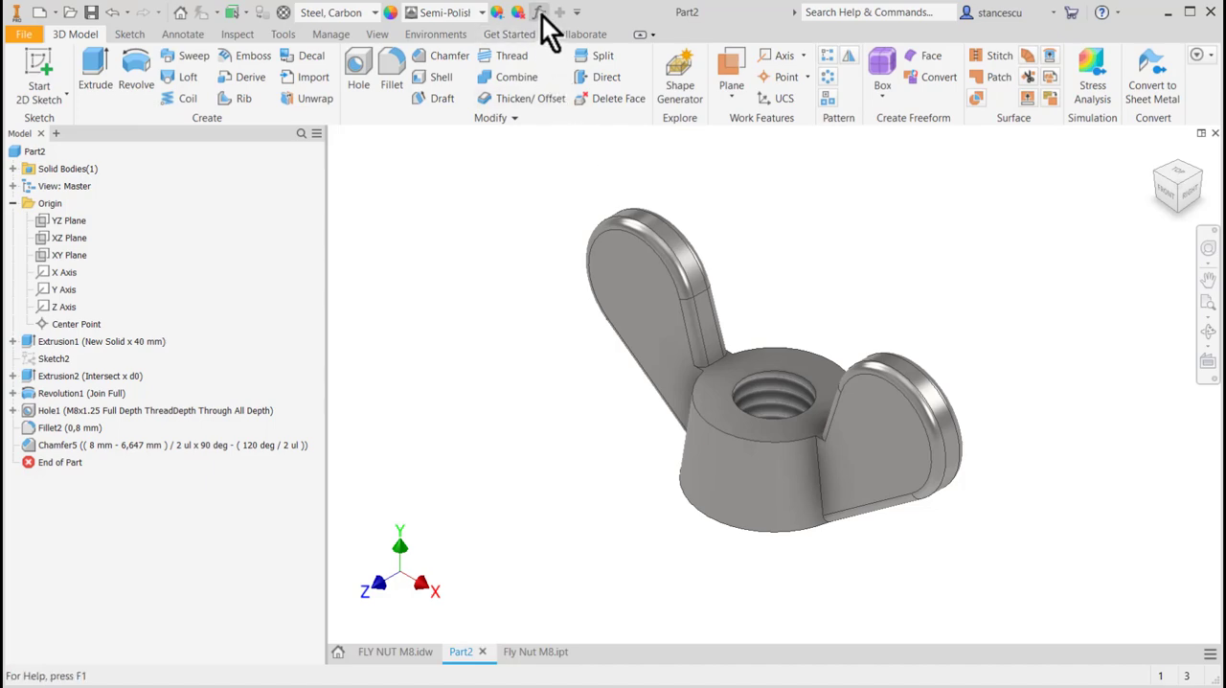
pyautogui.click(538, 12)
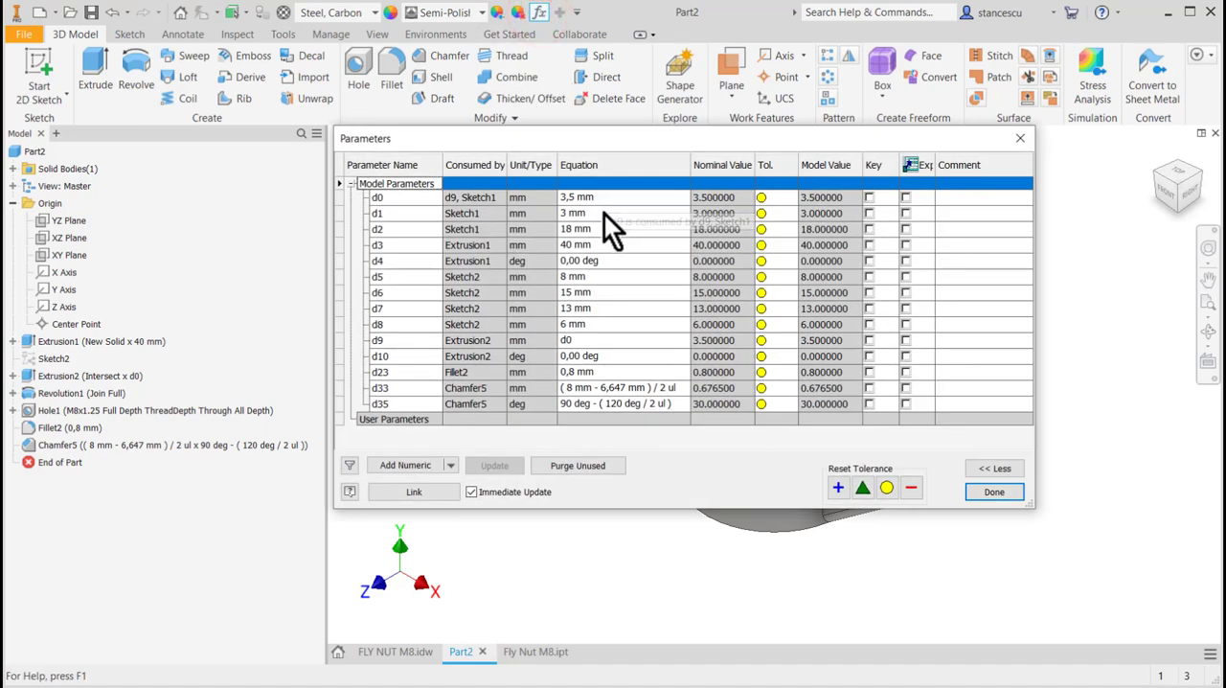
pyautogui.moveTo(599, 234)
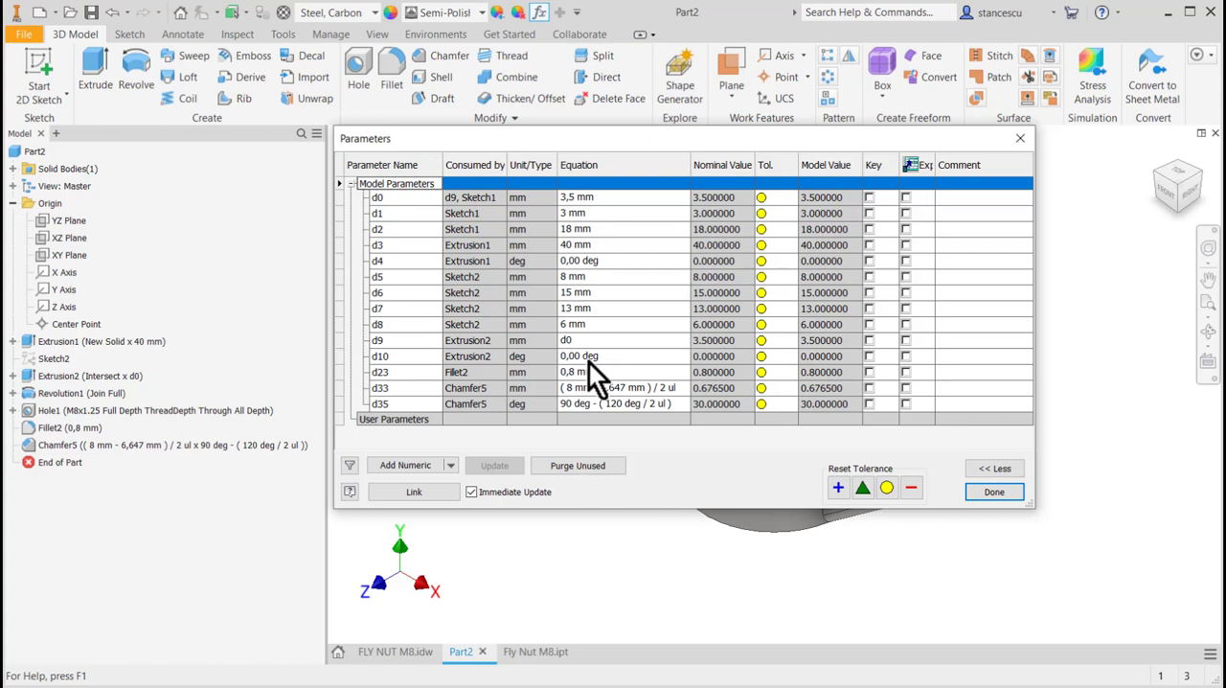
pyautogui.moveTo(565, 374)
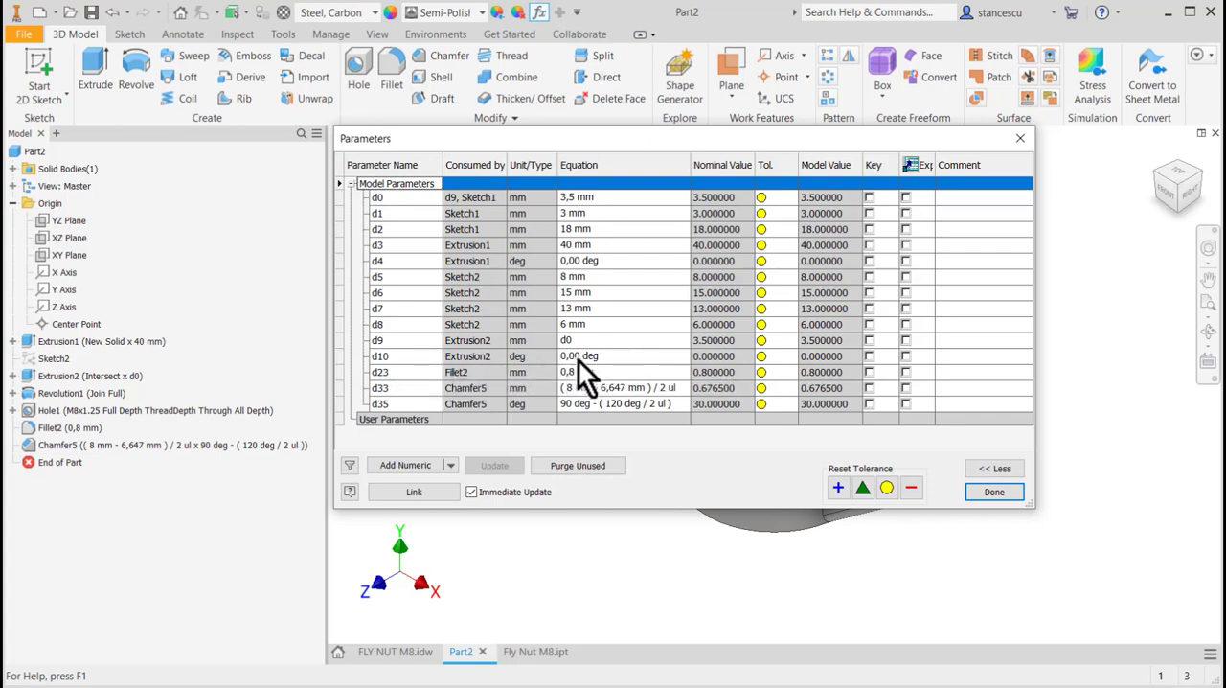
pyautogui.moveTo(574, 387)
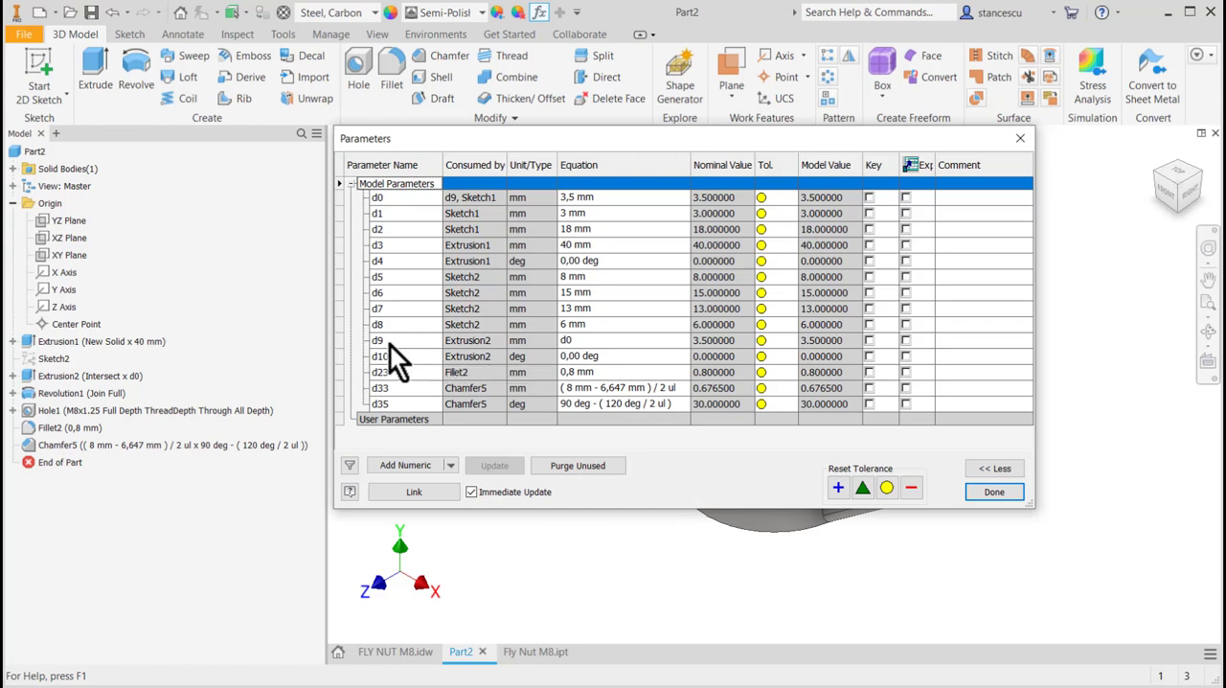
pyautogui.moveTo(575, 366)
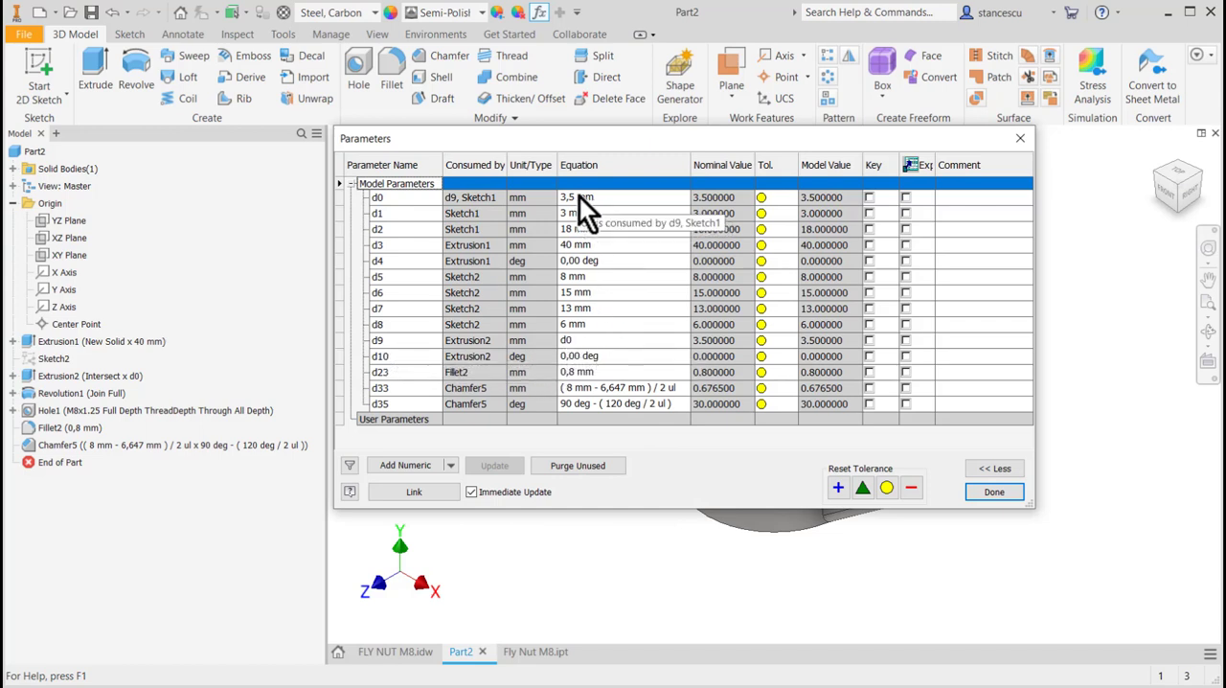
pyautogui.moveTo(392, 215)
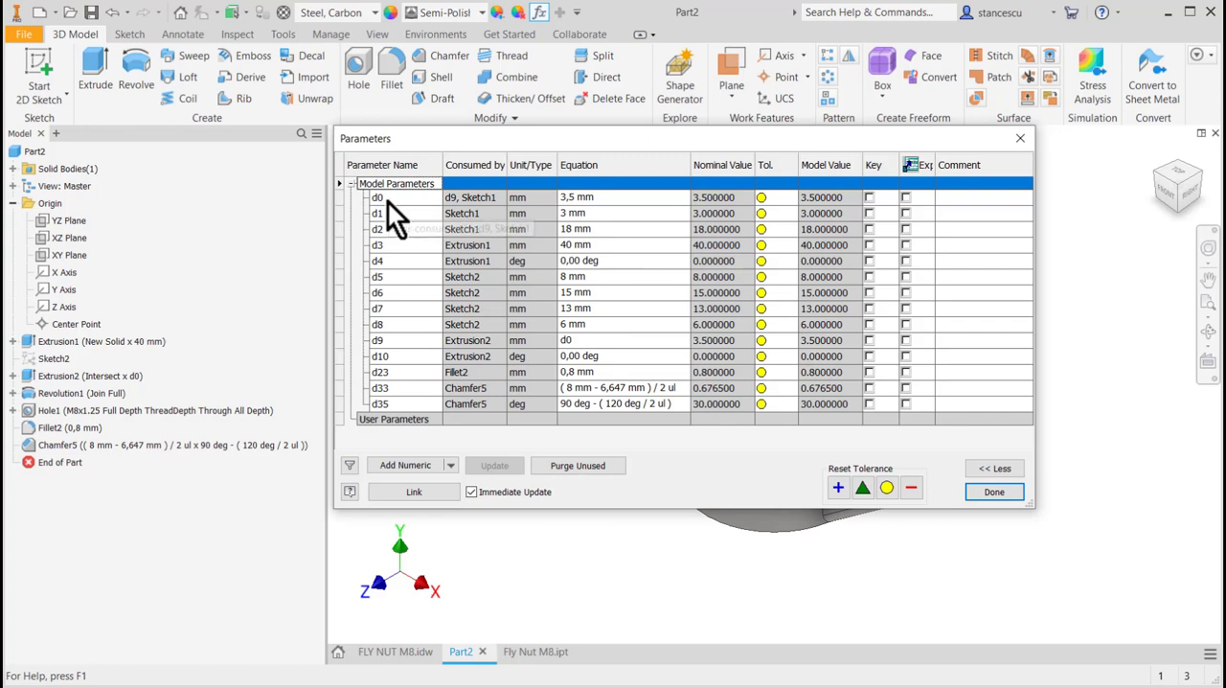
pyautogui.moveTo(613, 278)
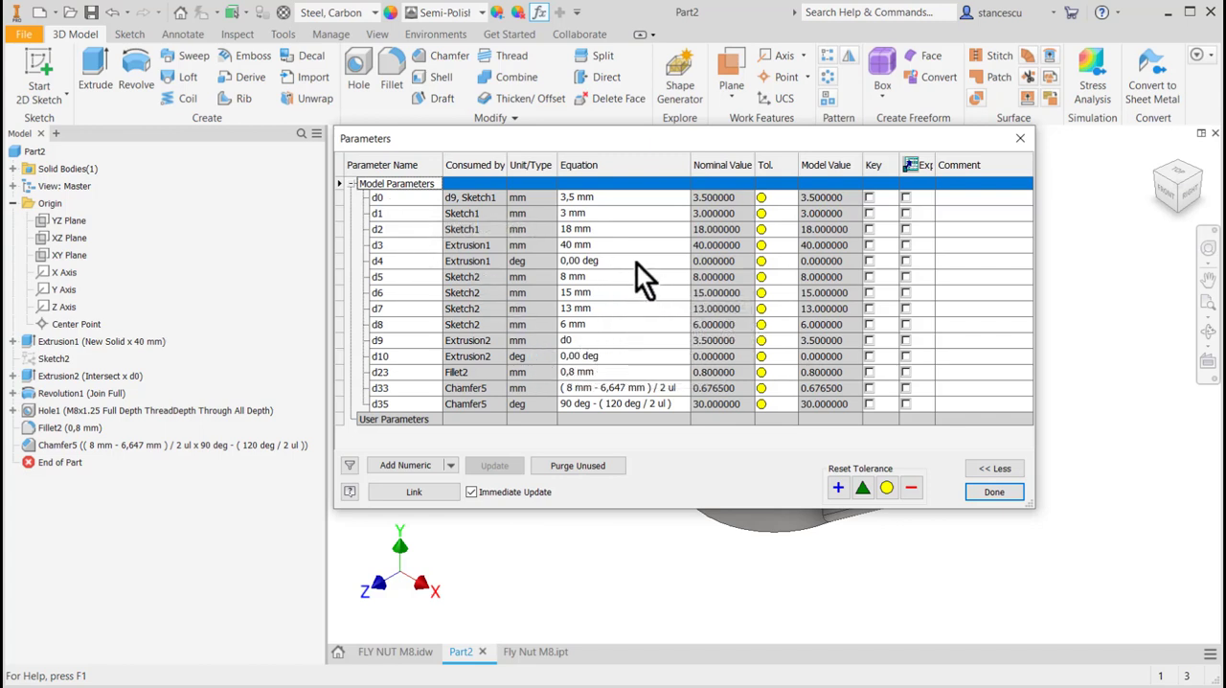
pyautogui.moveTo(531, 292)
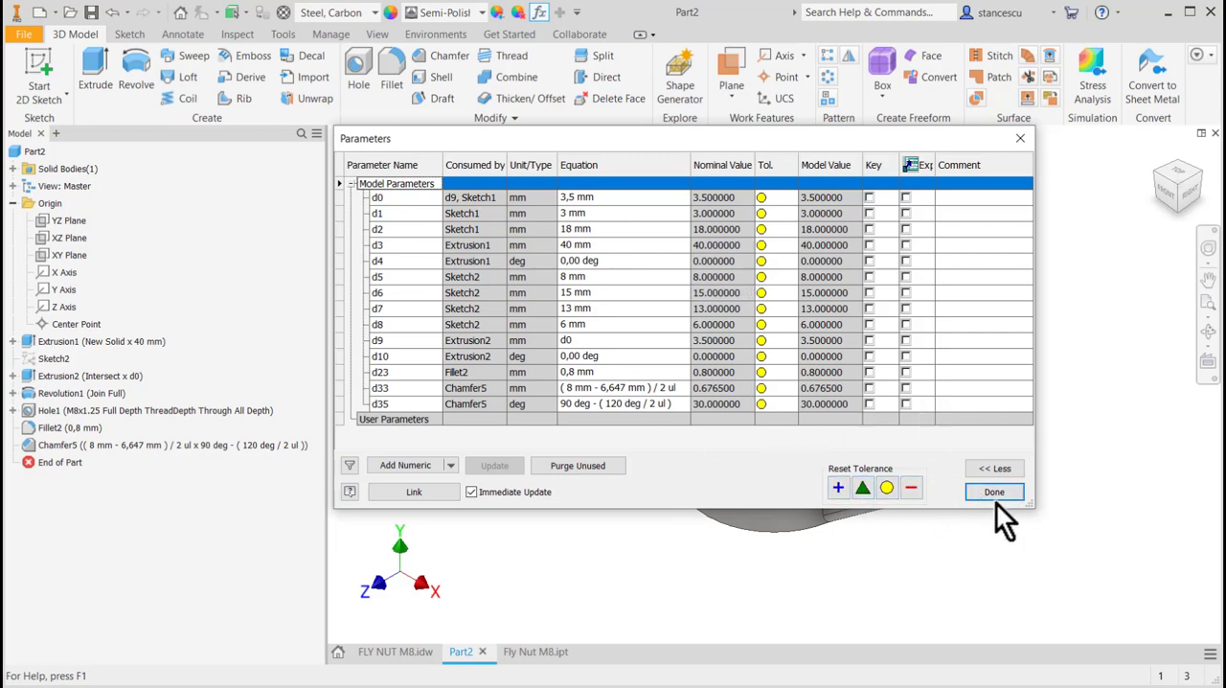
pyautogui.click(993, 491)
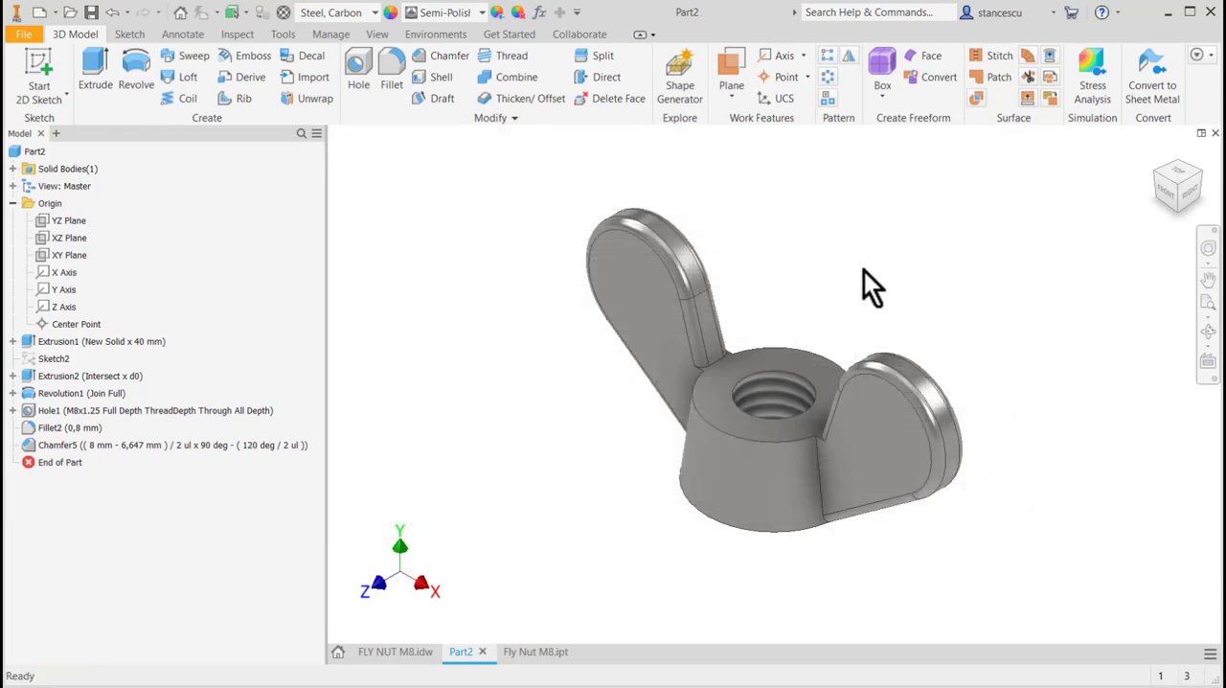